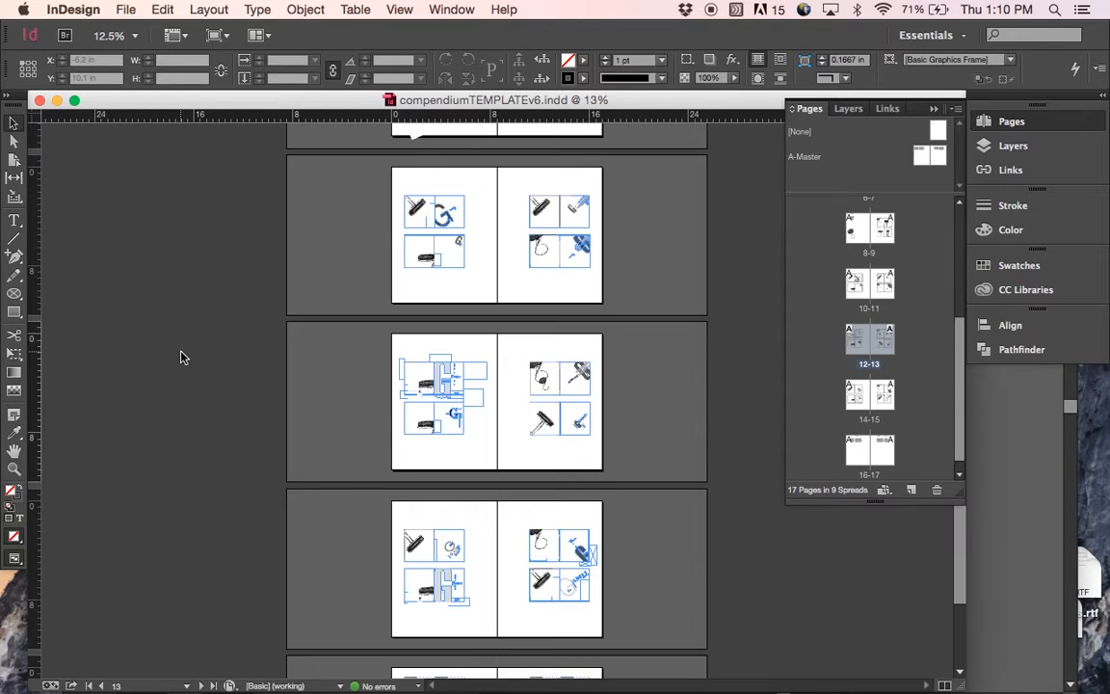
mouse_move(220, 270)
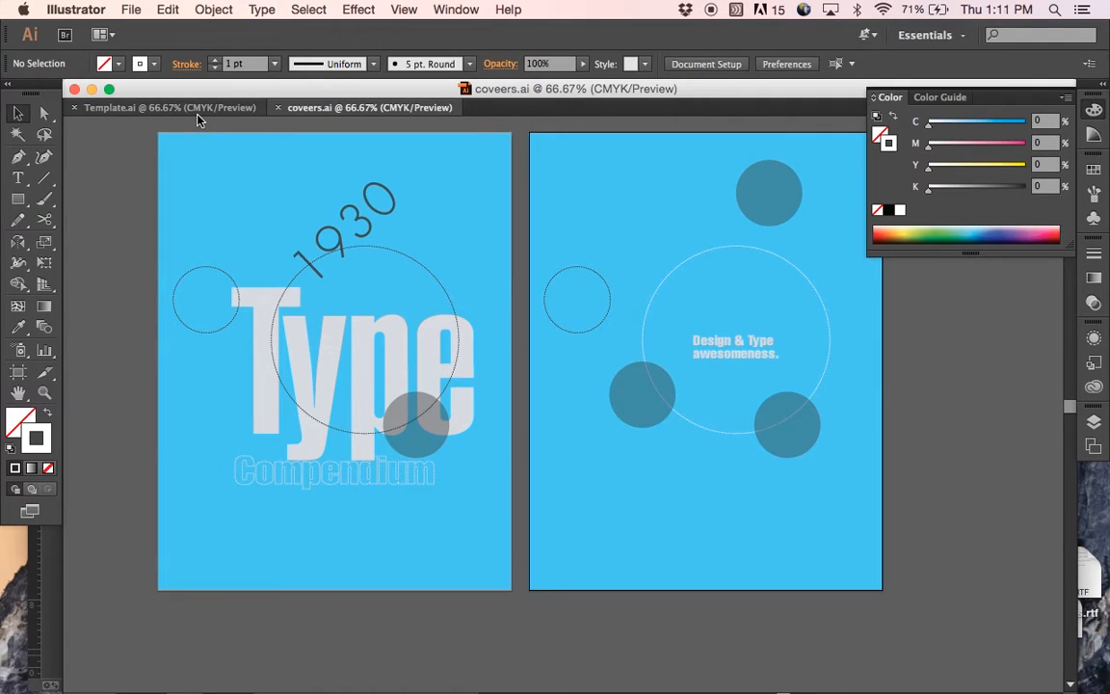
mouse_move(201, 120)
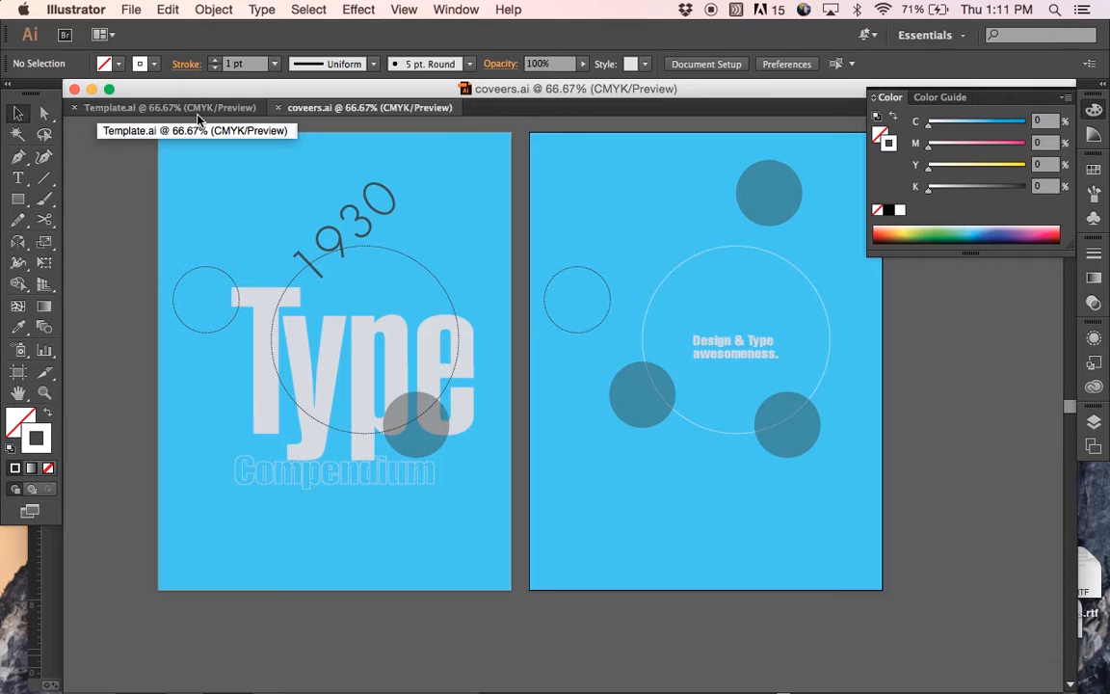
- Convert the right-hand Z Stool tag's text to outlines in Template.ai via Type > Create Outlines
click(144, 108)
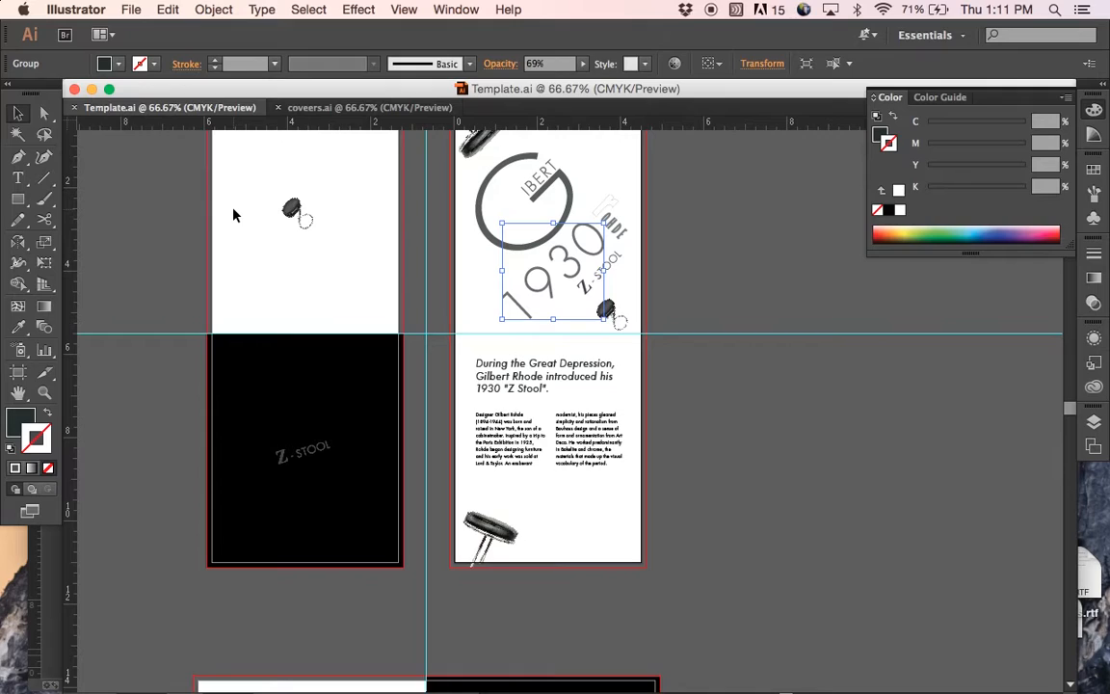
scroll(down, 3)
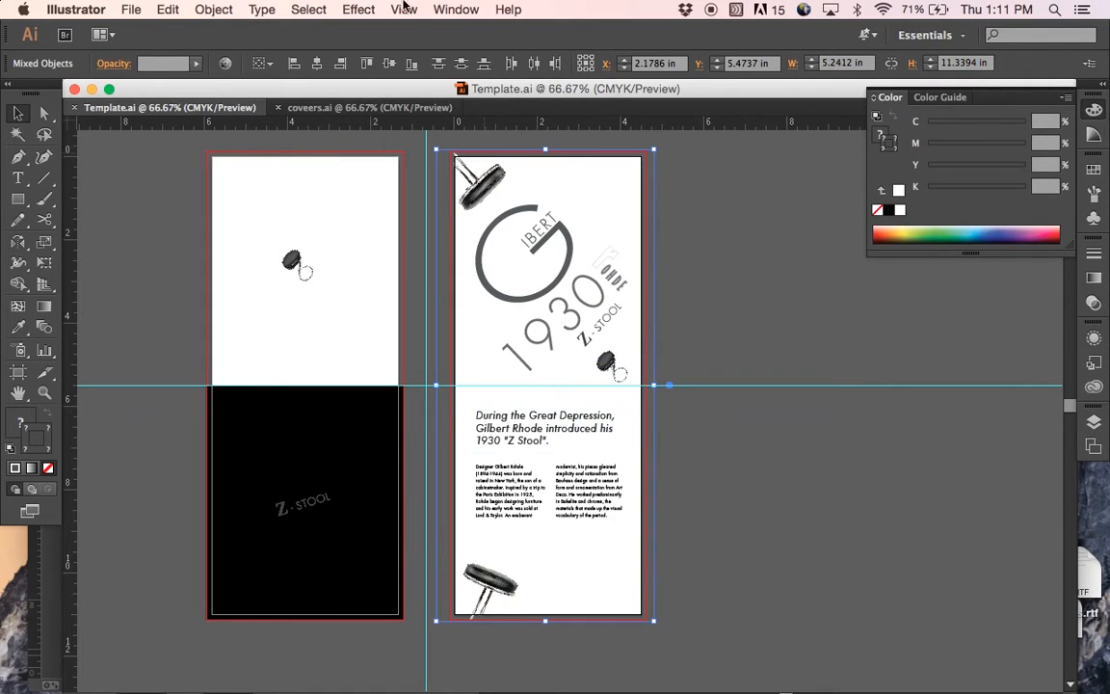
click(262, 9)
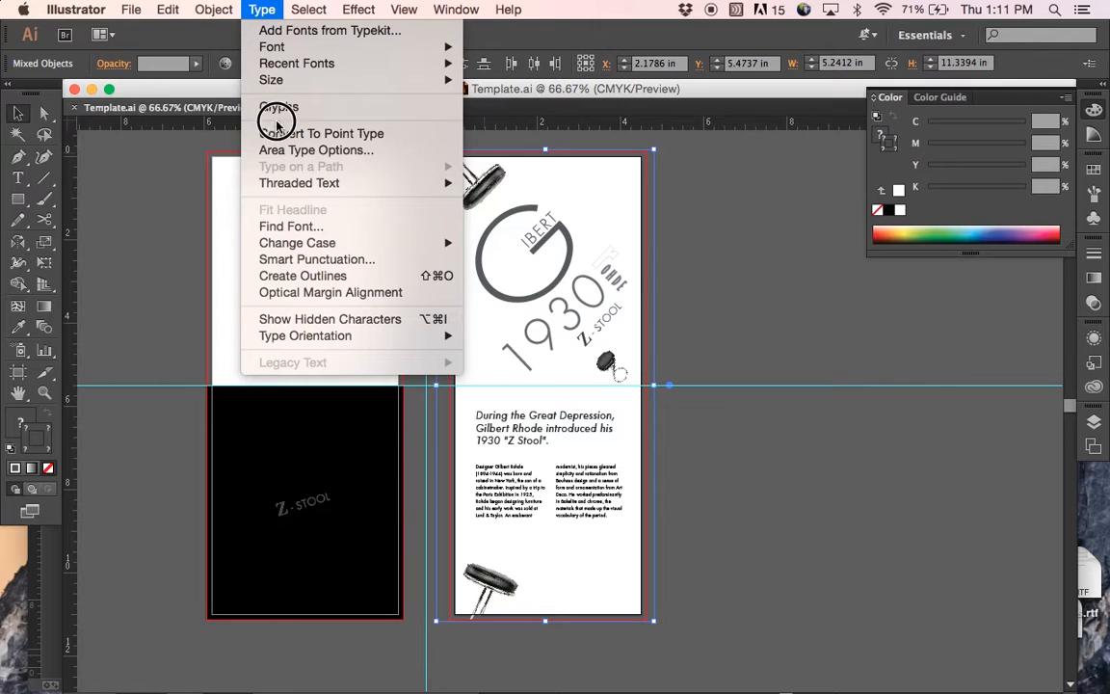
mouse_move(304, 285)
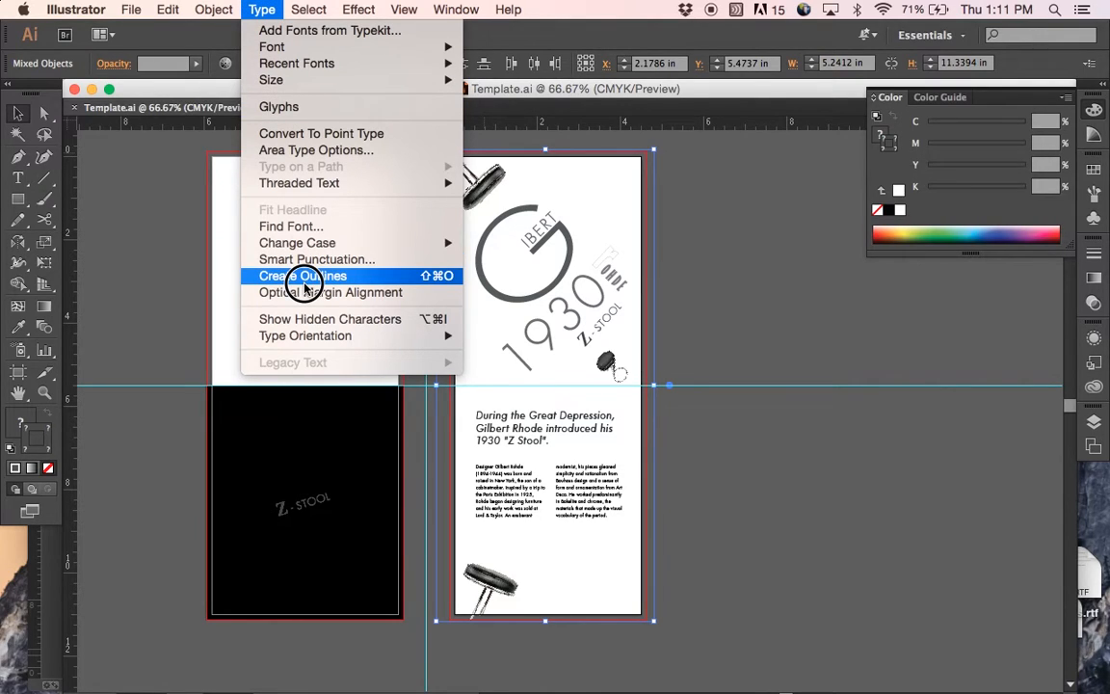
click(303, 275)
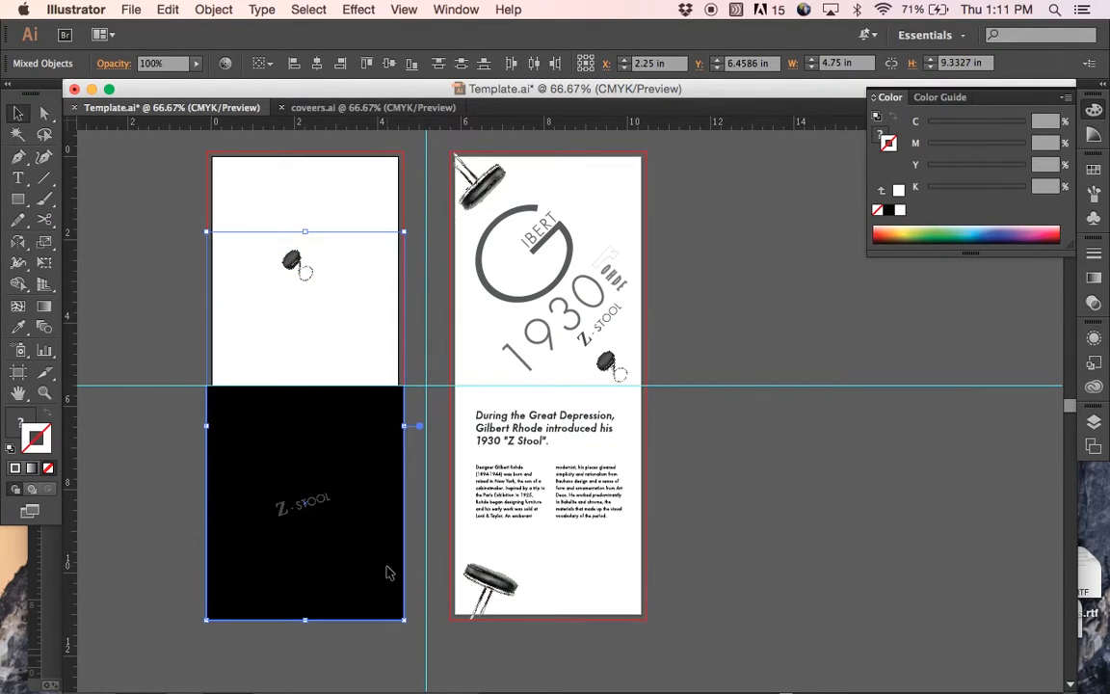
- Check the Object and Type menus for commands to outline the black tag
click(212, 8)
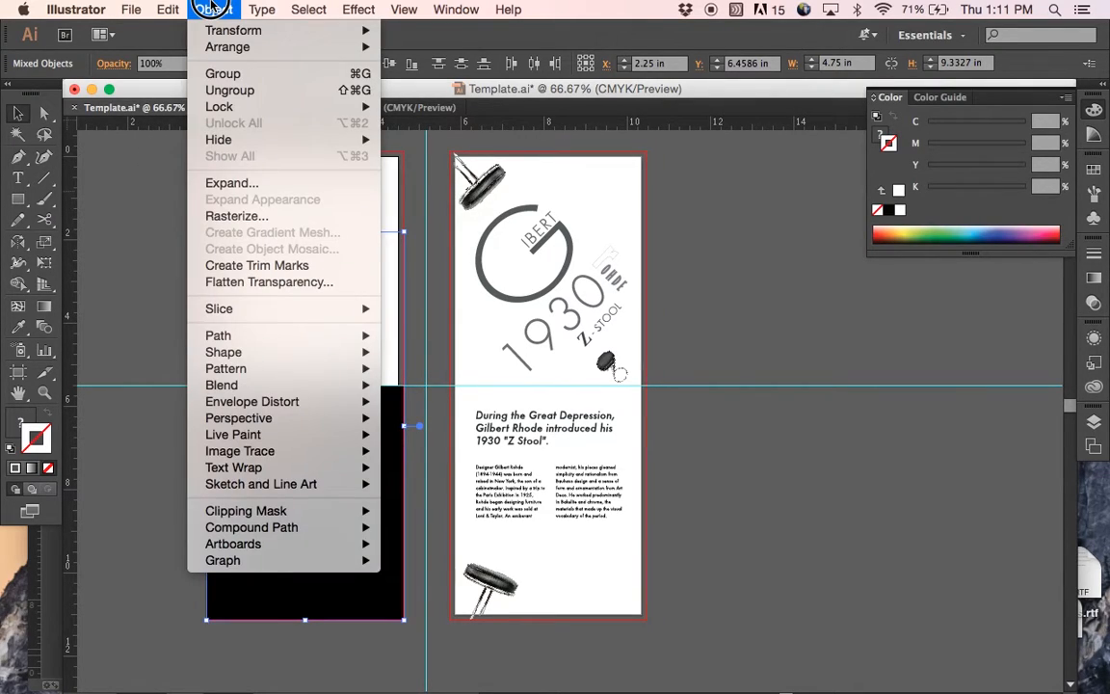
click(262, 10)
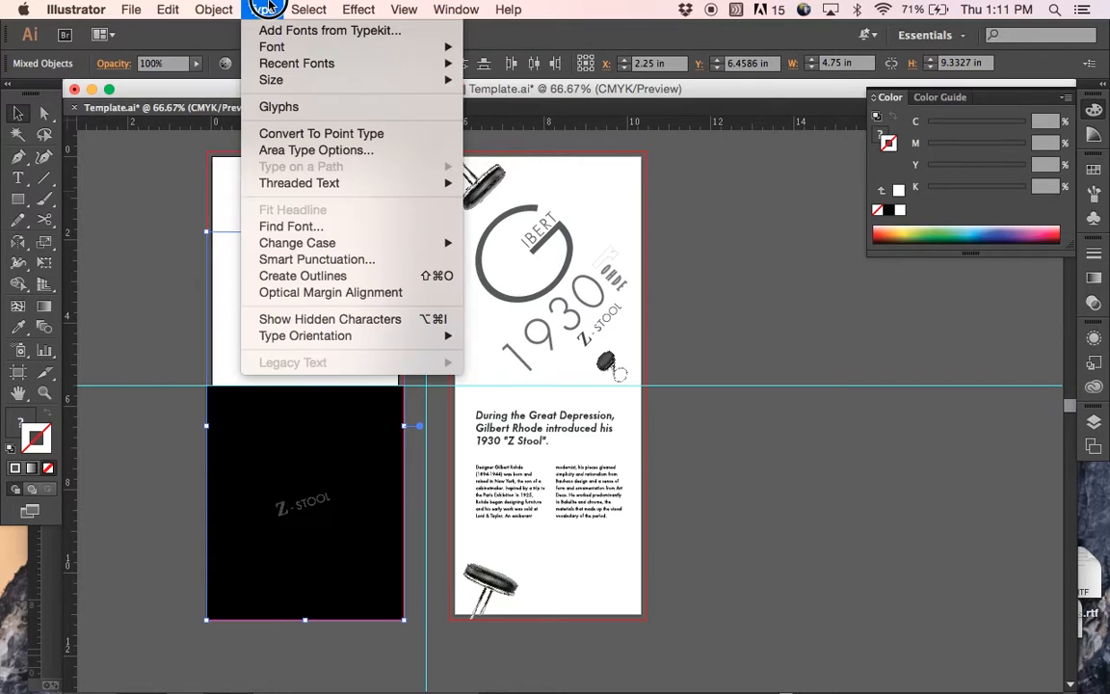
mouse_move(305, 262)
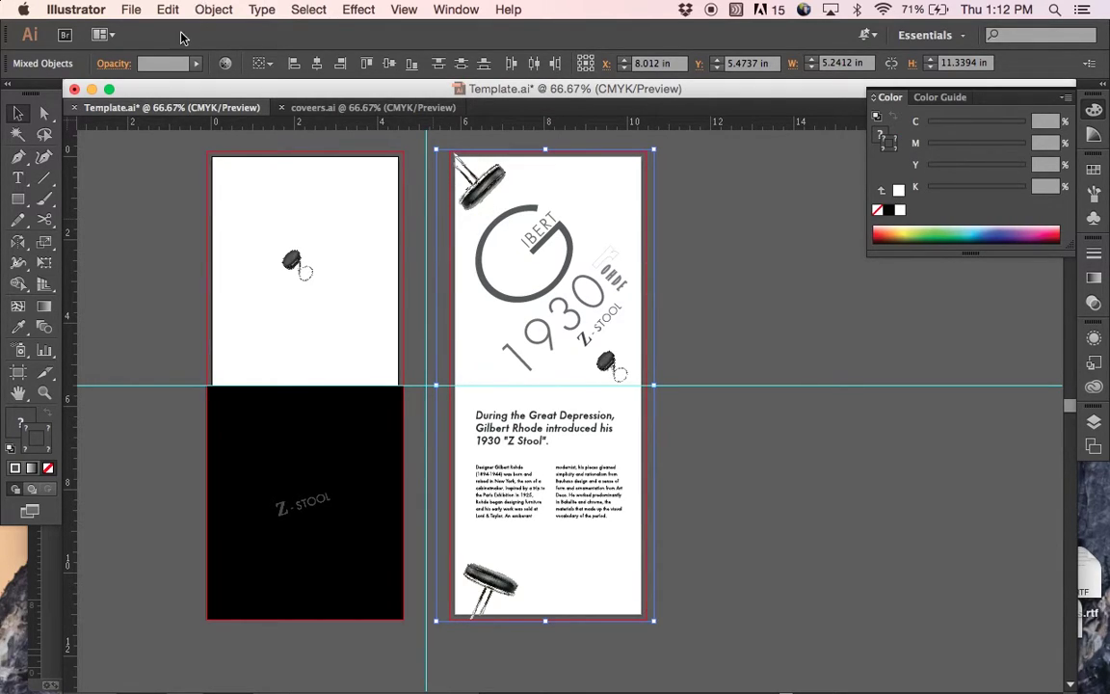
- Override all master page items on spread 16–17 from the Pages panel
key(cmd+tab)
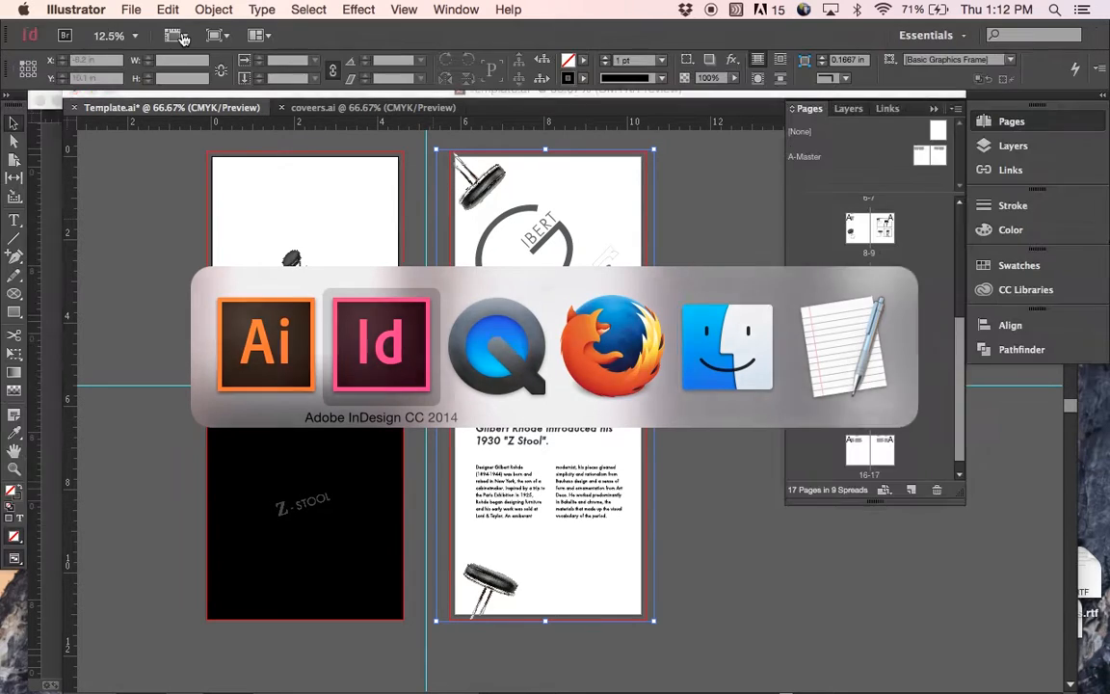
click(381, 343)
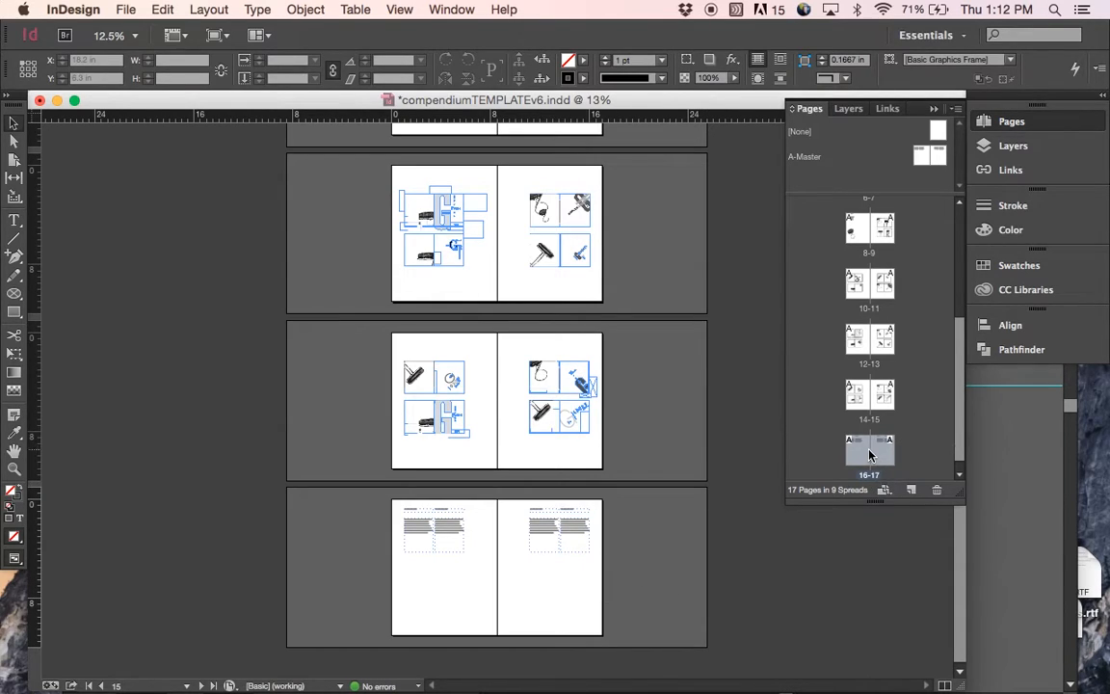
right_click(869, 451)
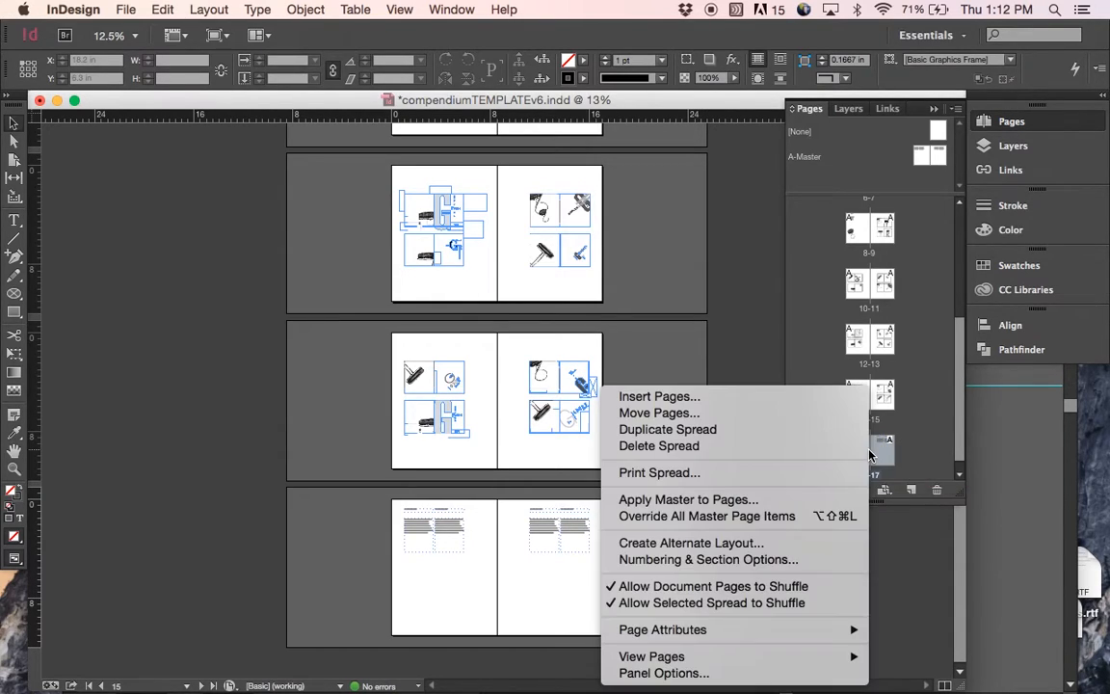
mouse_move(708, 516)
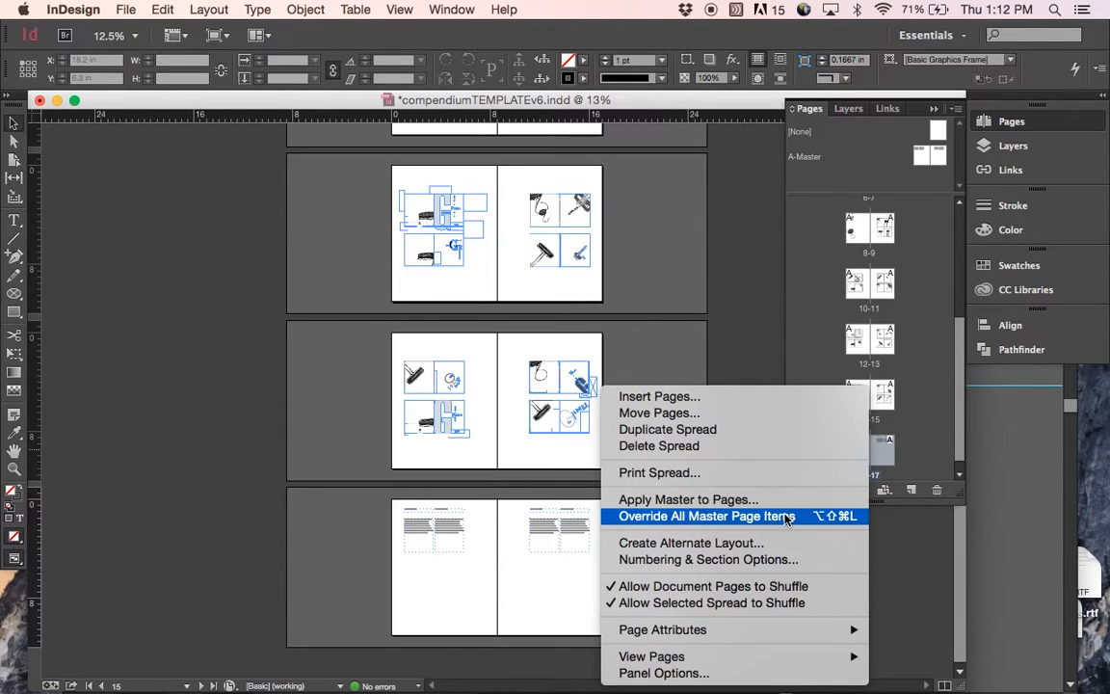
click(705, 516)
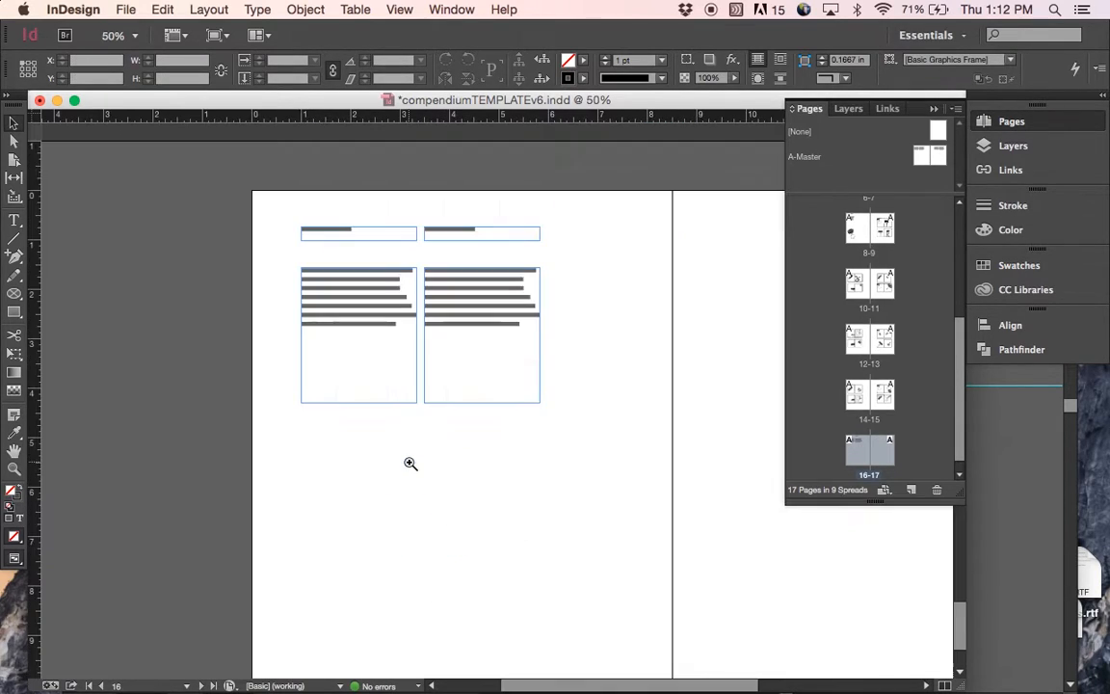
- Zoom on the spread's text frames, select the Z Stool hang tag in Illustrator and return to InDesign
click(482, 231)
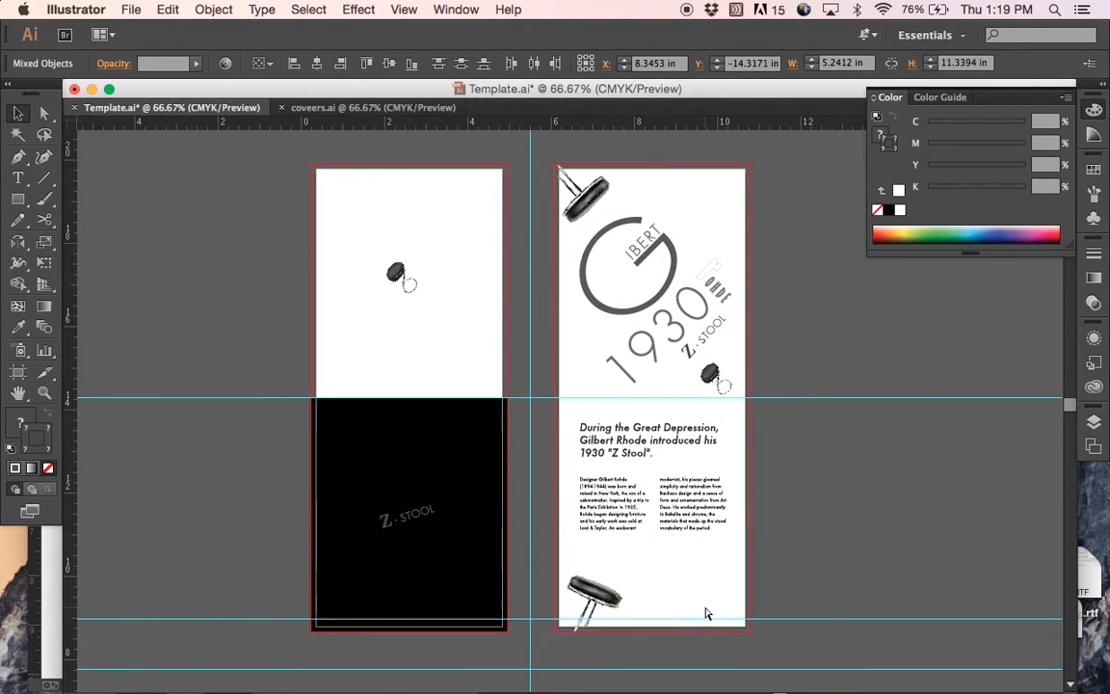
click(150, 8)
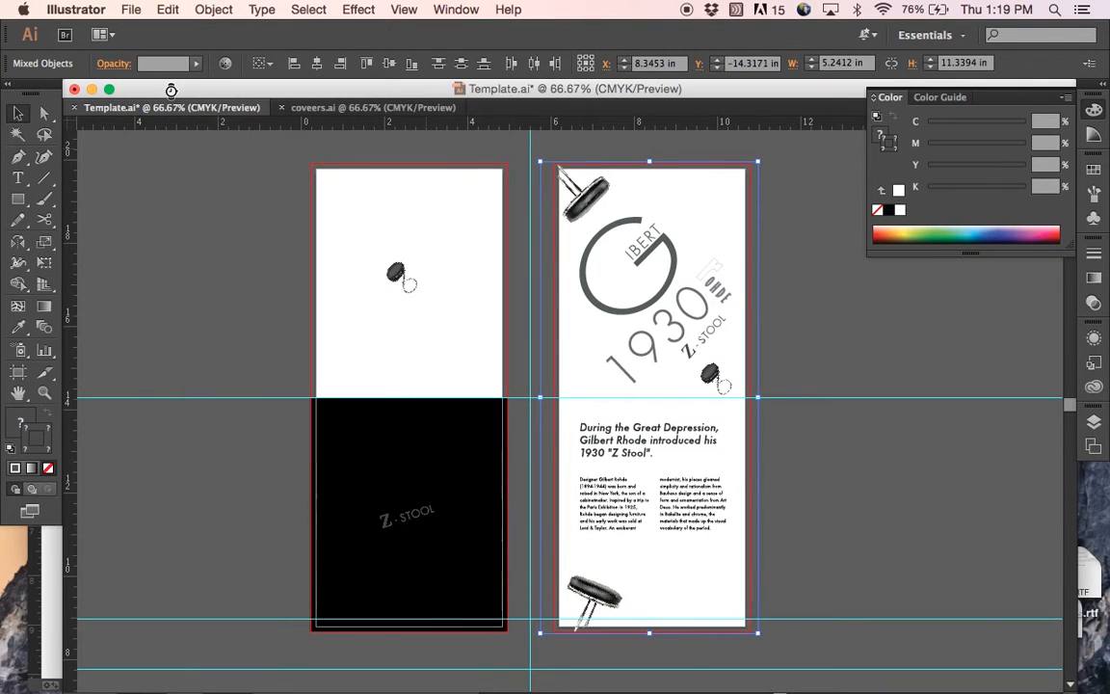
key(cmd+tab)
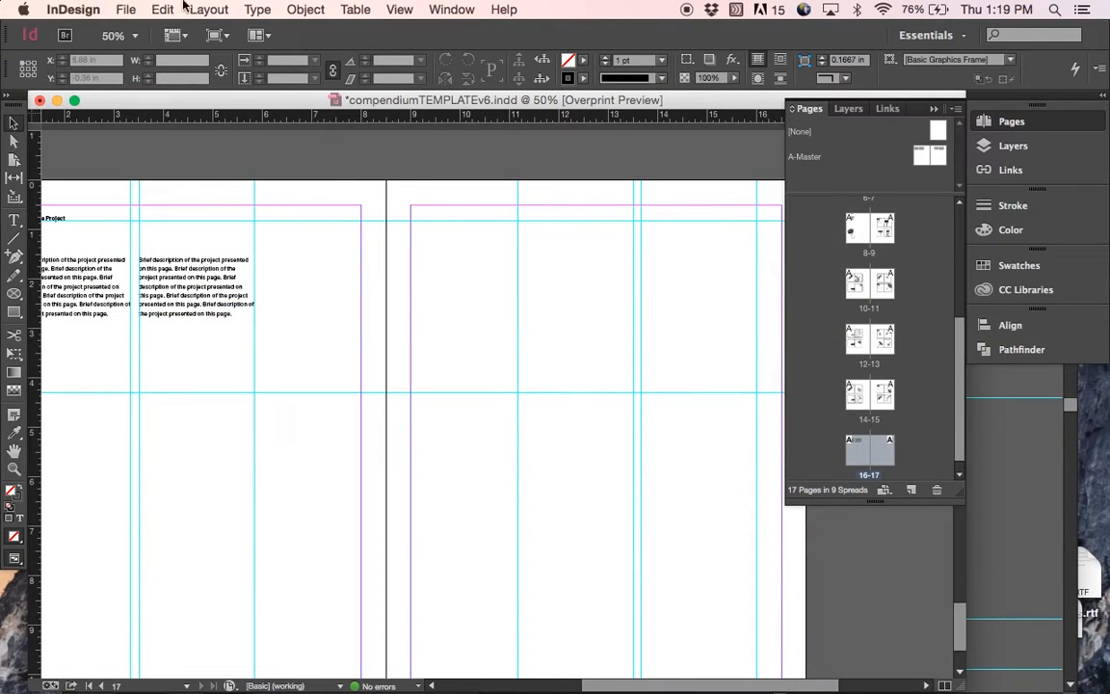
- Paste the hang tag artwork onto the spread, accepting the embedded EPS warning
click(185, 7)
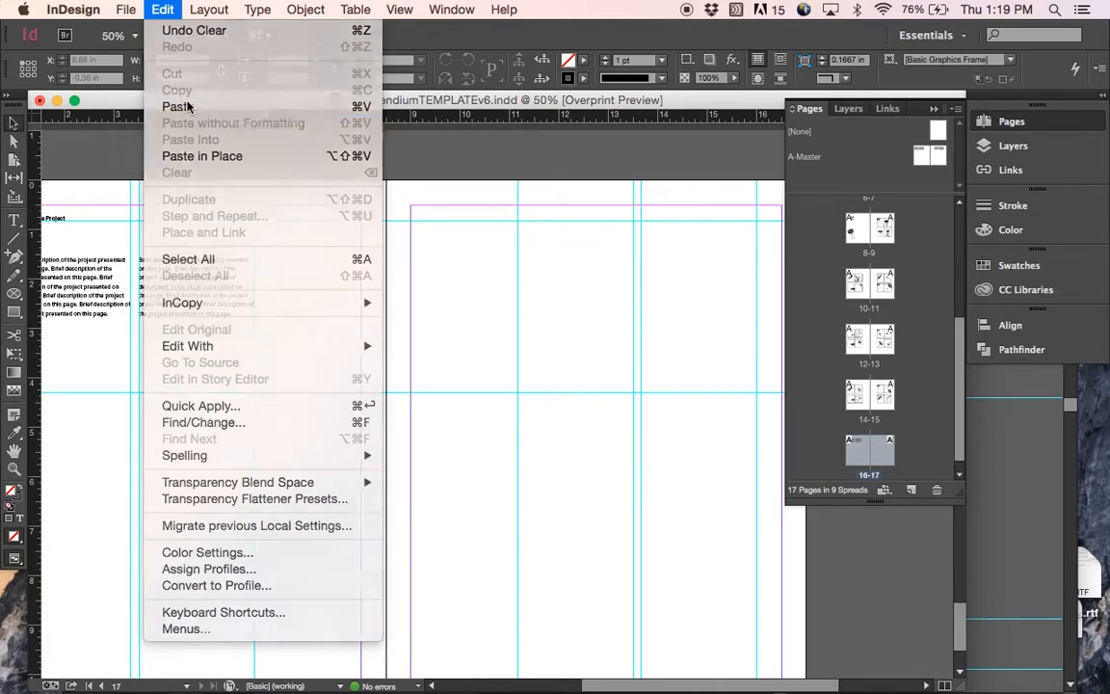
click(169, 106)
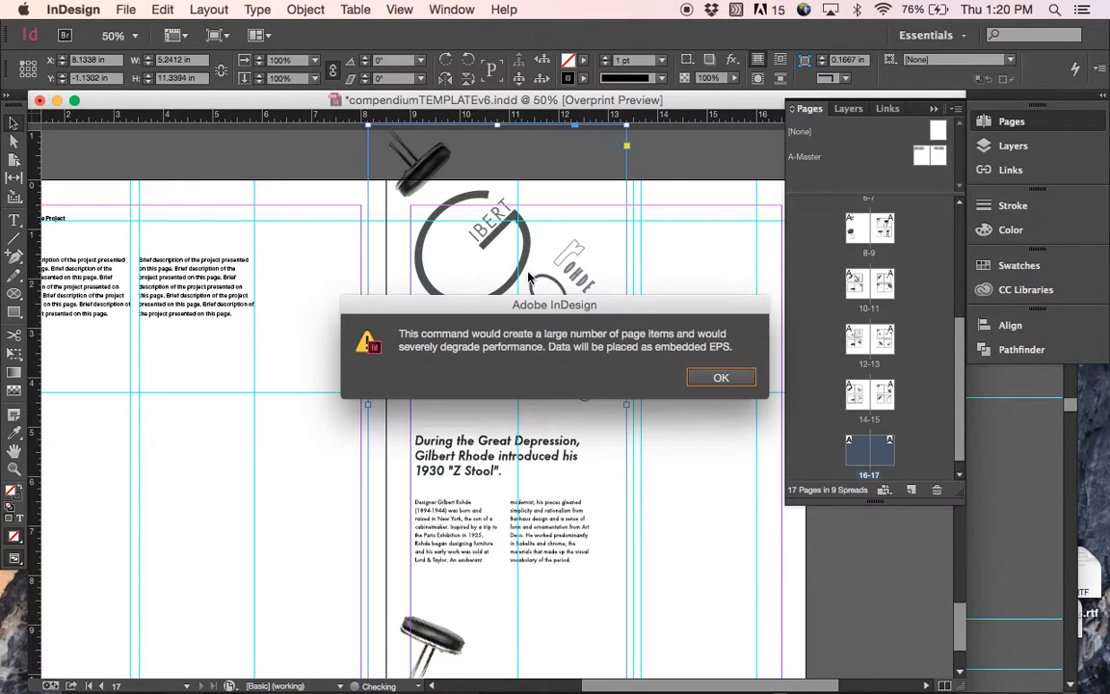
click(721, 375)
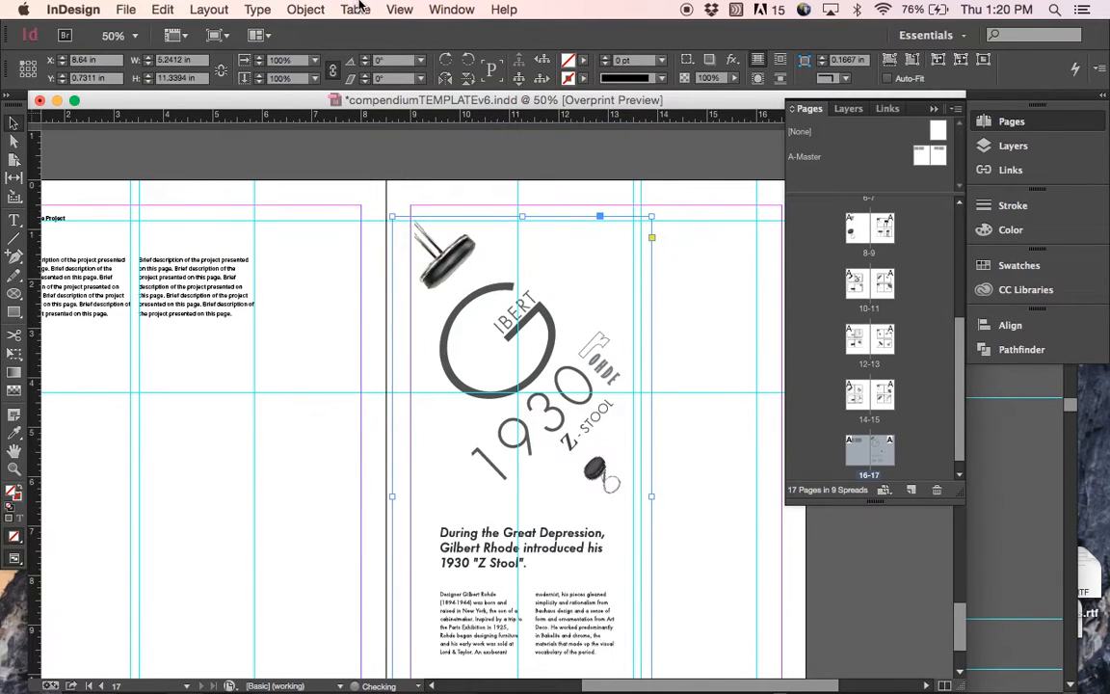
- Set Display Performance to High Quality Display for the pasted artwork
click(399, 7)
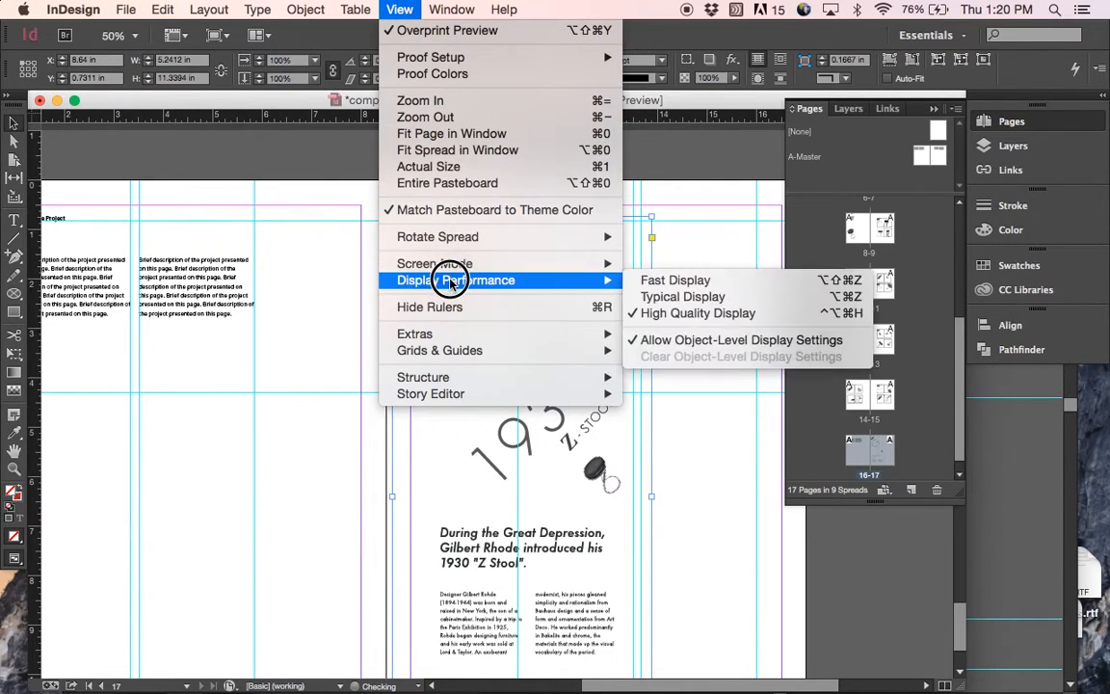
click(690, 312)
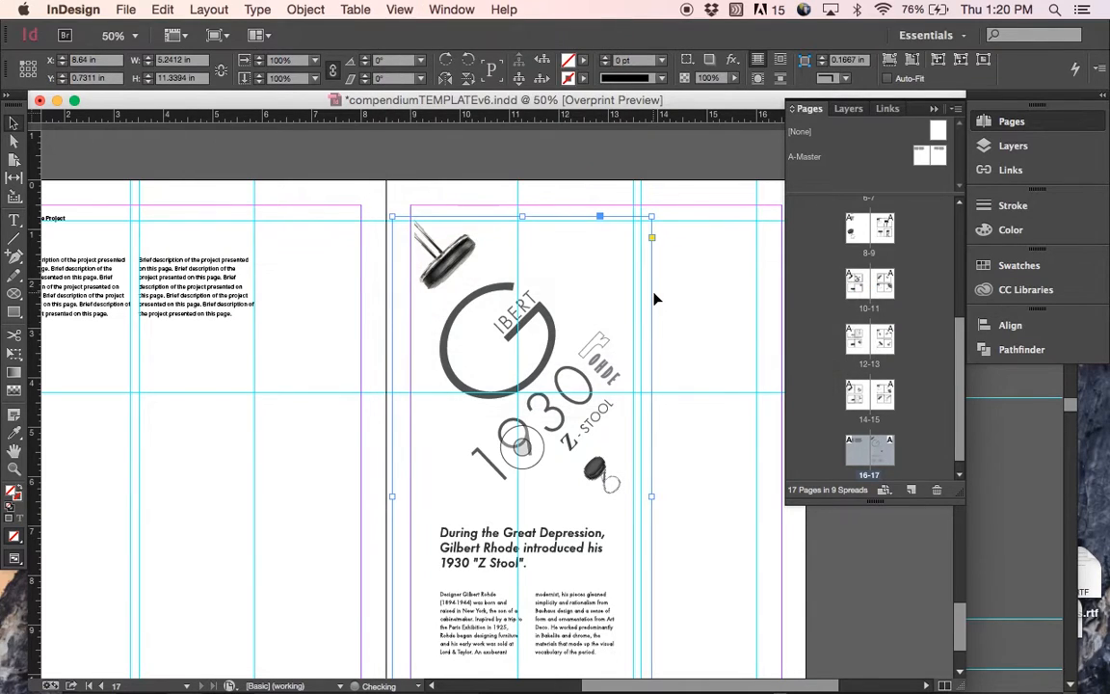
mouse_move(548, 498)
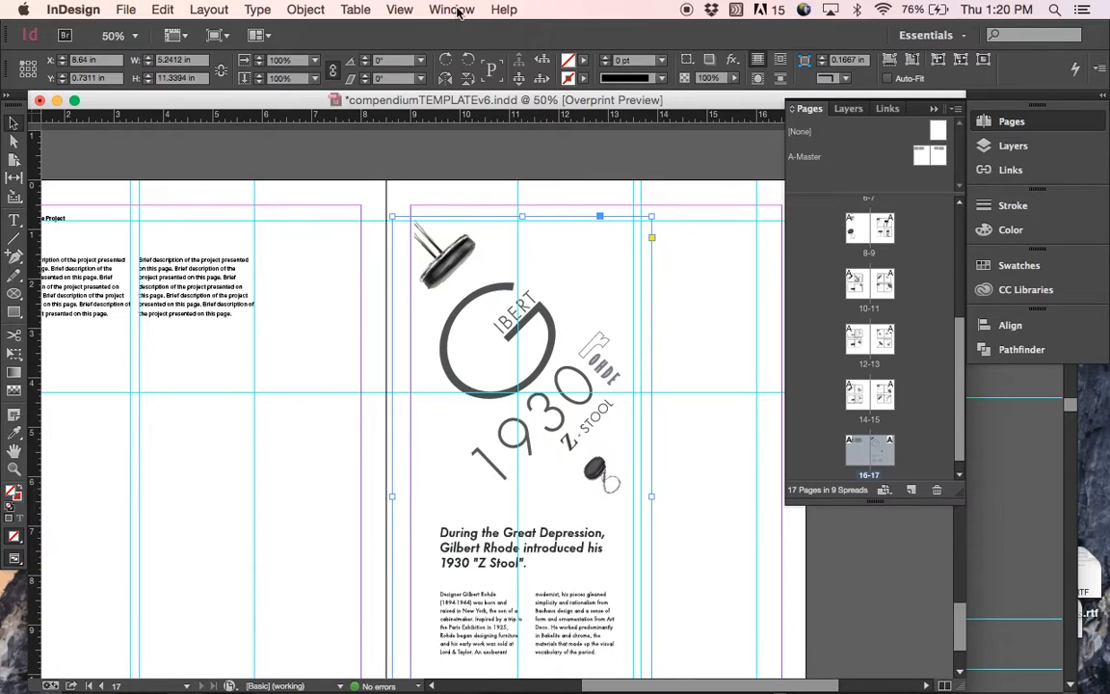
click(399, 10)
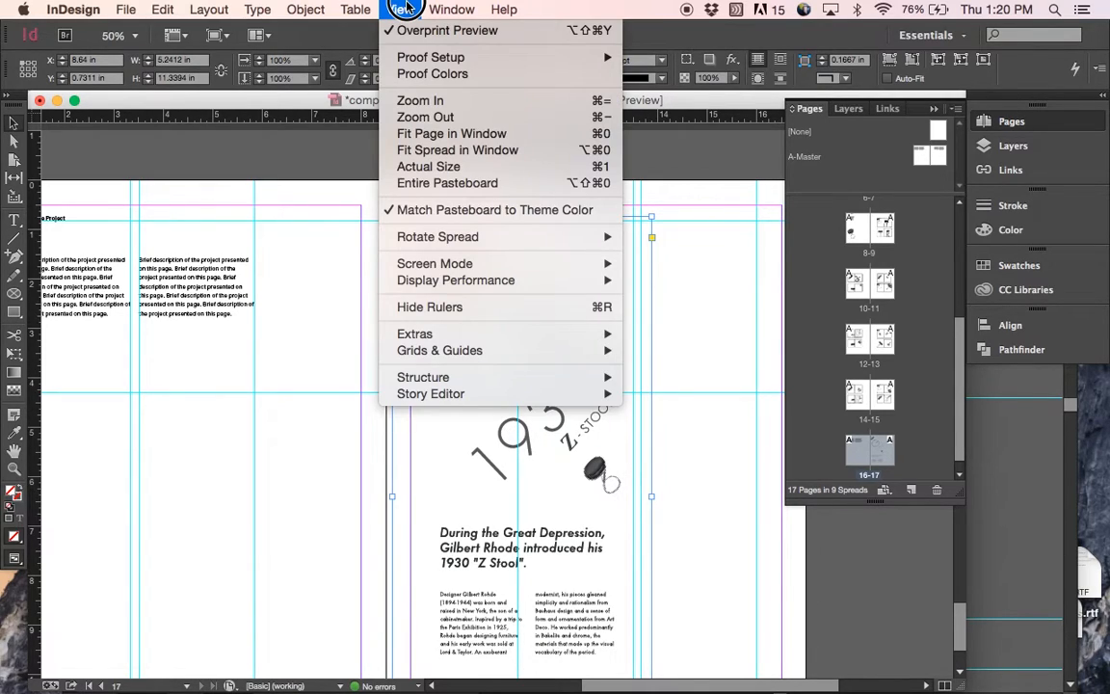
mouse_move(459, 279)
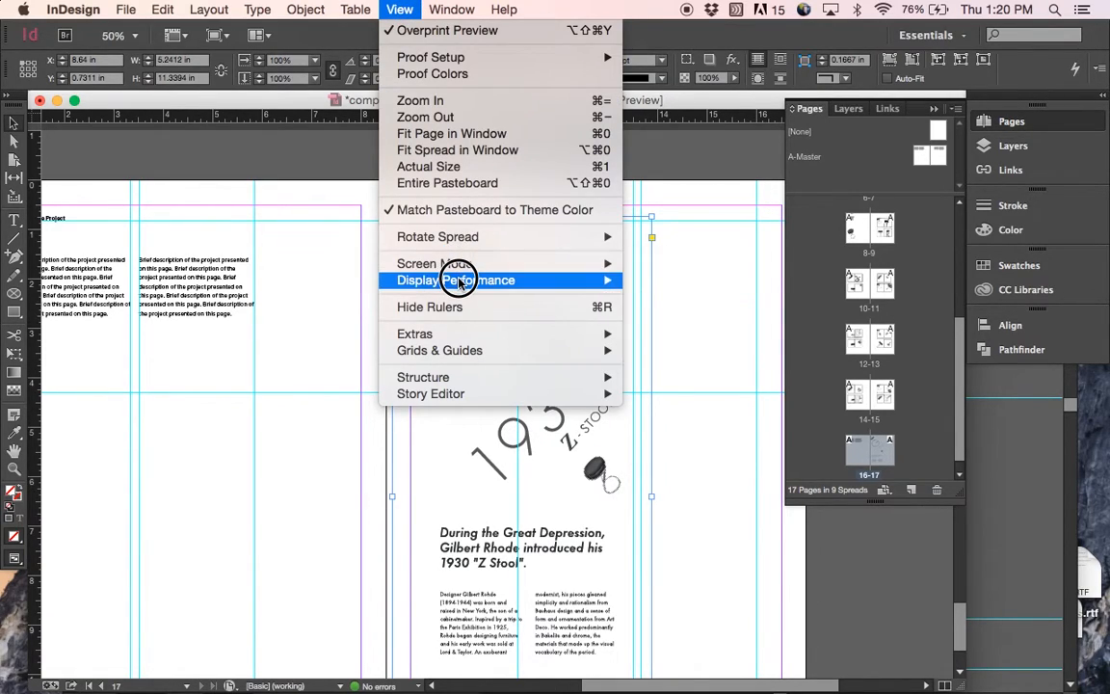
mouse_move(454, 280)
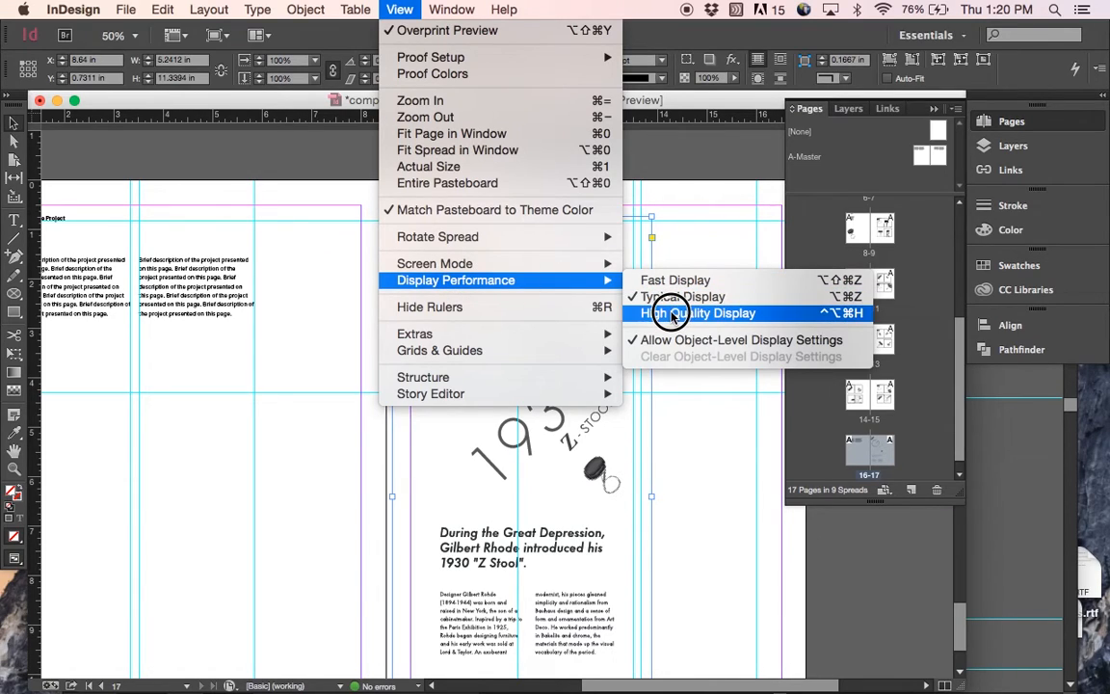
click(674, 313)
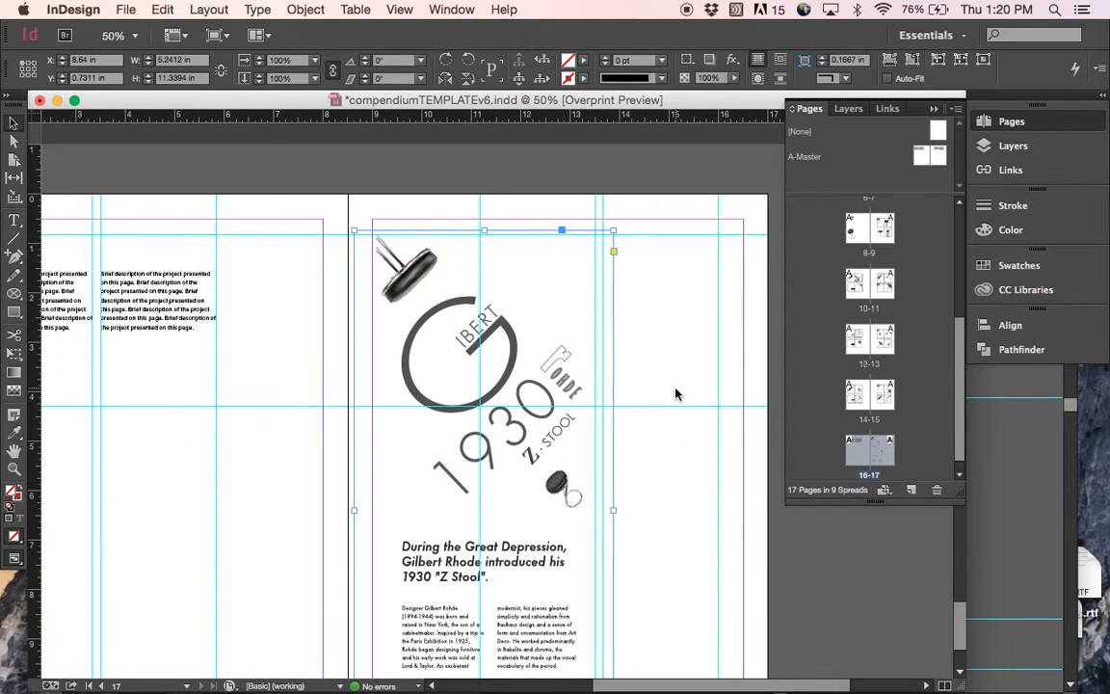
mouse_move(663, 414)
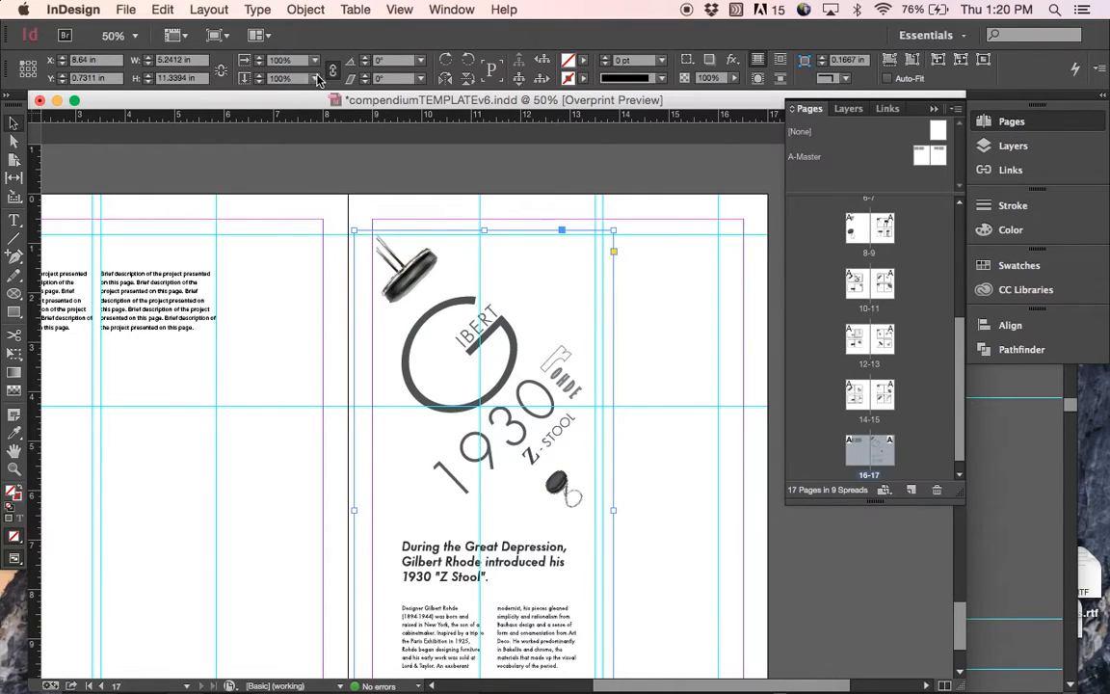
mouse_move(336, 77)
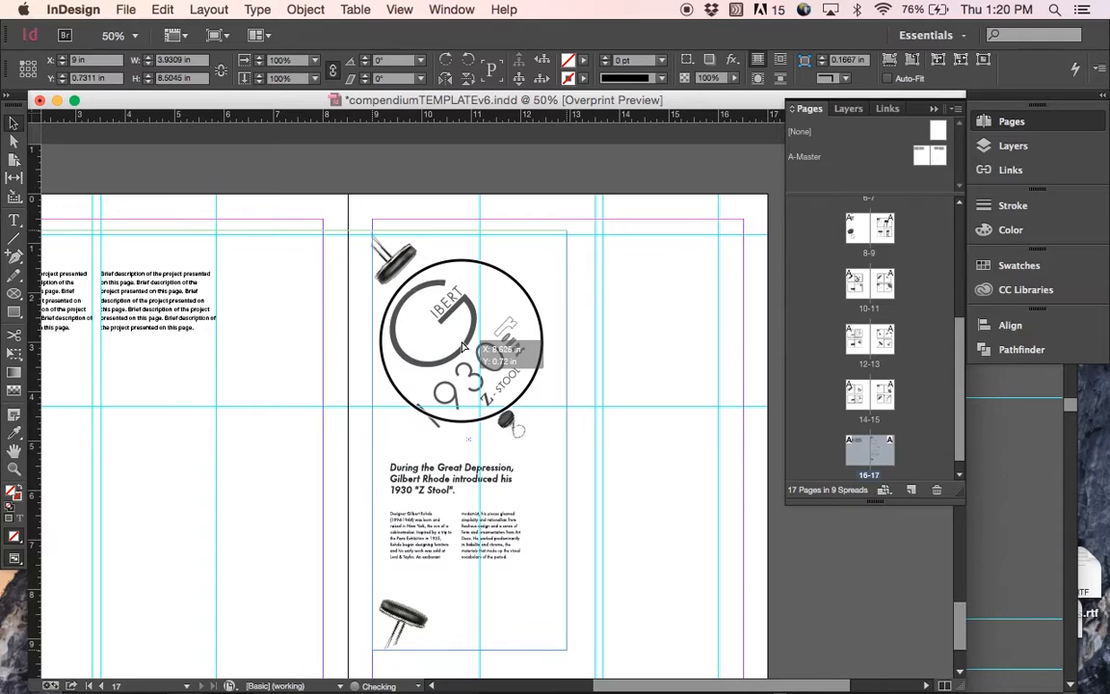
- Scale the vertical hang tag down to fit within the right page
click(462, 347)
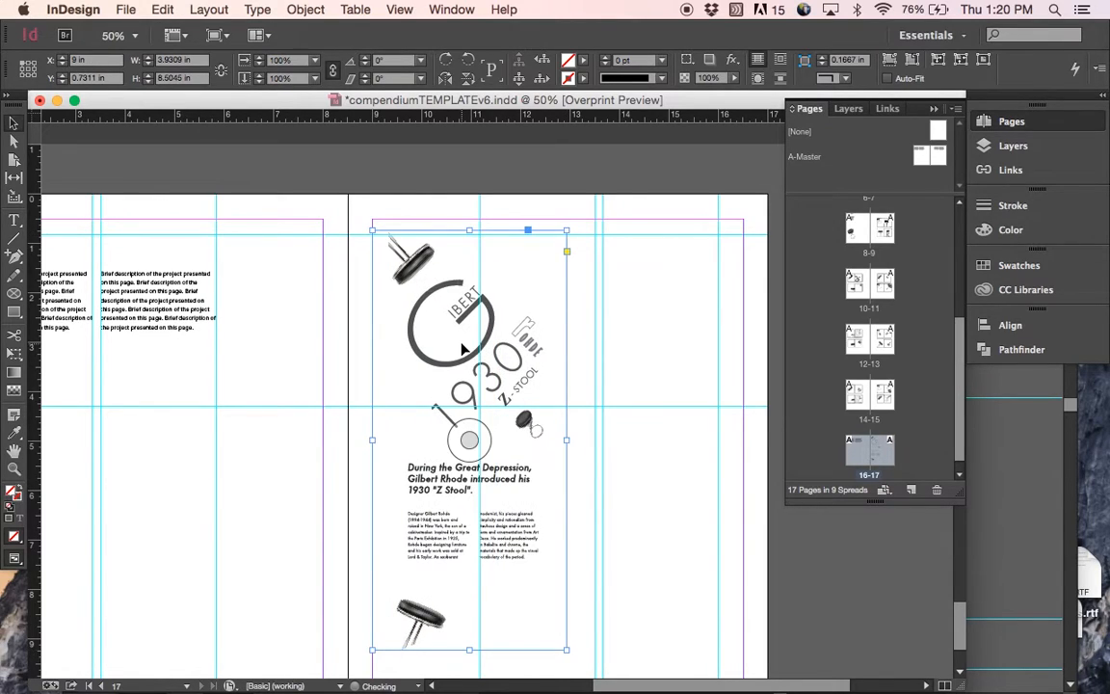
scroll(down, 3)
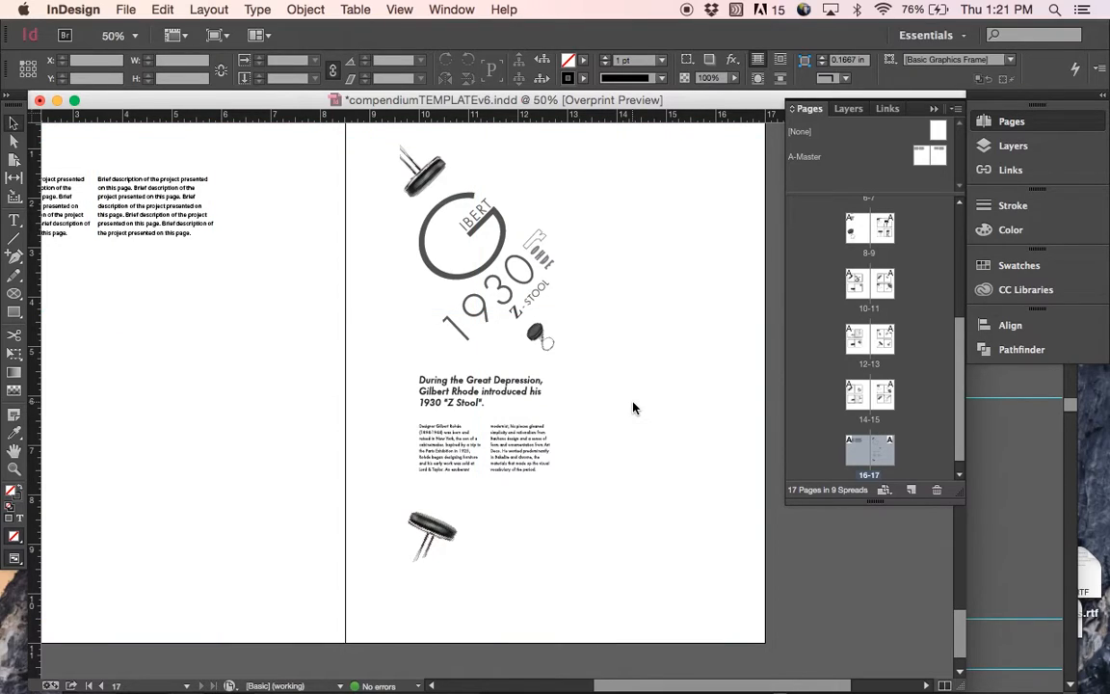
- Draw a rectangle frame with a 1 pt stroke around the vertical hang tag
click(480, 351)
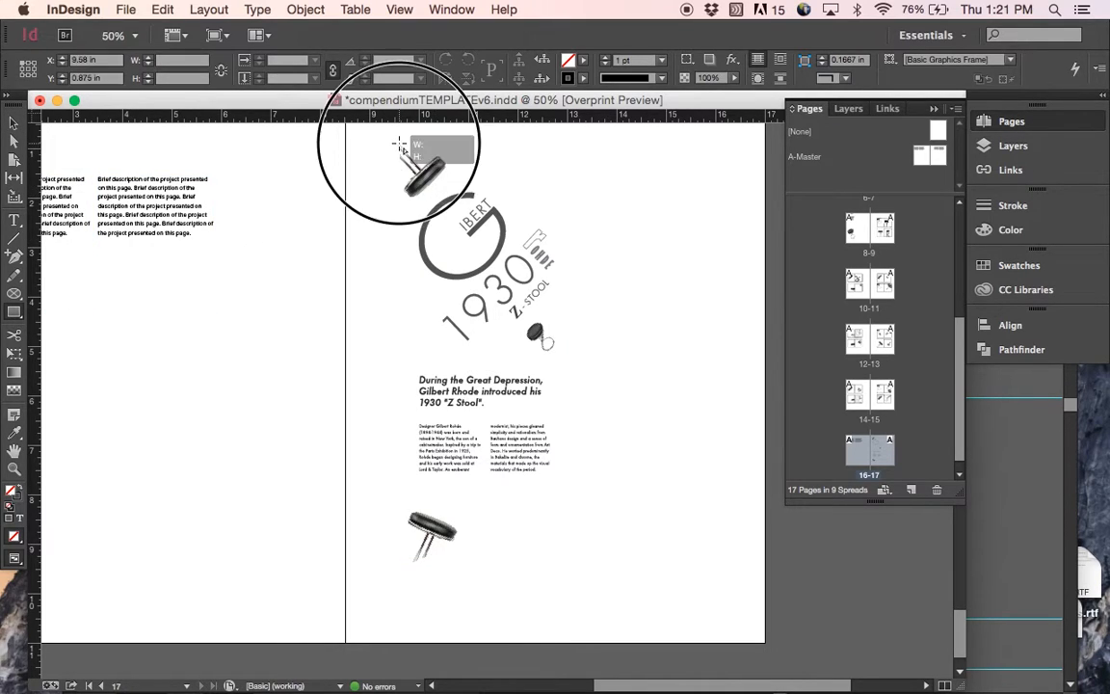
drag(399, 145, 569, 559)
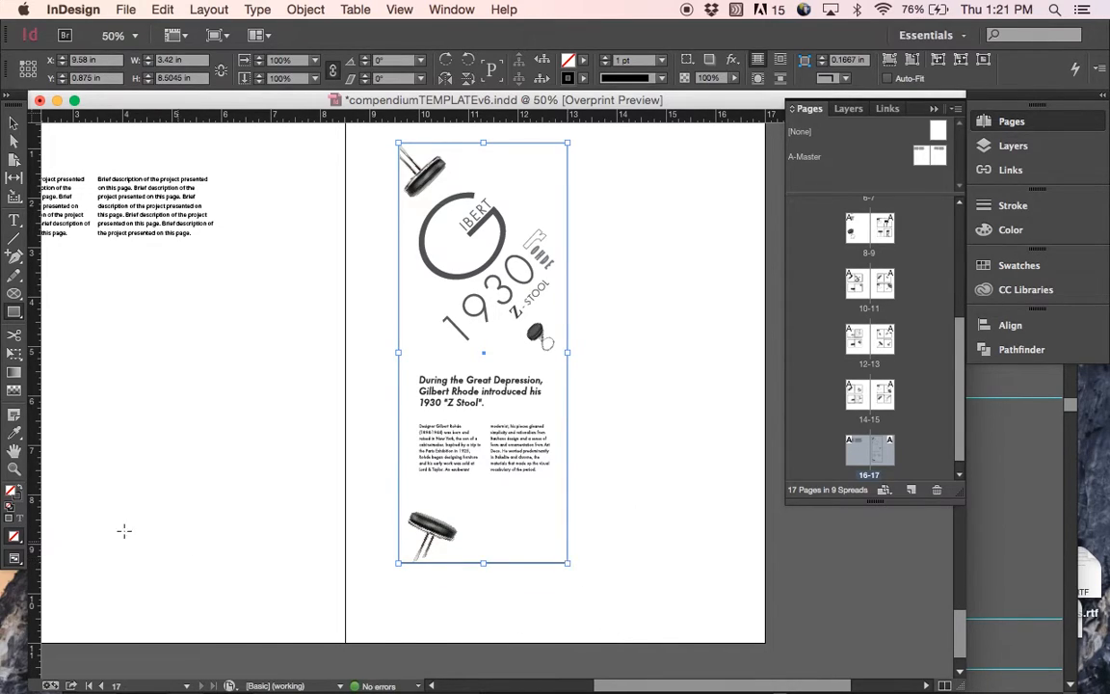
mouse_move(15, 505)
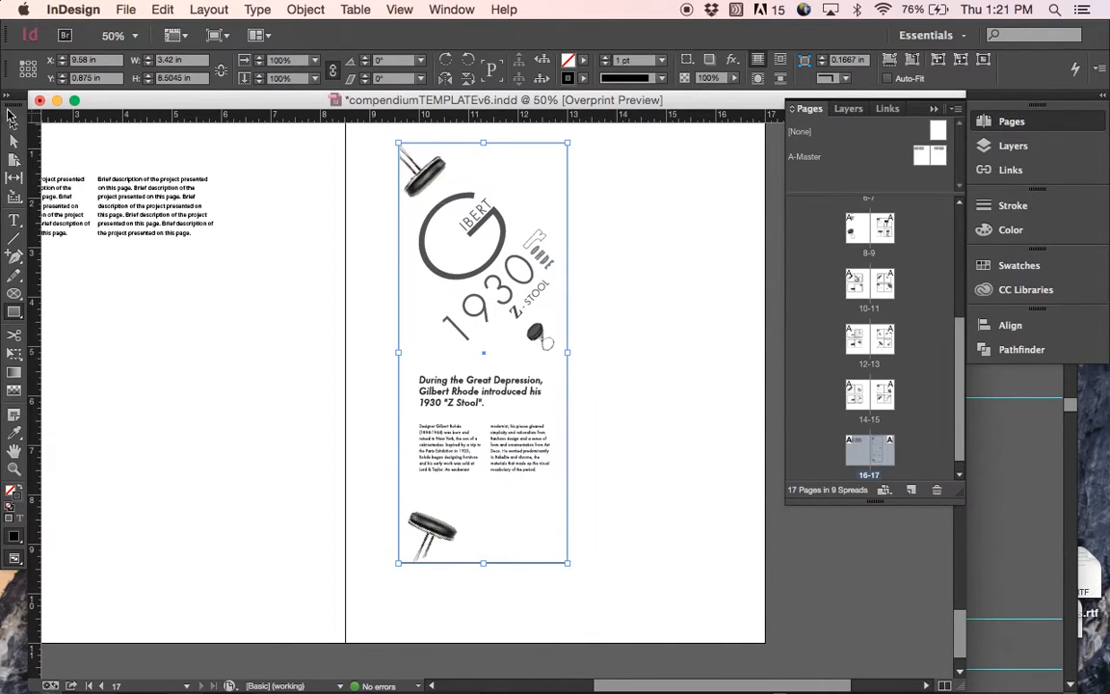
click(703, 555)
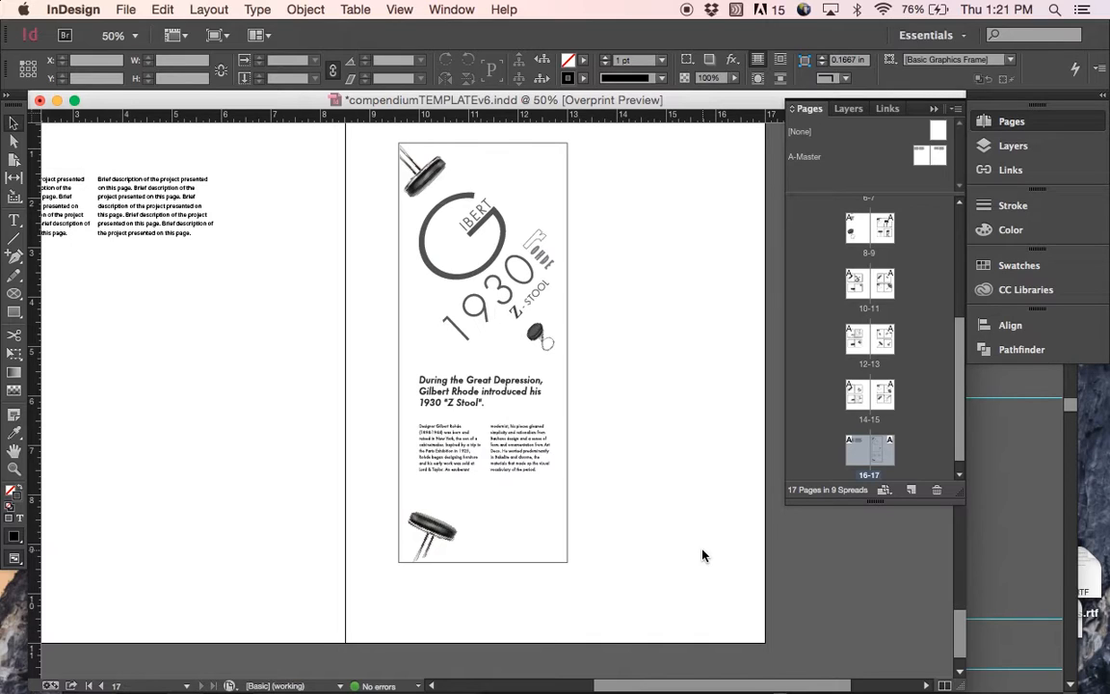
- Switch to Illustrator to pick up the black-and-white tag back artwork
key(Cmd+Tab)
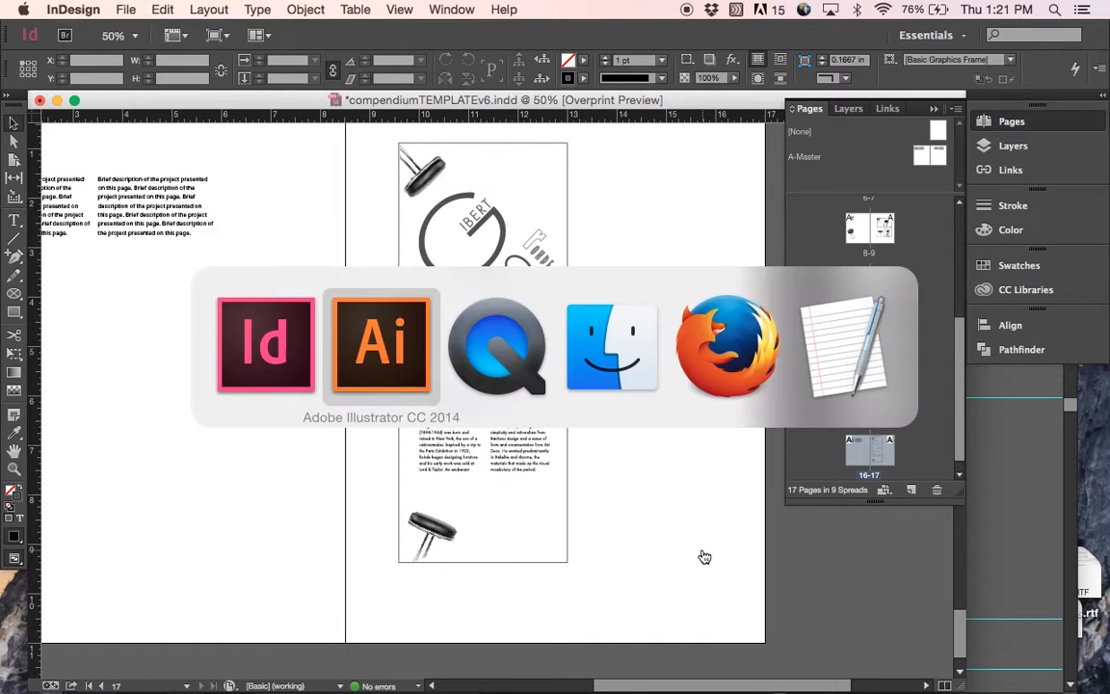
click(381, 343)
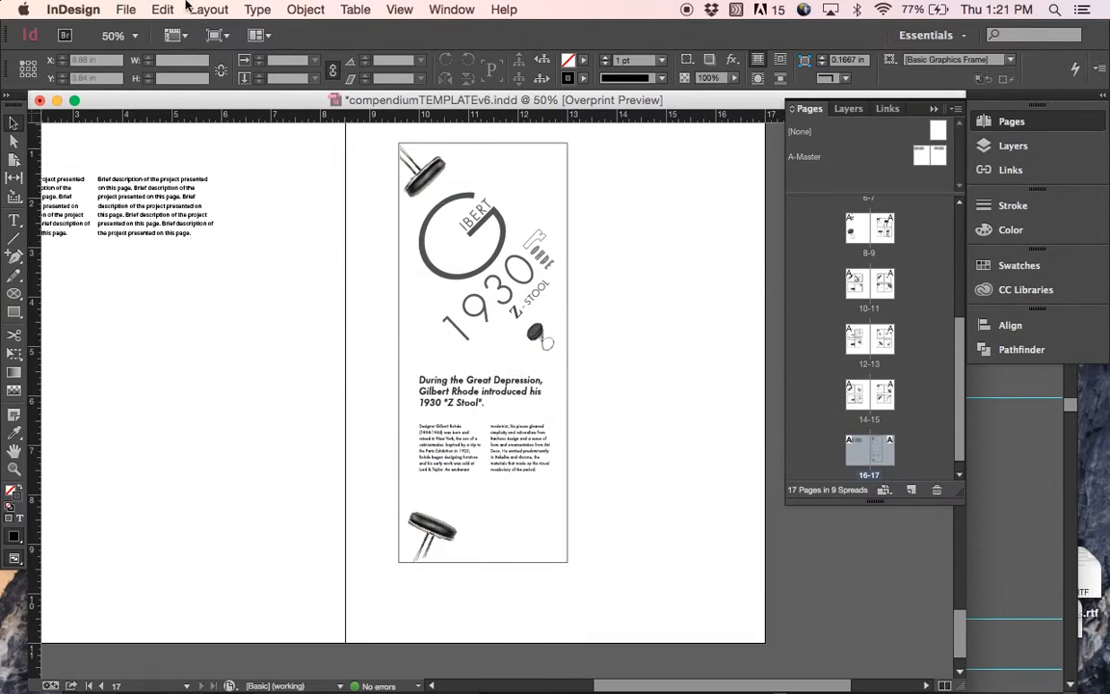
mouse_move(254, 158)
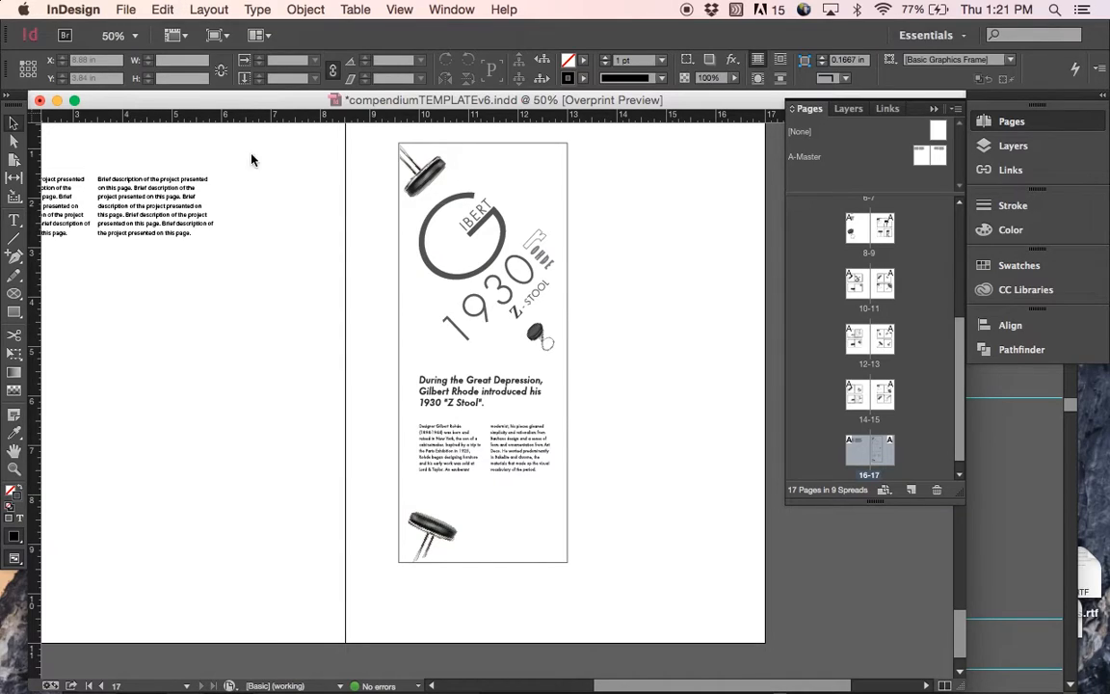
mouse_move(293, 280)
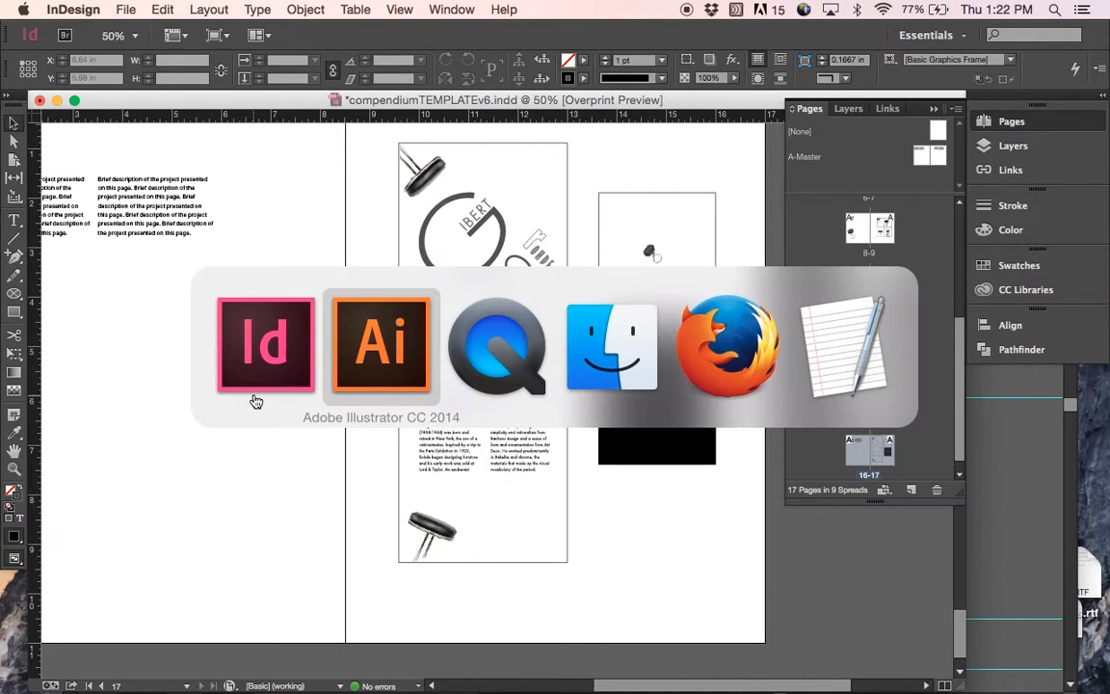
- Convert the horizontal Z Stool tag's lettering to outlines via Type > Create Outlines
click(378, 345)
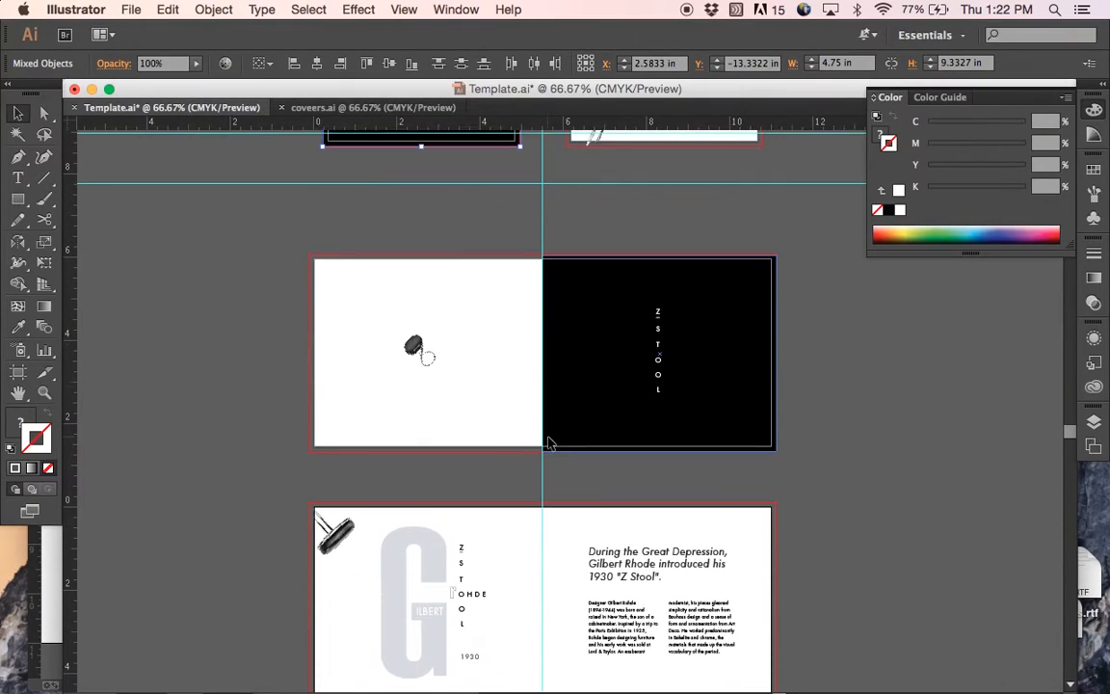
scroll(down, 3)
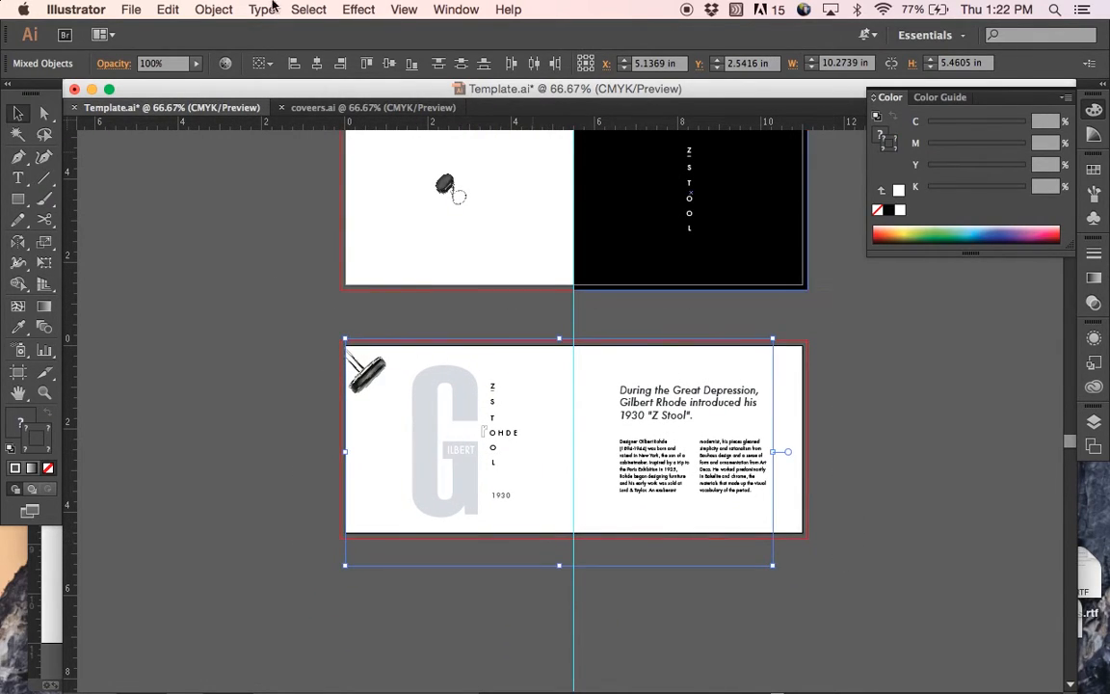
click(262, 10)
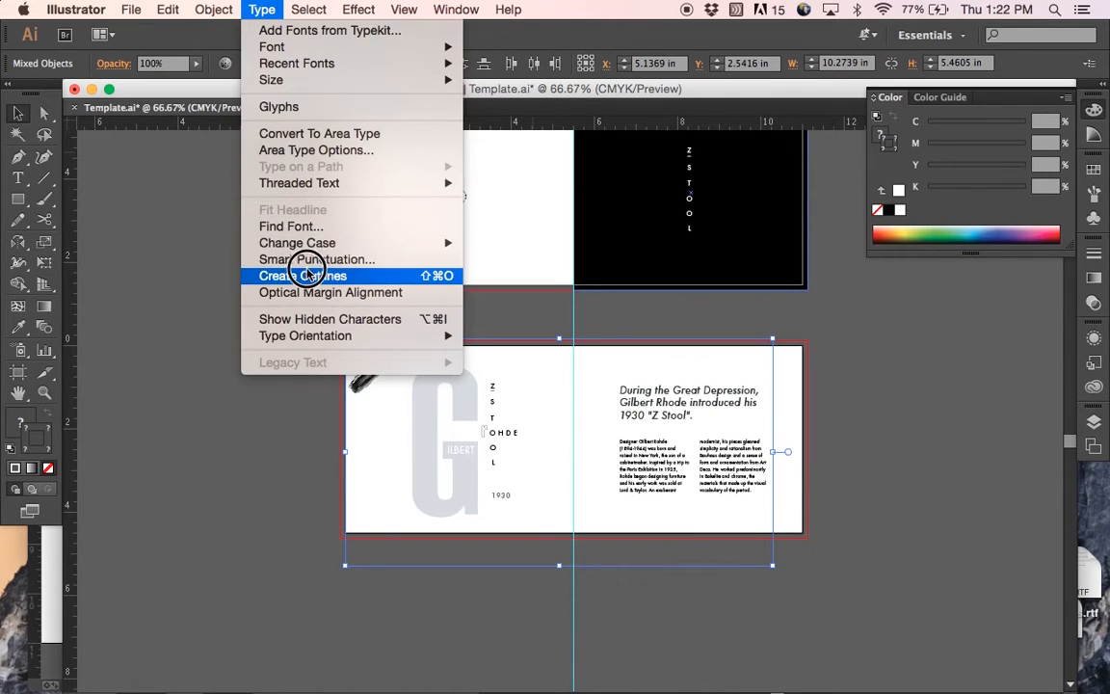
click(303, 275)
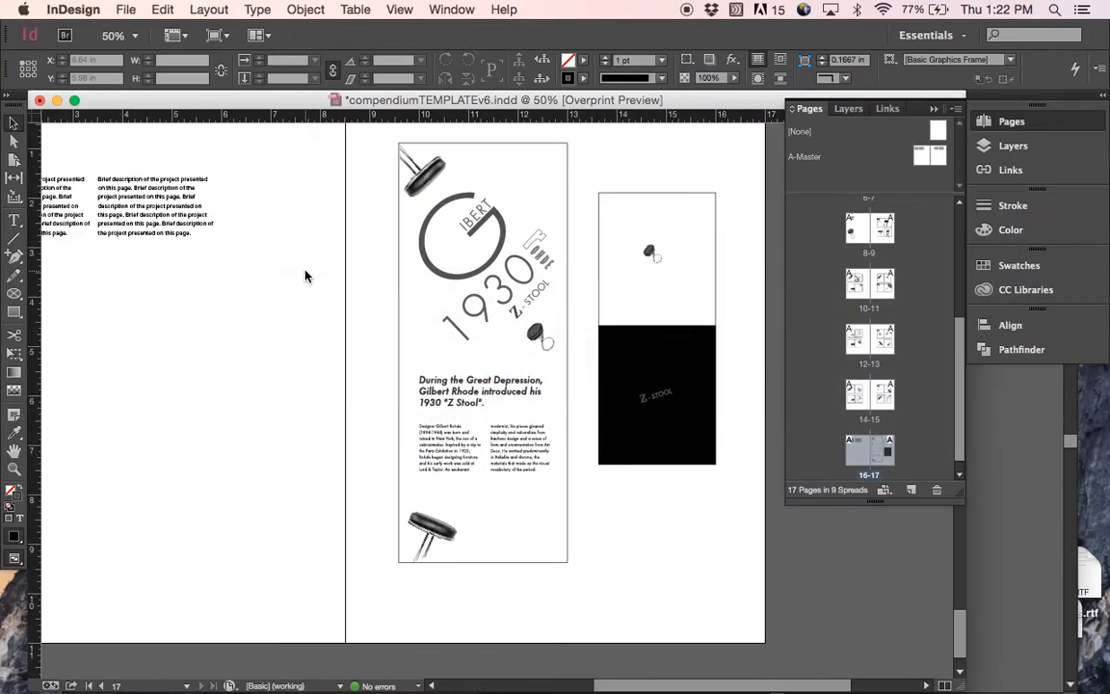
- Resize the pasted horizontal hang tag to fit under the text on the left page
scroll(right, 3)
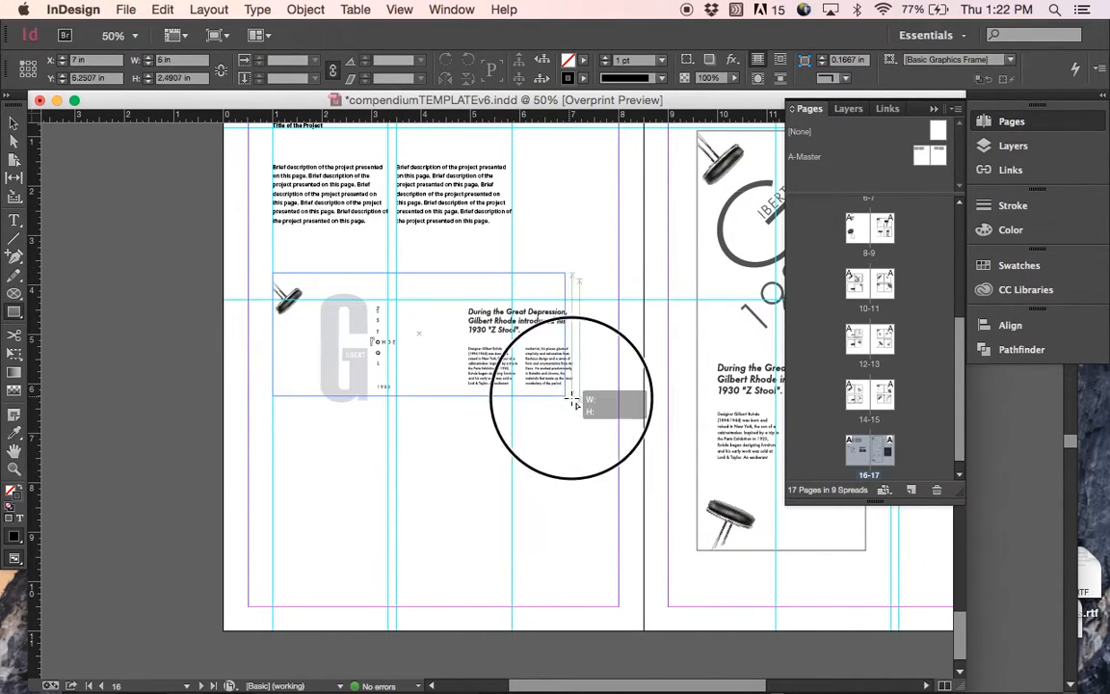
drag(570, 397, 601, 424)
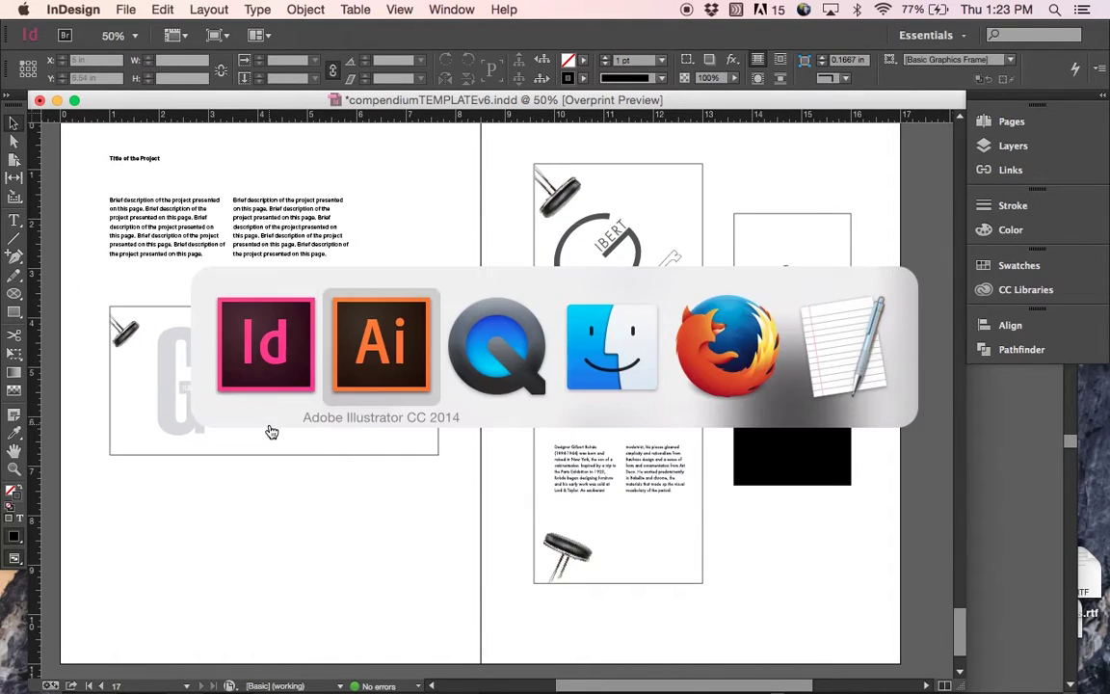
- Switch to the Illustrator artwork to copy the horizontal tag back
click(380, 343)
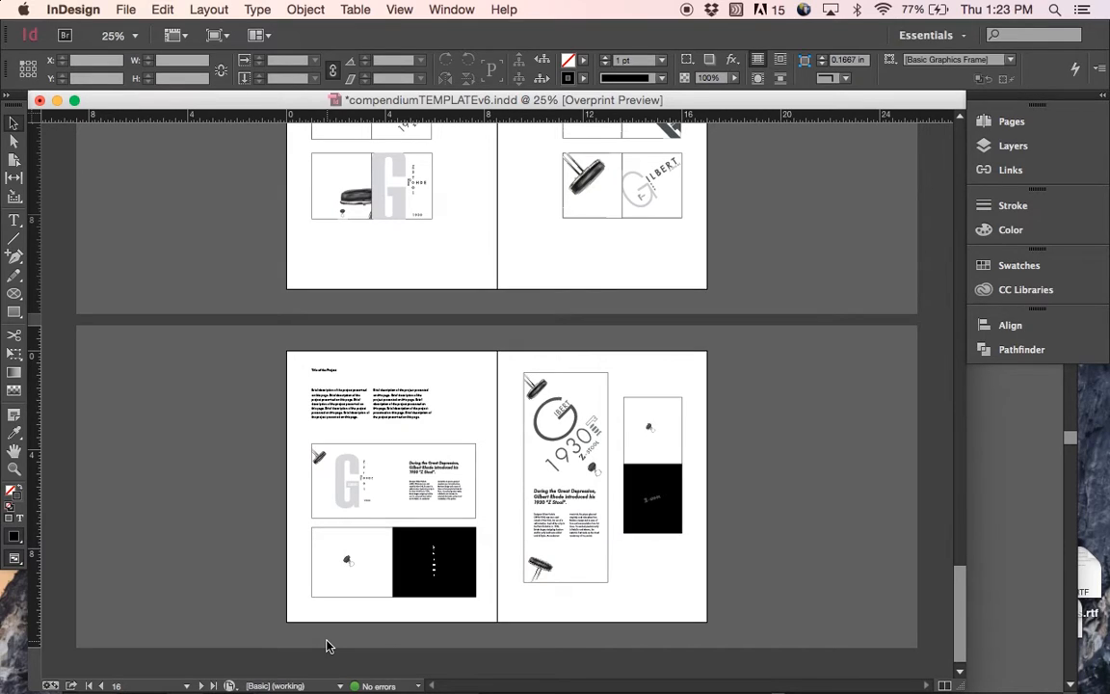
mouse_move(461, 524)
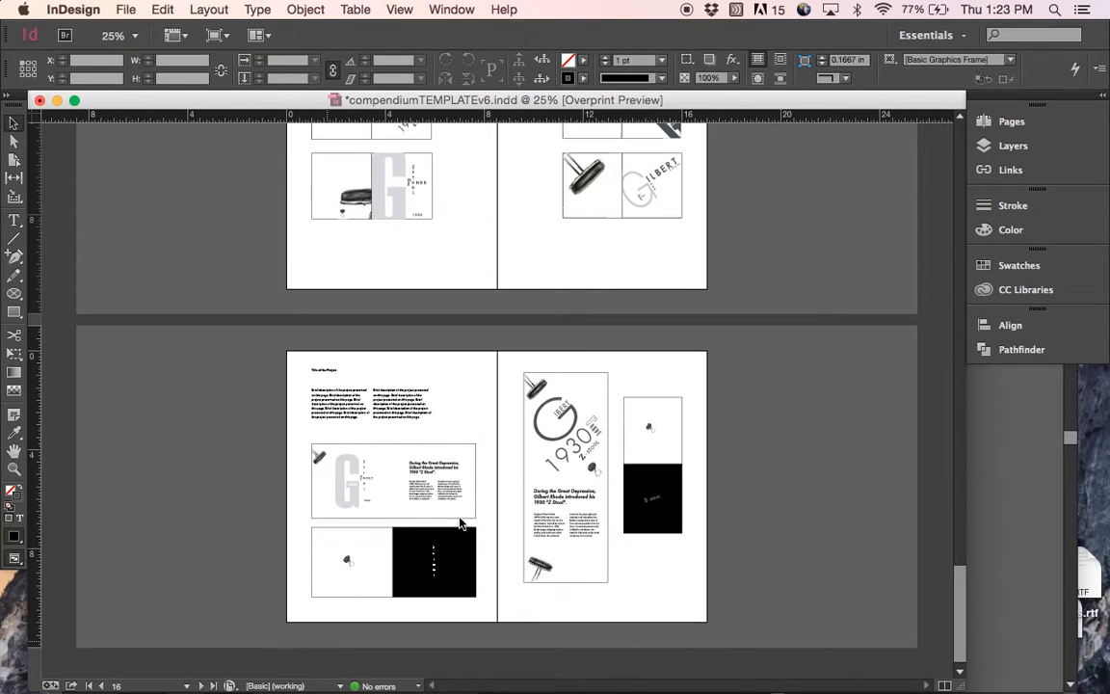
mouse_move(551, 362)
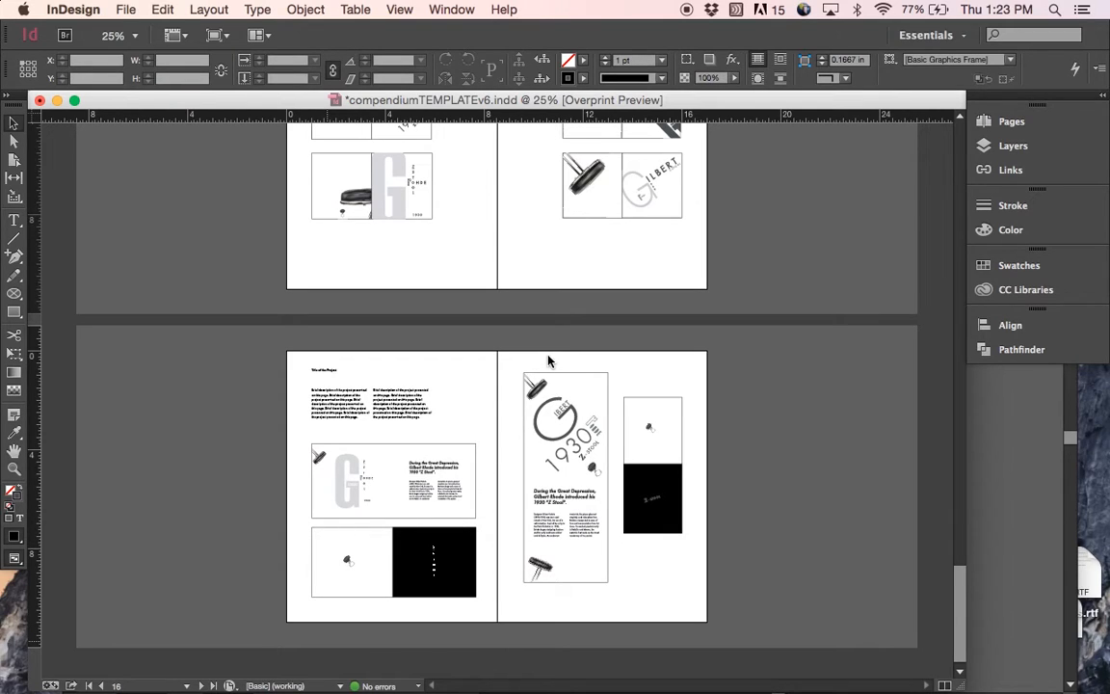
click(518, 558)
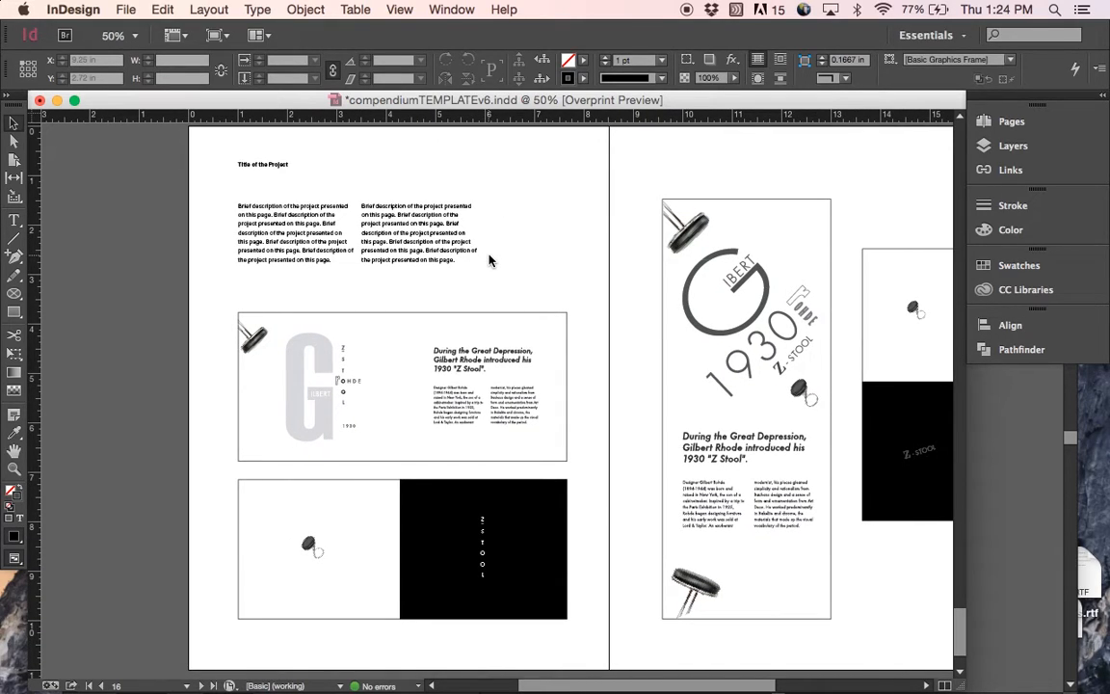
- Rename the left-page project title to 'Hang Tag' and switch to Firefox
click(260, 164)
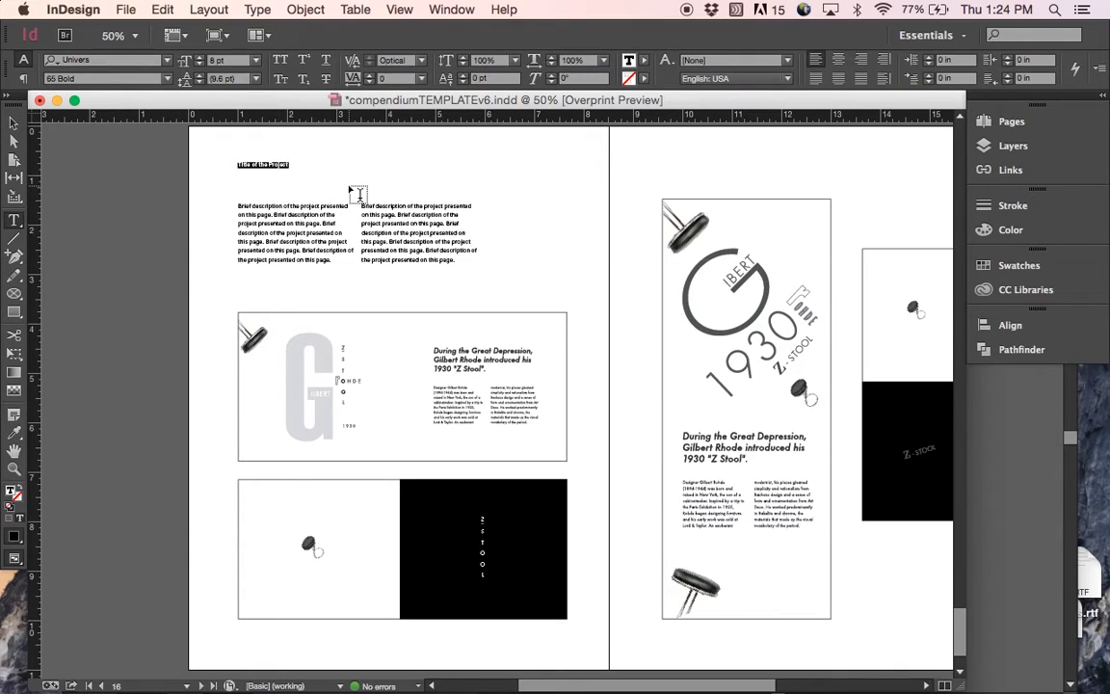
text(Hang)
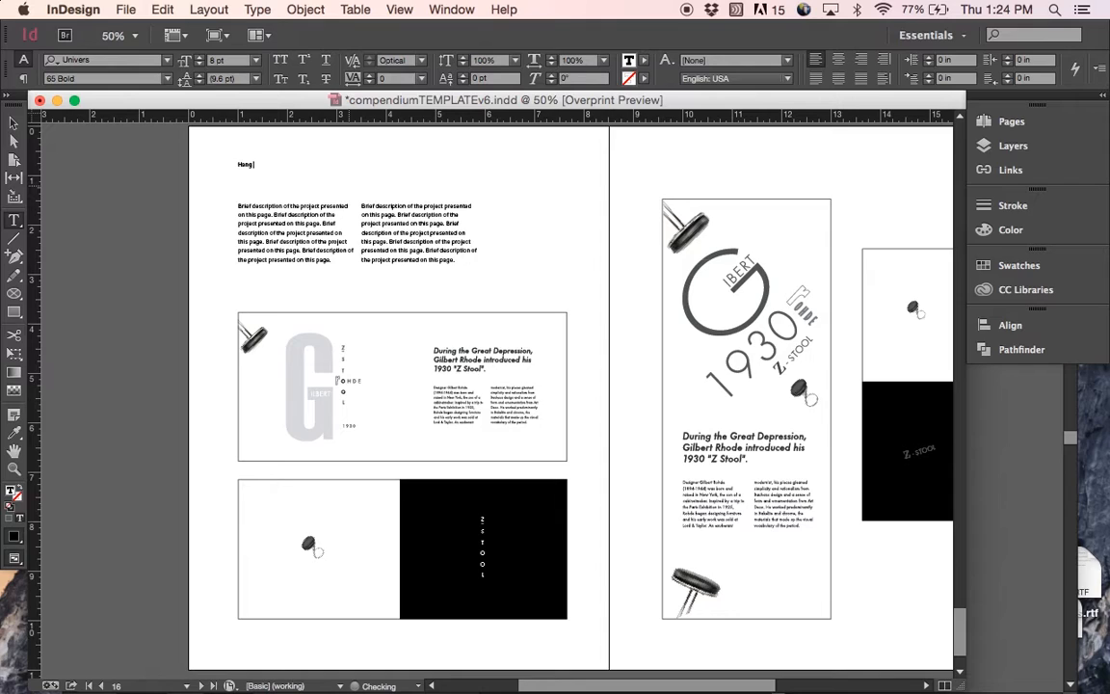
key(cmd+tab)
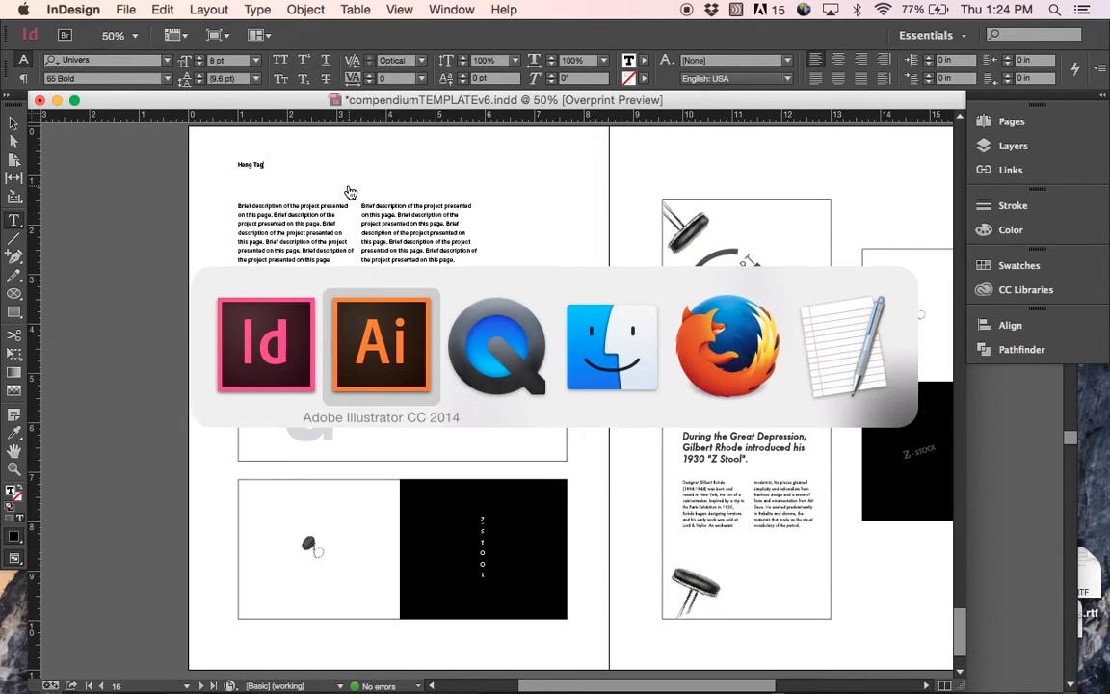
key(cmd+tab)
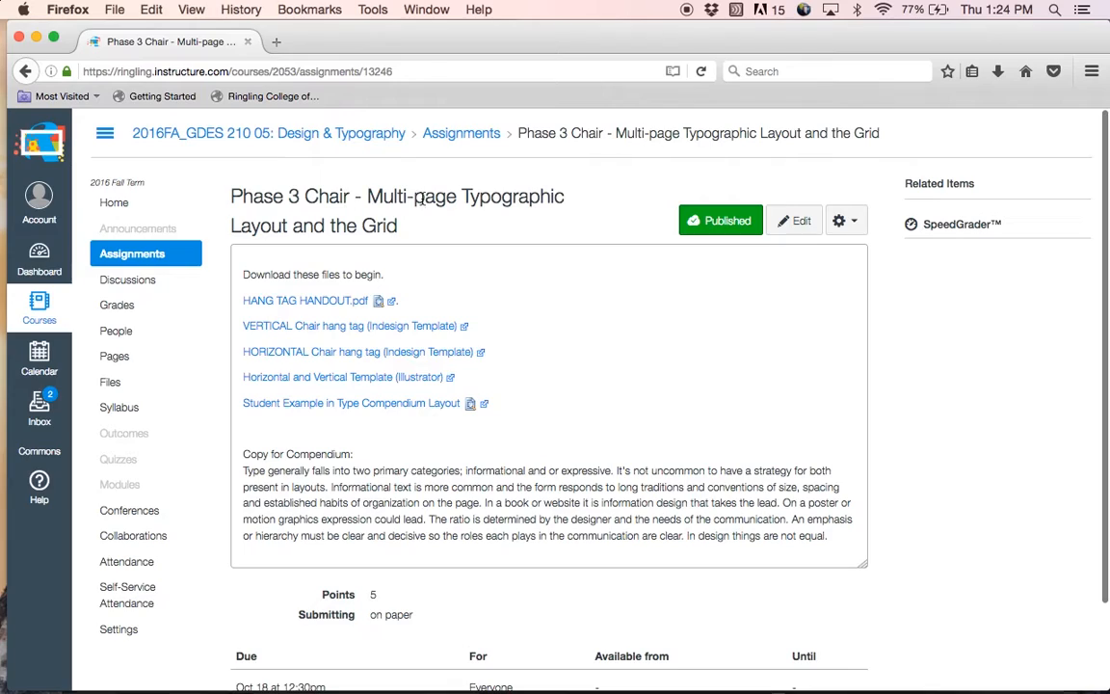
mouse_move(535, 201)
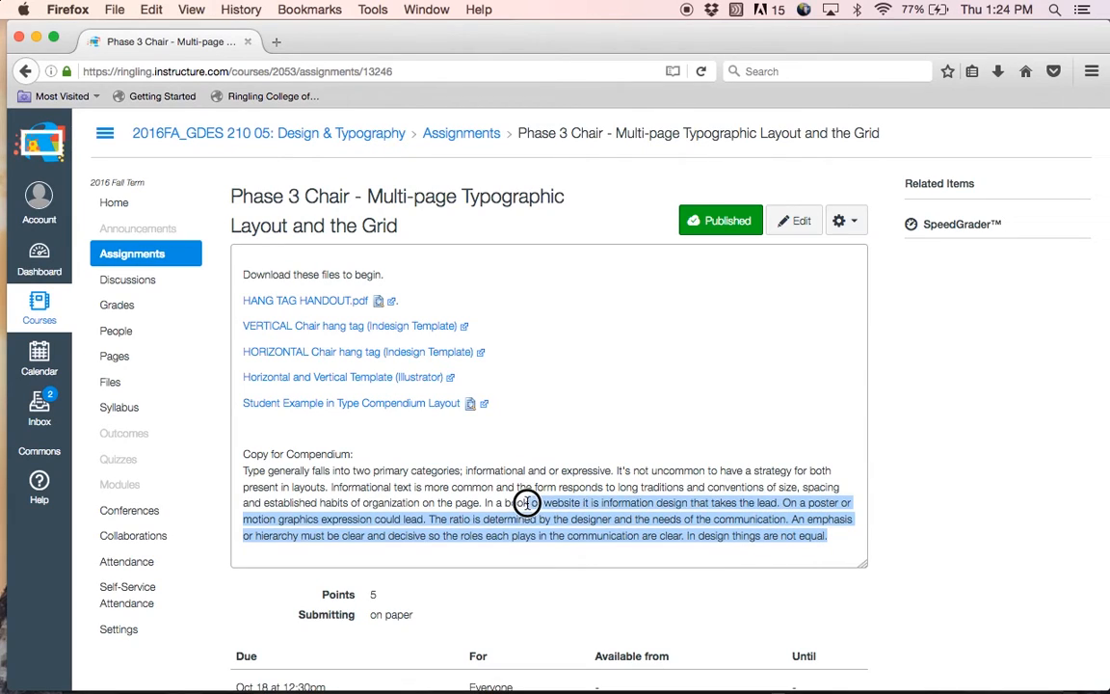
- Select and copy the Copy for Compendium paragraph from the Canvas assignment page
drag(528, 501, 243, 470)
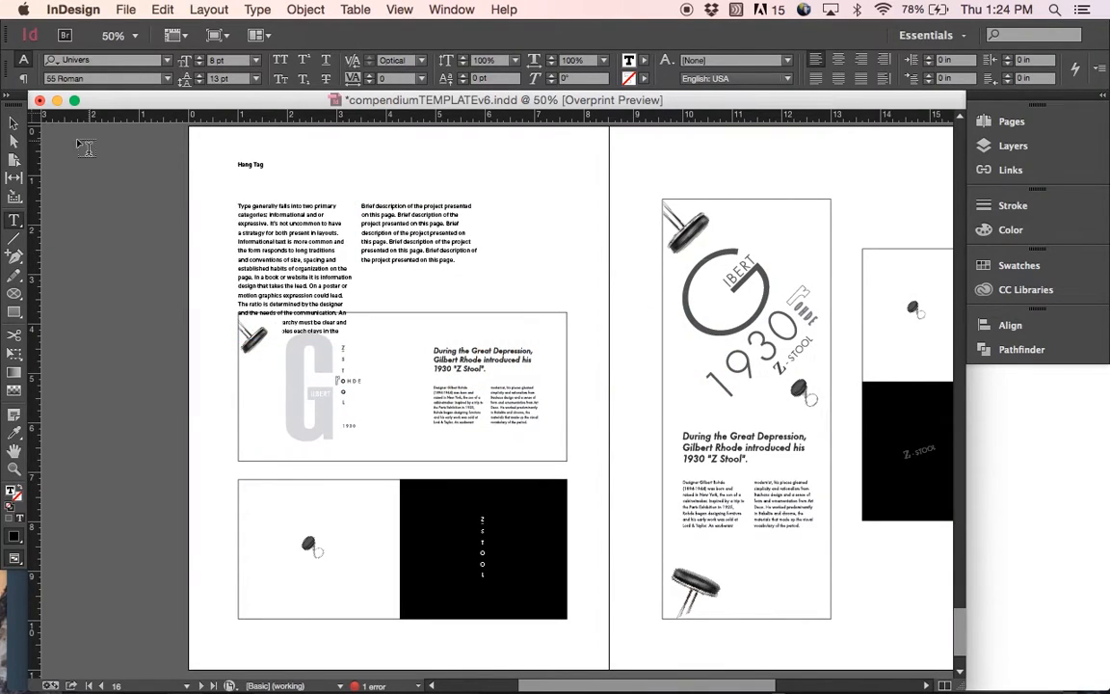
- Fill the Hang Tag page text frame with the introductory compendium paragraph beside the Z Stool artwork
click(293, 270)
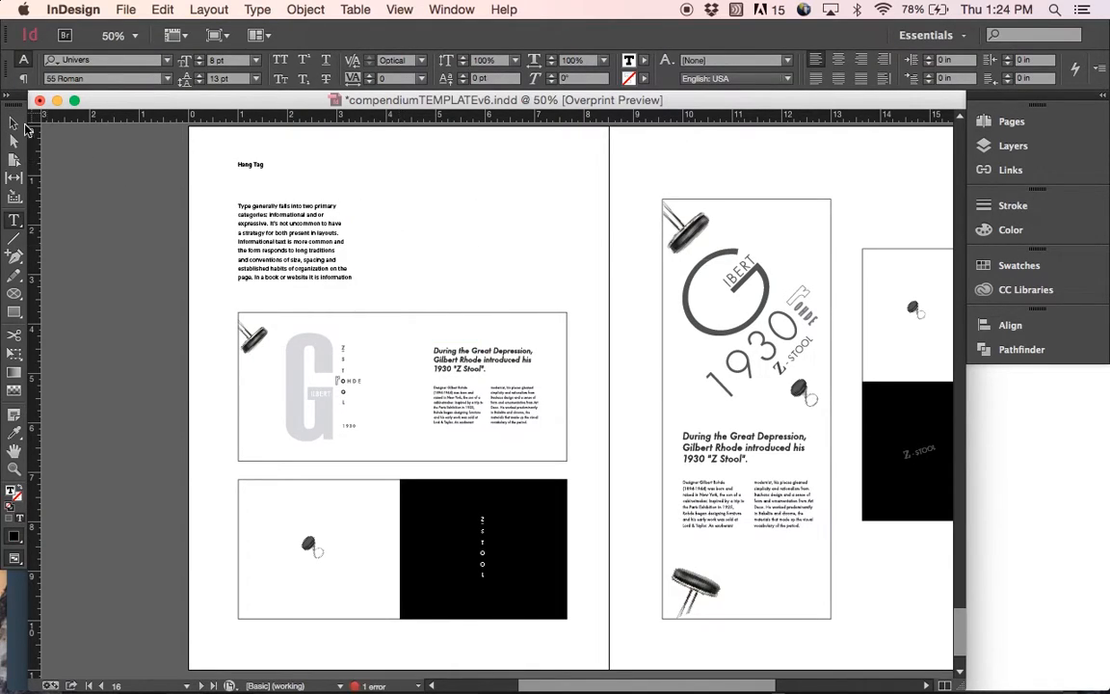
click(293, 241)
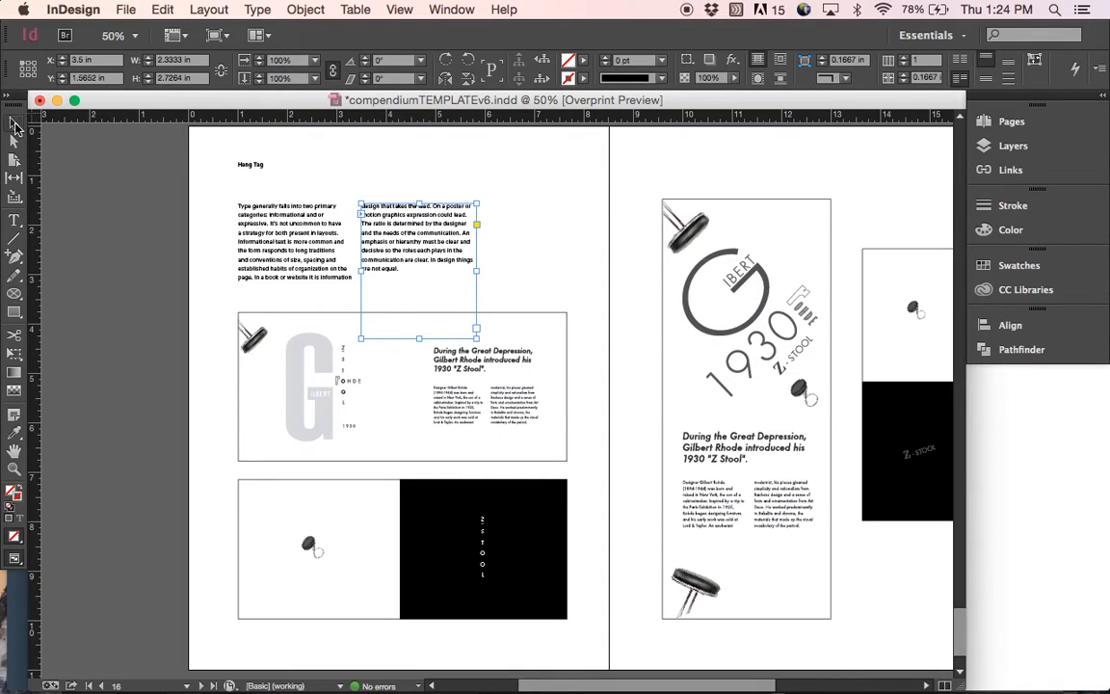
mouse_move(424, 347)
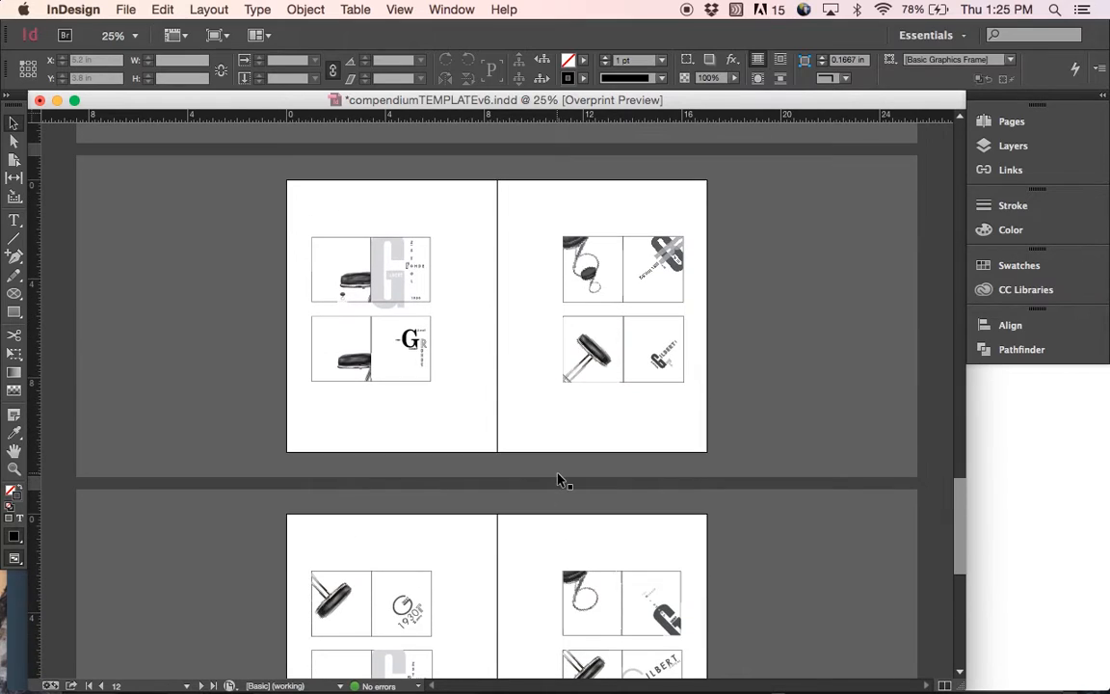
- Scroll through the hang tag spreads to review the whole compendium
scroll(down, 3)
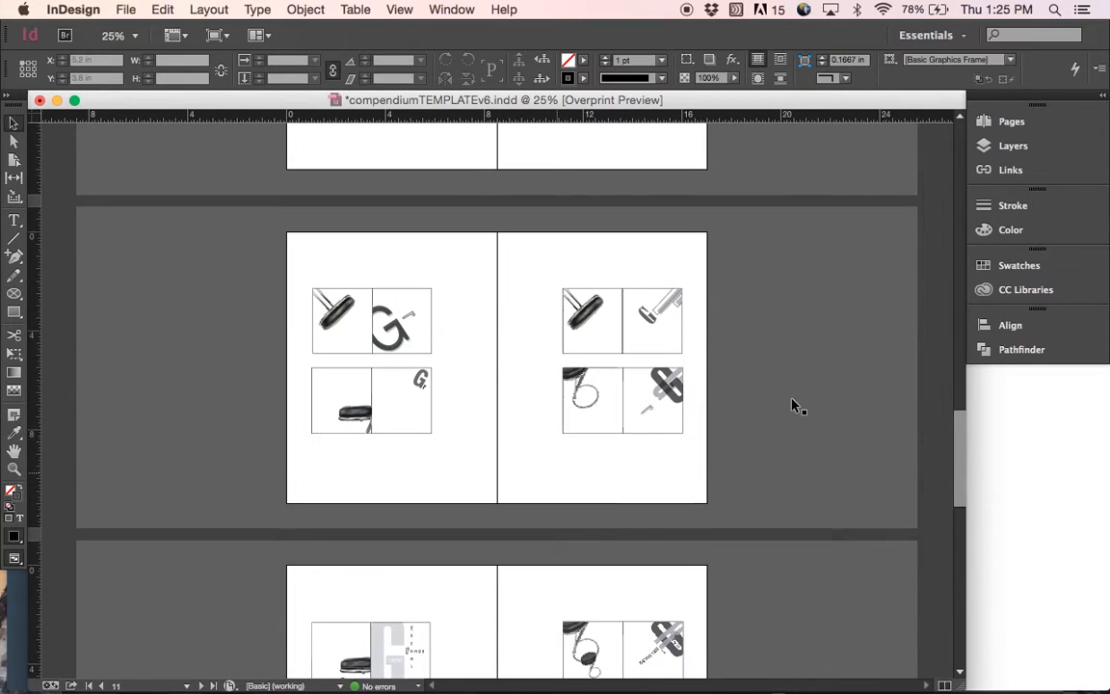
scroll(down, 3)
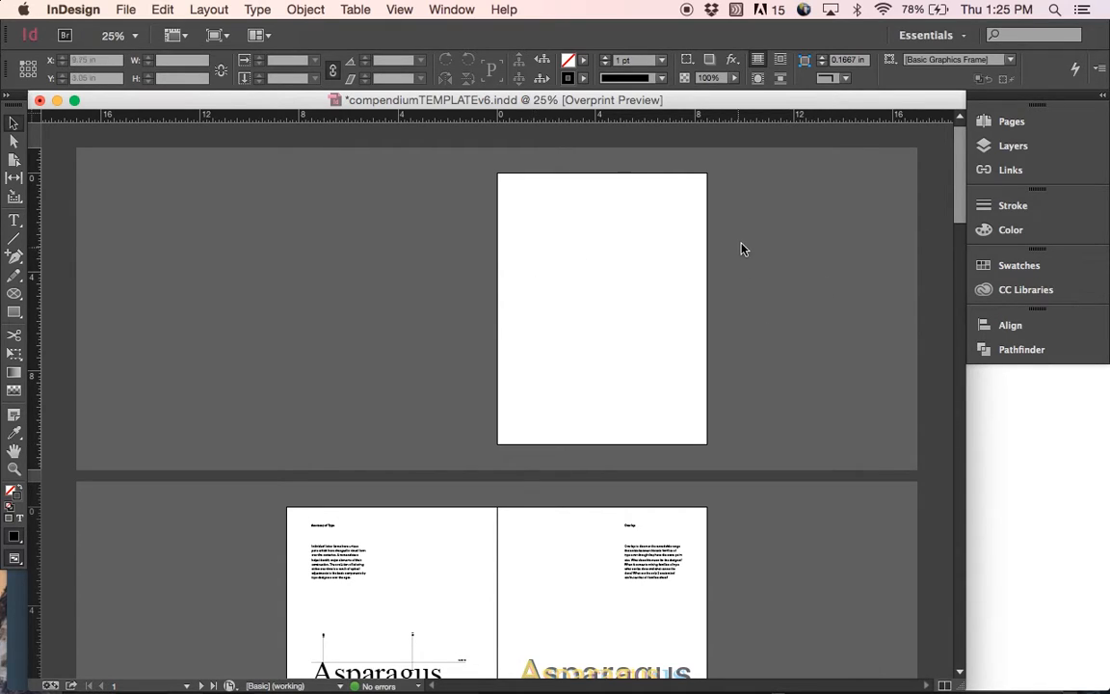
mouse_move(686, 183)
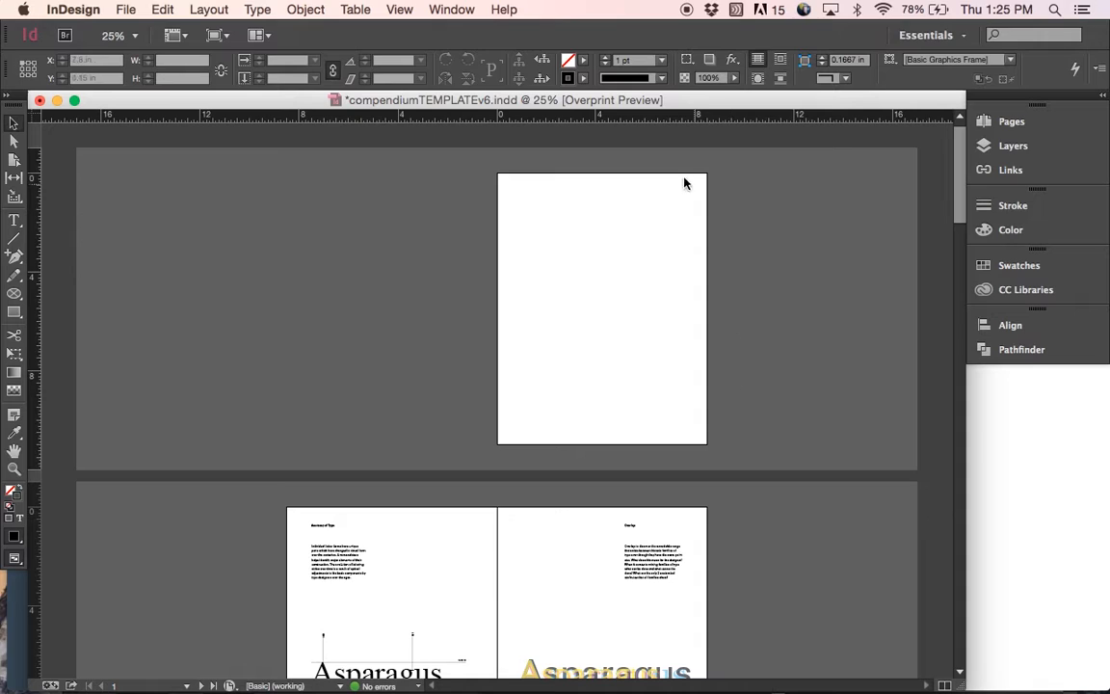
mouse_move(763, 397)
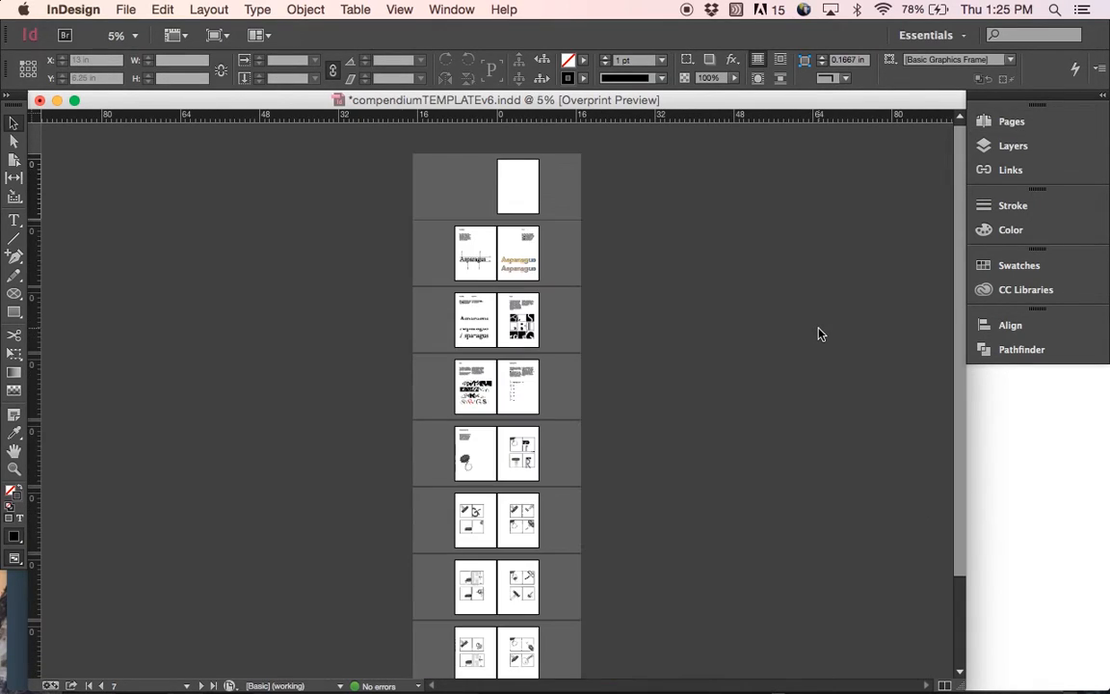
- Delete surplus page 19 from the Pages panel so the document ends on blank page 18, then switch to Illustrator
click(1000, 120)
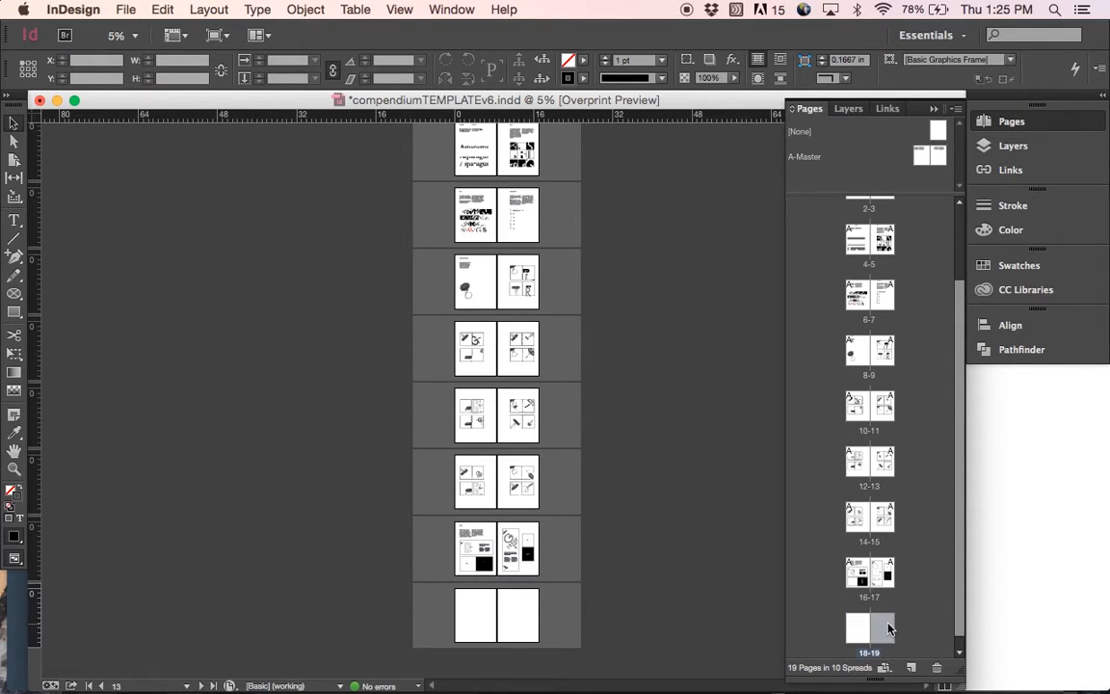
click(944, 667)
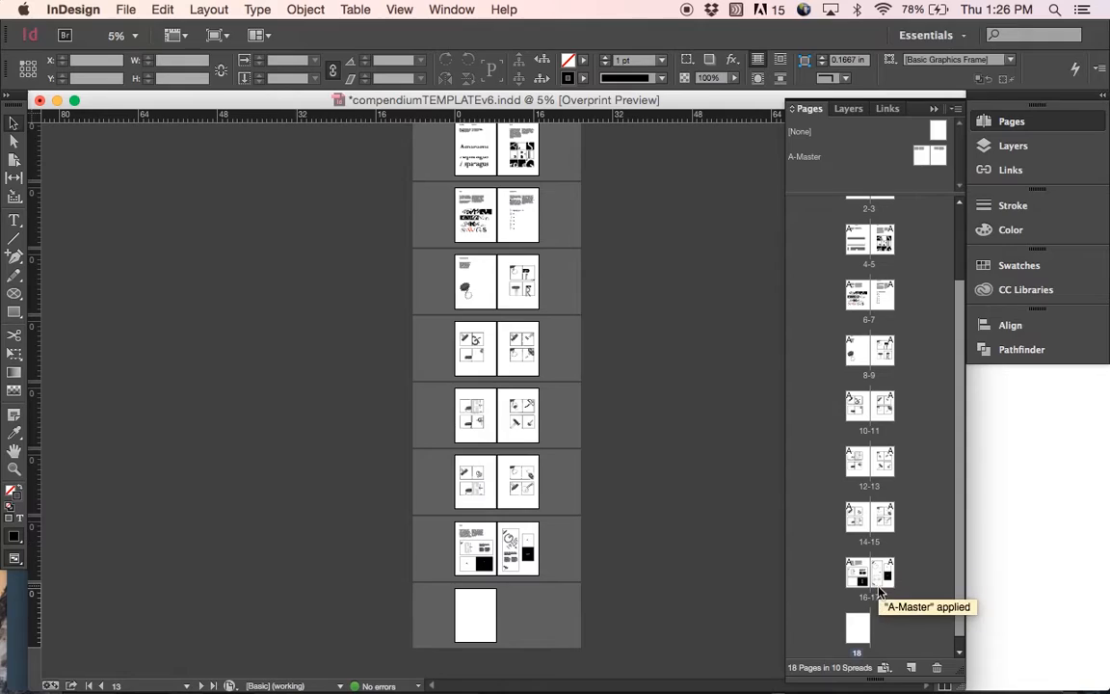
mouse_move(881, 640)
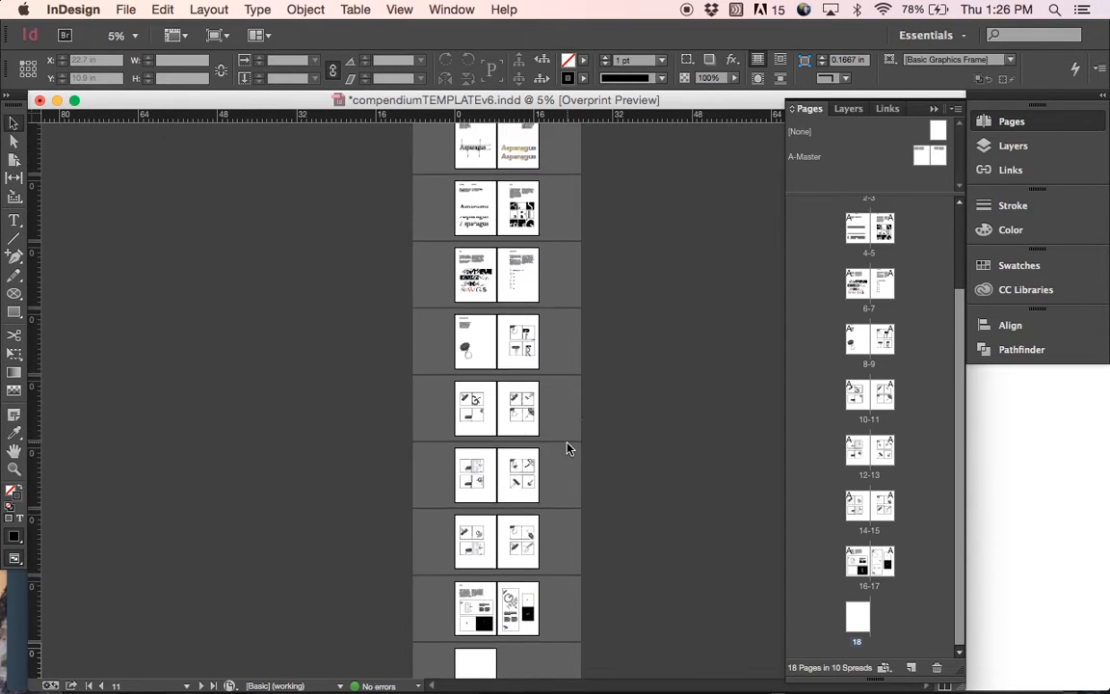
scroll(down, 3)
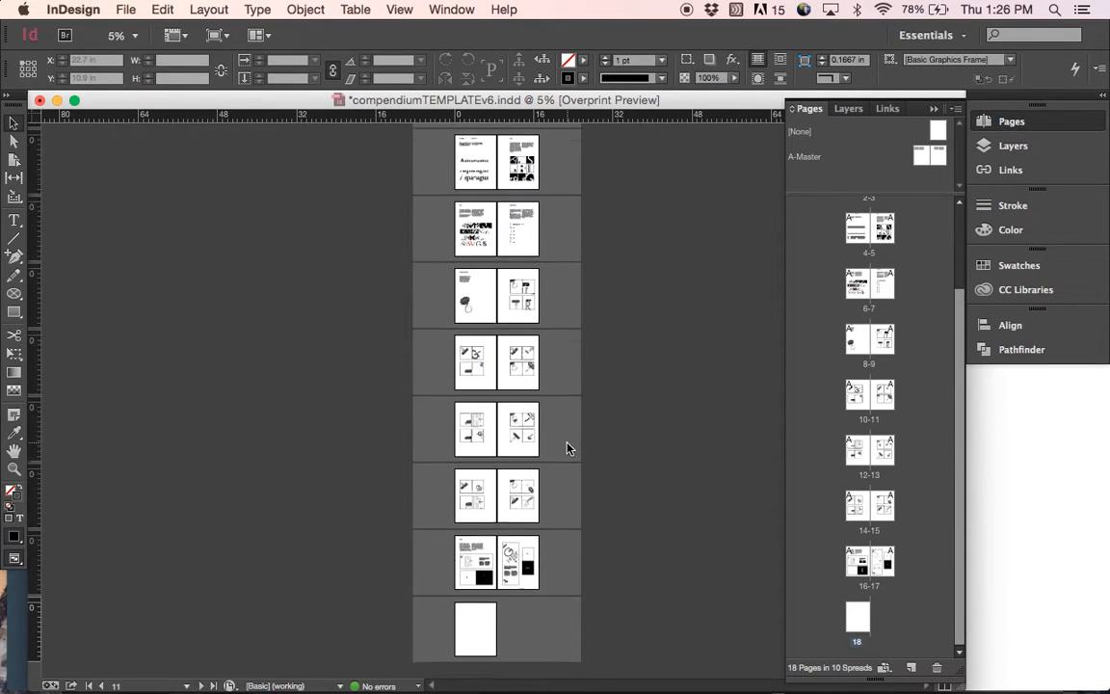
key(cmd+tab)
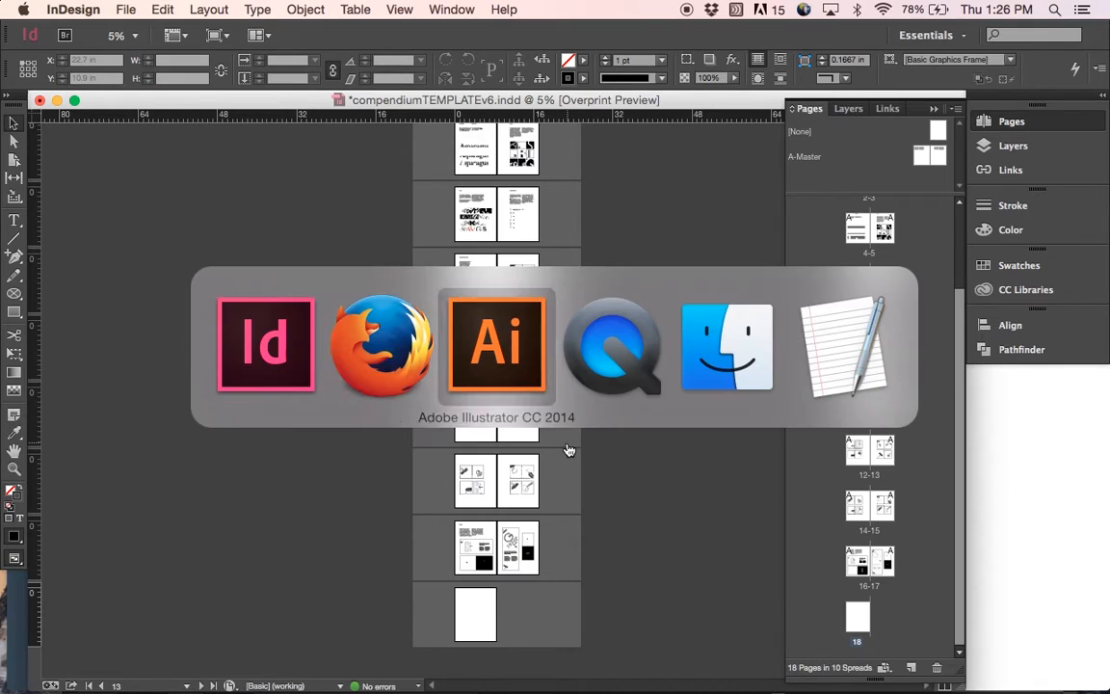
- Show the coveers.ai Type Compendium covers and select the front cover type, then switch to InDesign
click(498, 343)
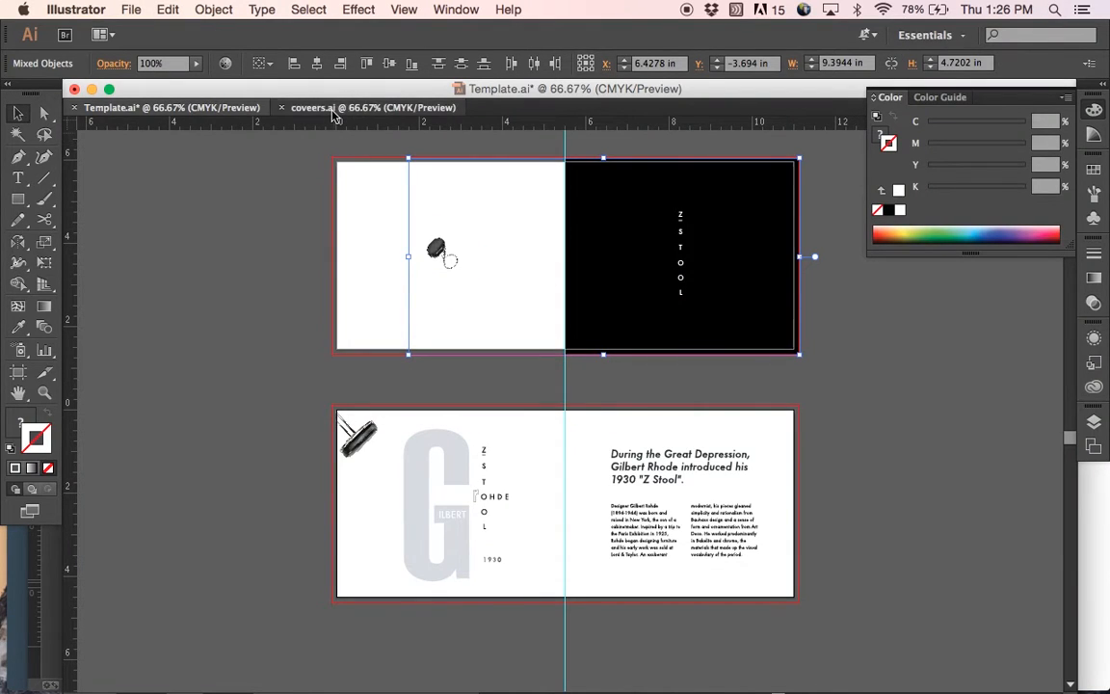
click(332, 108)
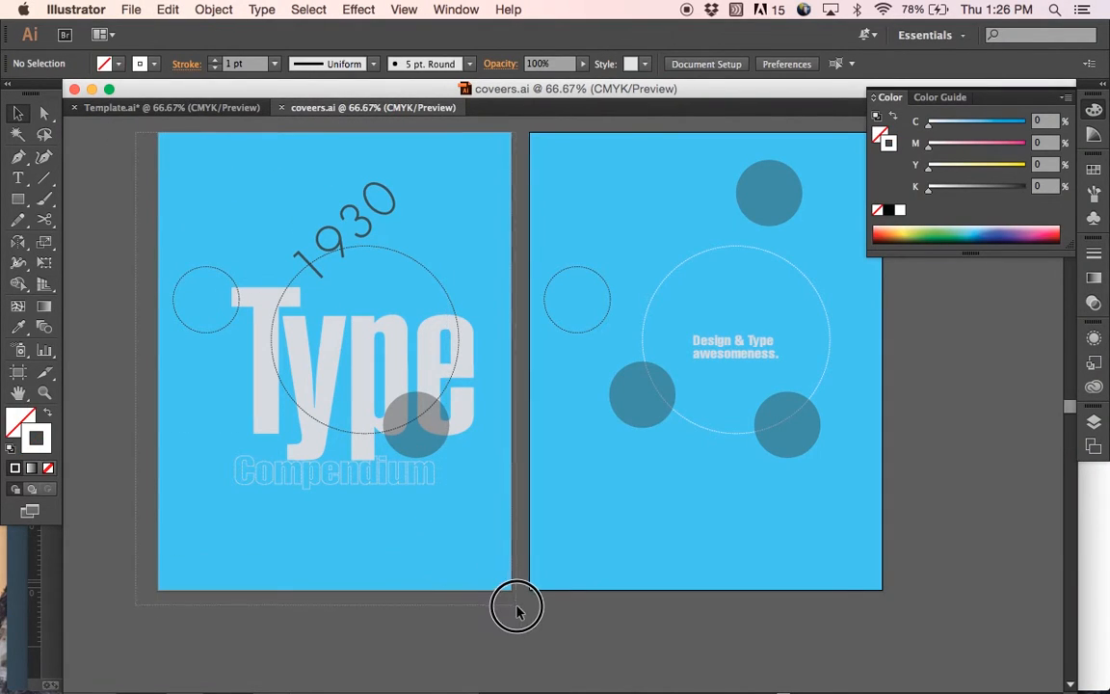
click(262, 8)
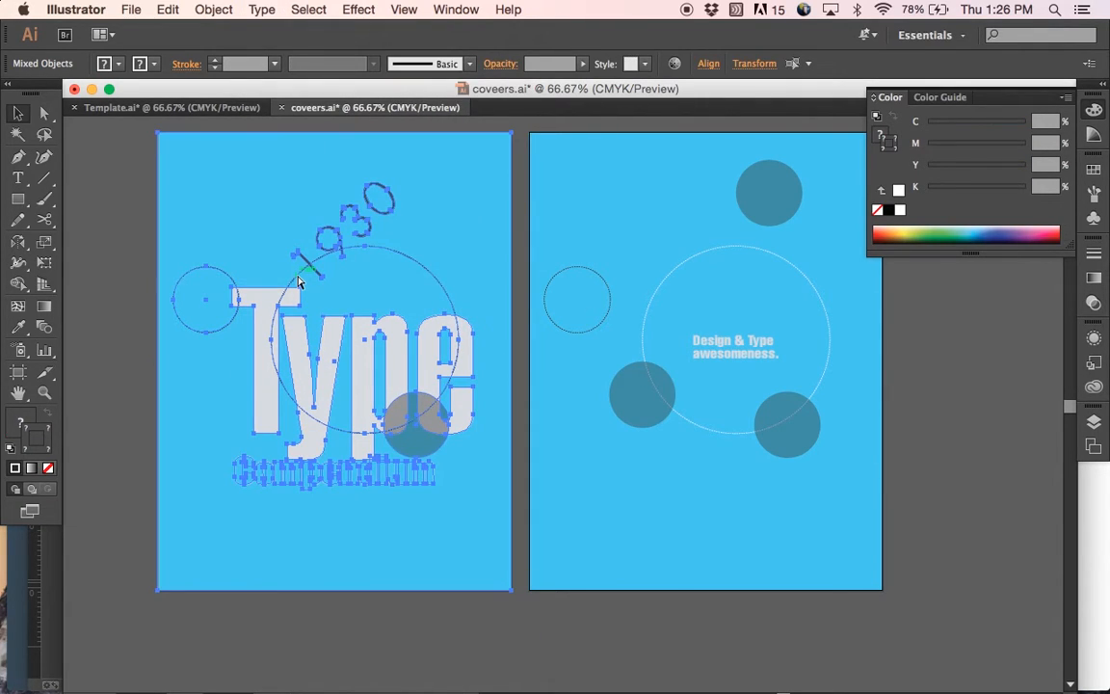
key(cmd+tab)
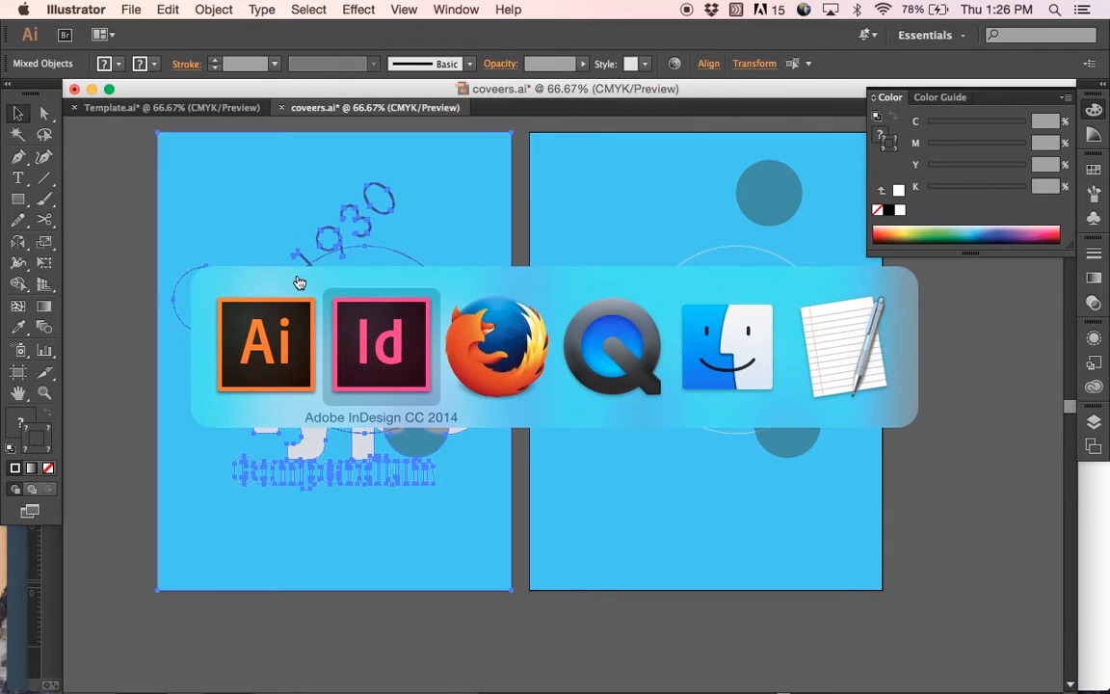
- Return to the InDesign compendium layout to place the cover artwork
click(382, 345)
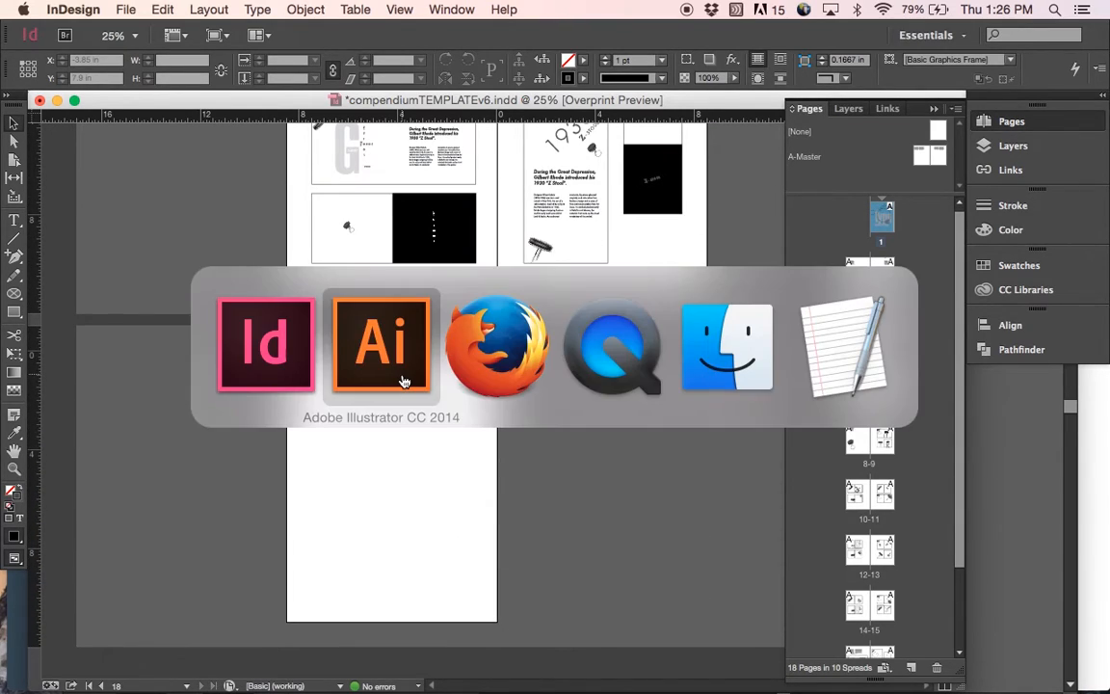
- Convert the back cover's Design & Type lettering to outlines via Type > Create Outlines, then switch to InDesign
click(382, 343)
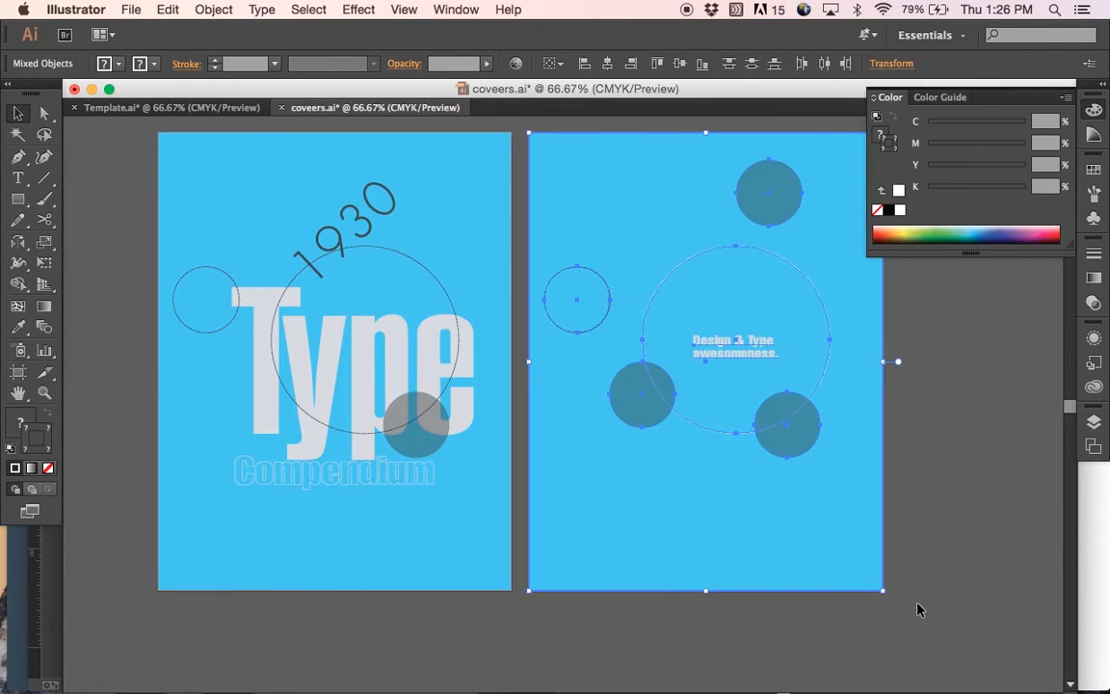
click(212, 10)
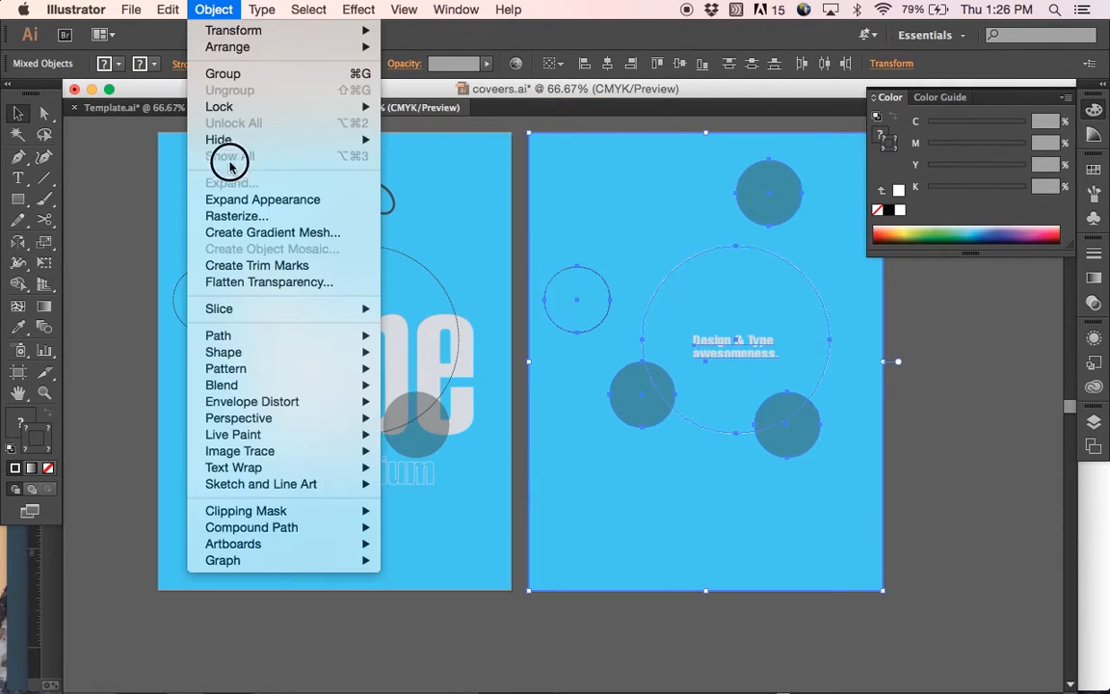
mouse_move(249, 281)
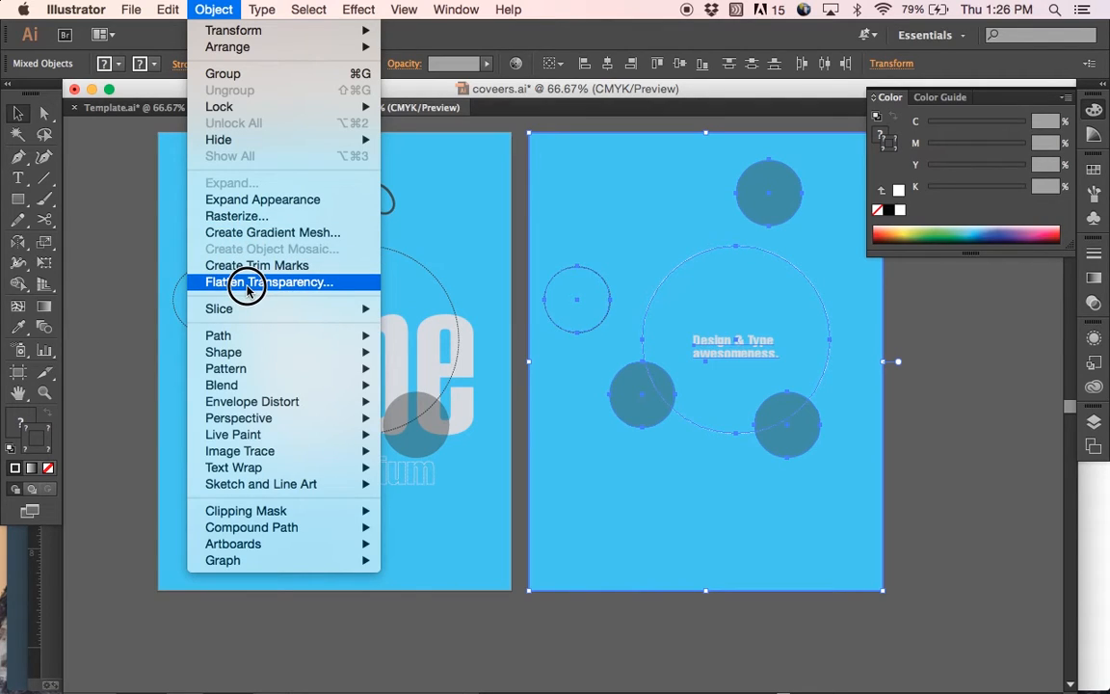
click(262, 8)
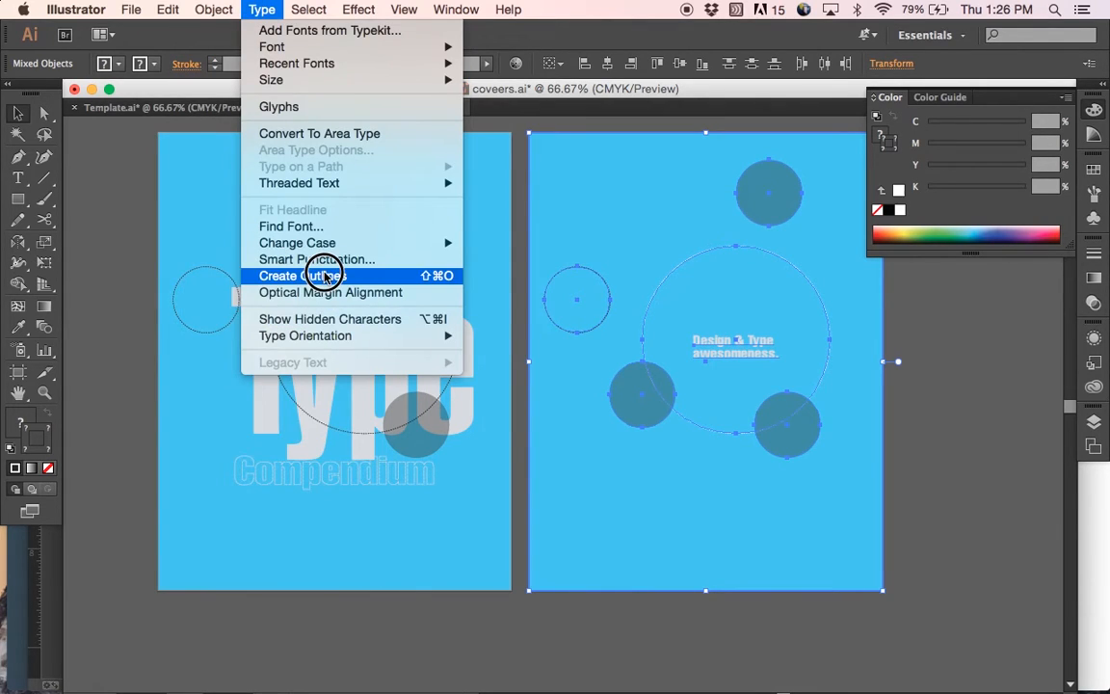
click(293, 275)
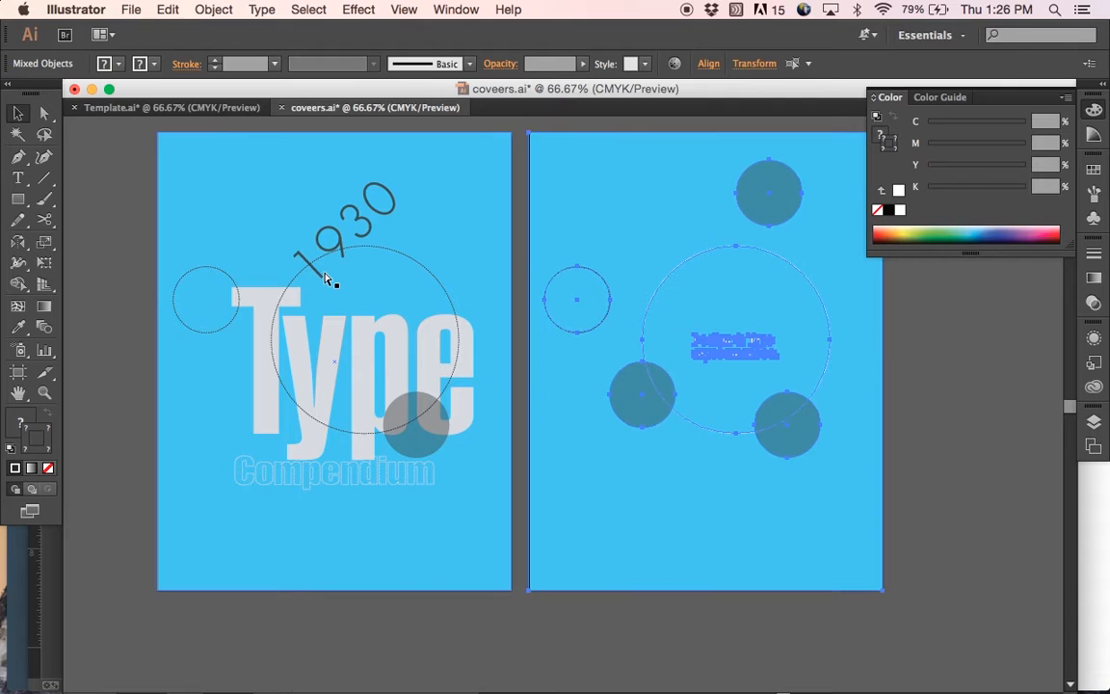
key(cmd+tab)
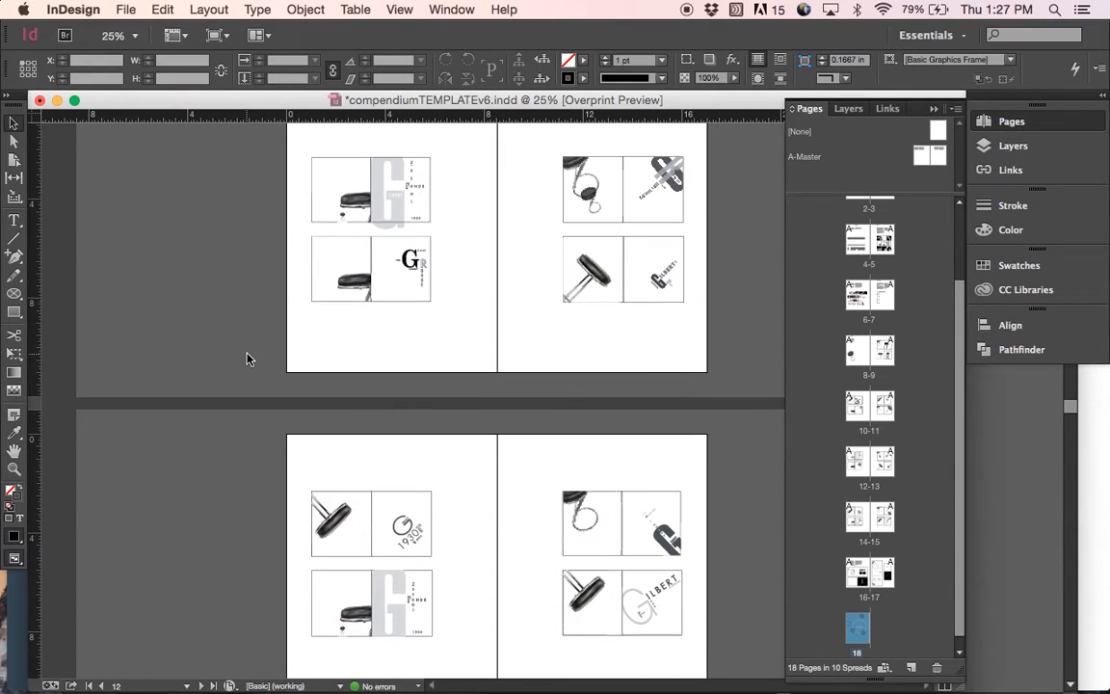
- Scroll past the Asparagus and hang tag spreads to review them before exporting
scroll(down, 3)
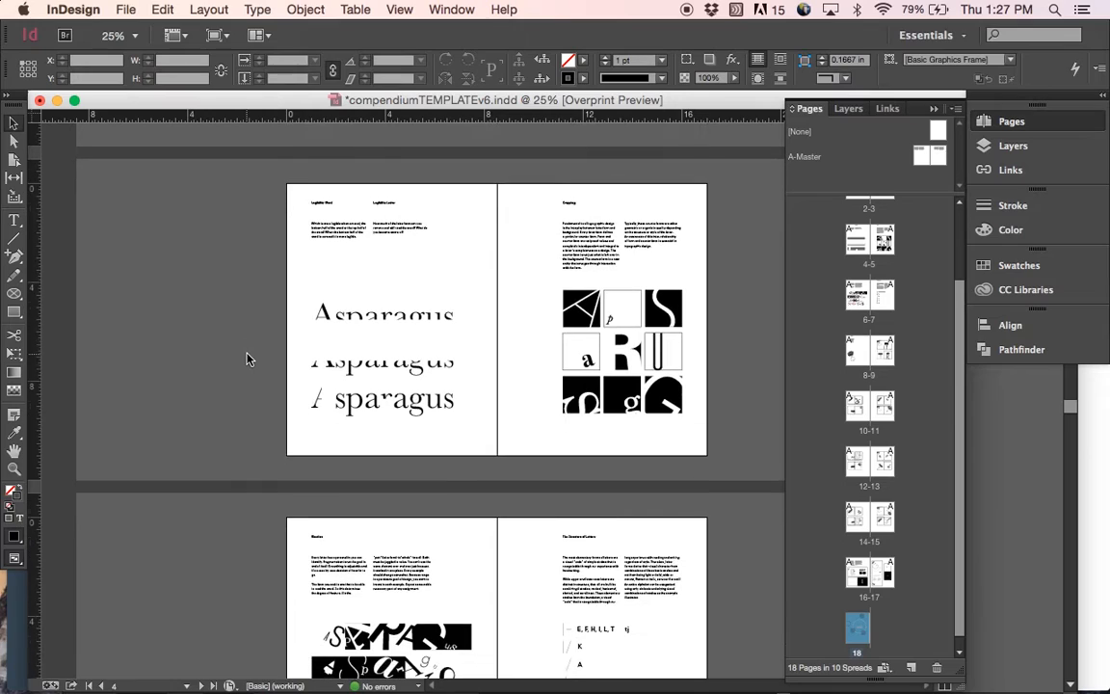
scroll(down, 3)
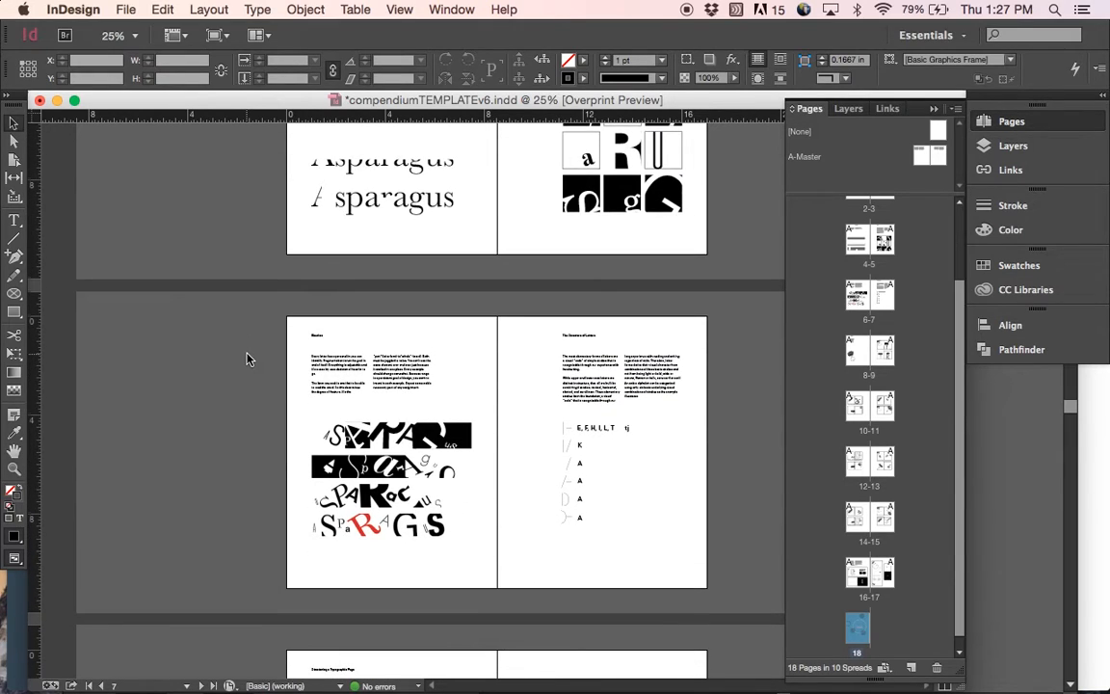
scroll(down, 3)
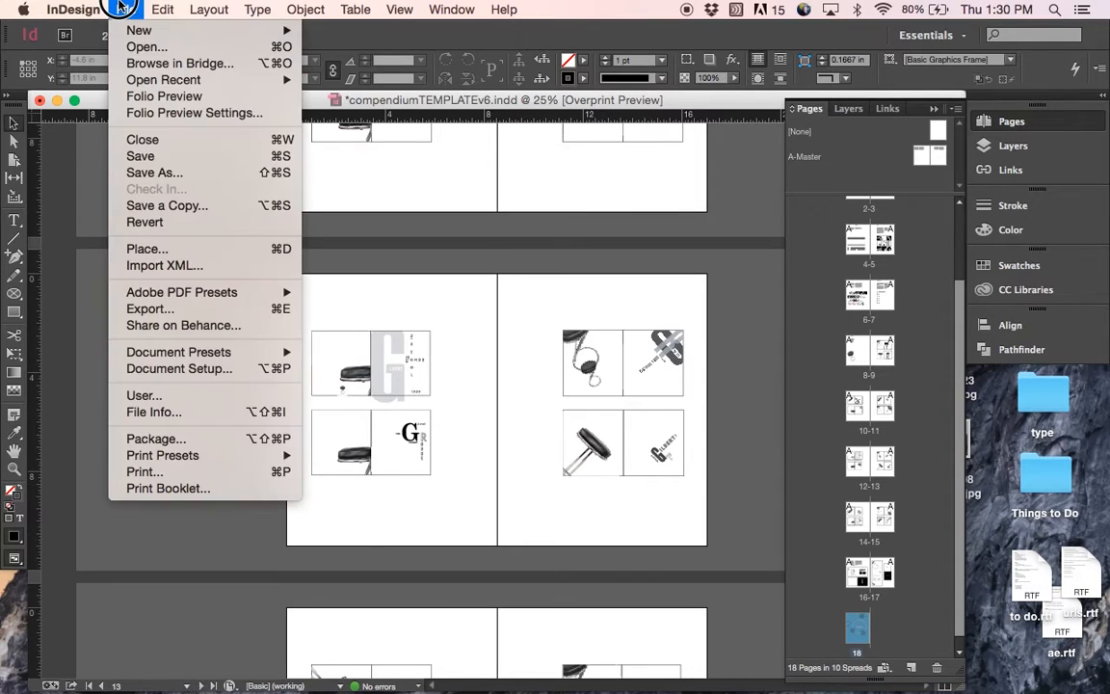
mouse_move(183, 291)
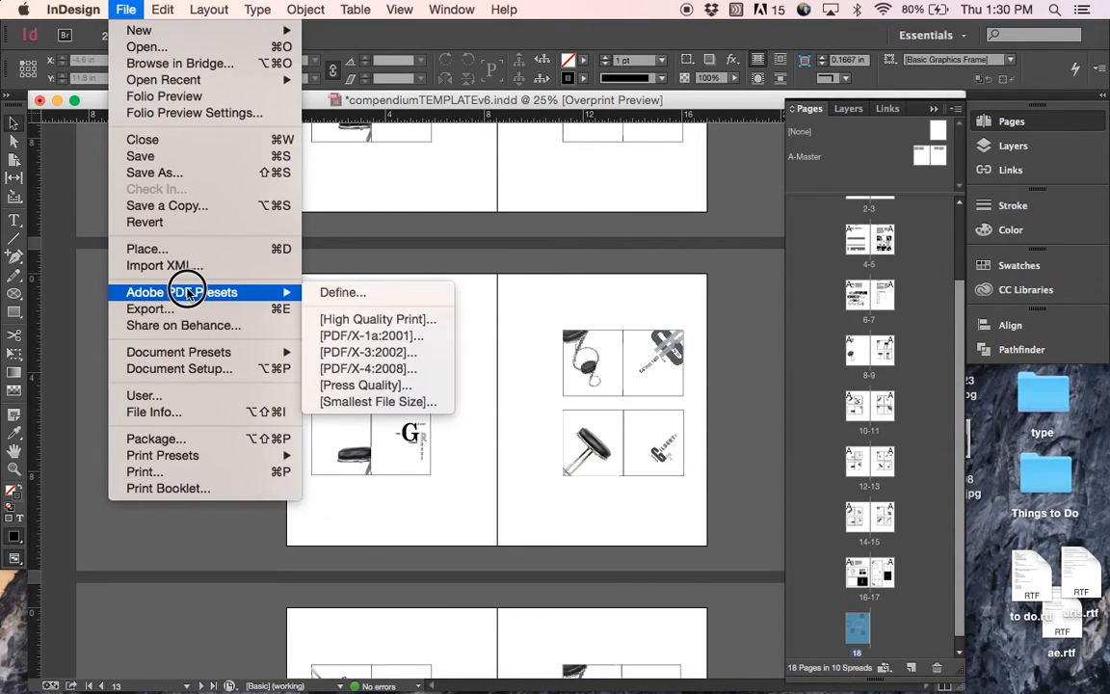
mouse_move(318, 297)
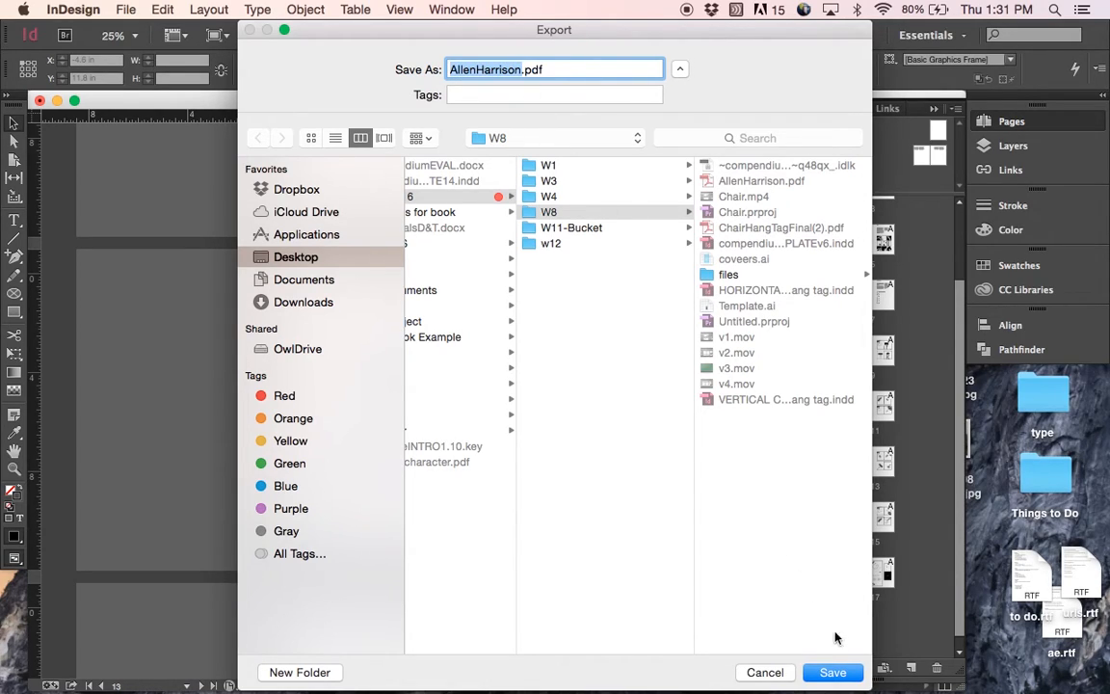
- Save the High Quality Print PDF into the W8 folder, replacing the existing AllenHarrison.pdf
click(832, 673)
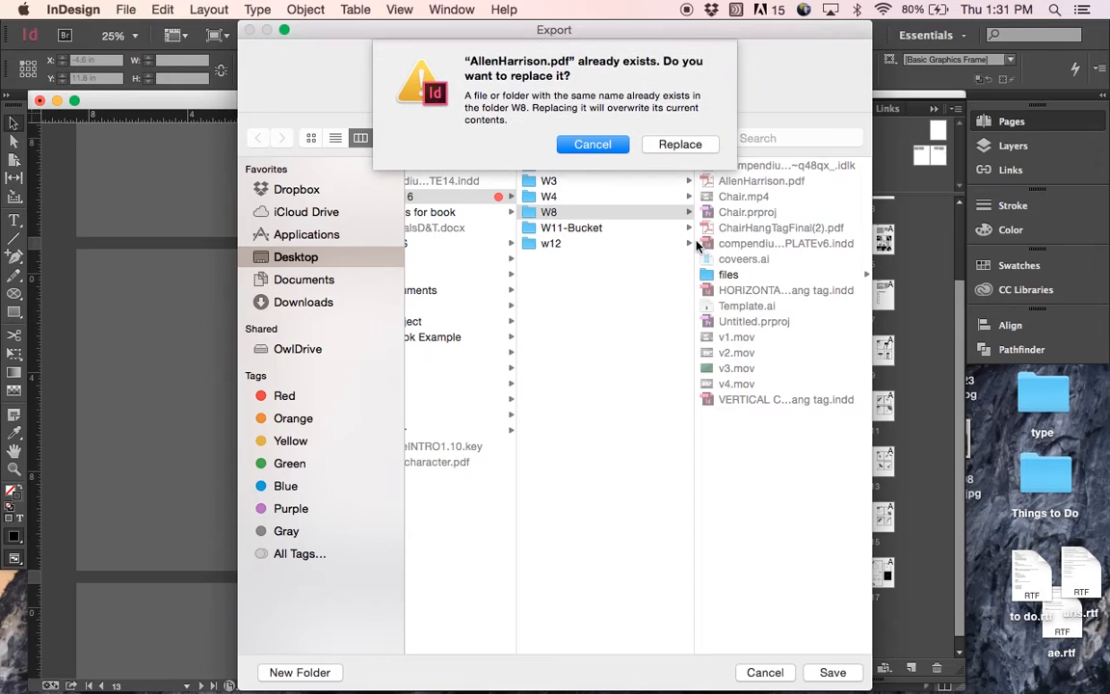
click(678, 142)
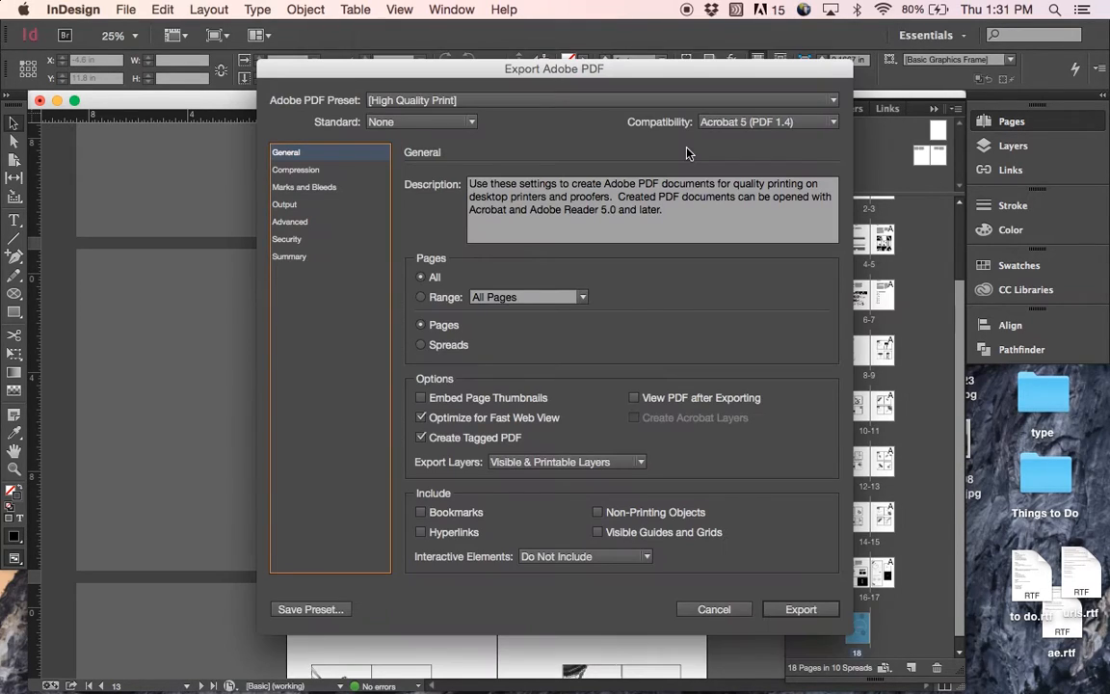
mouse_move(430, 274)
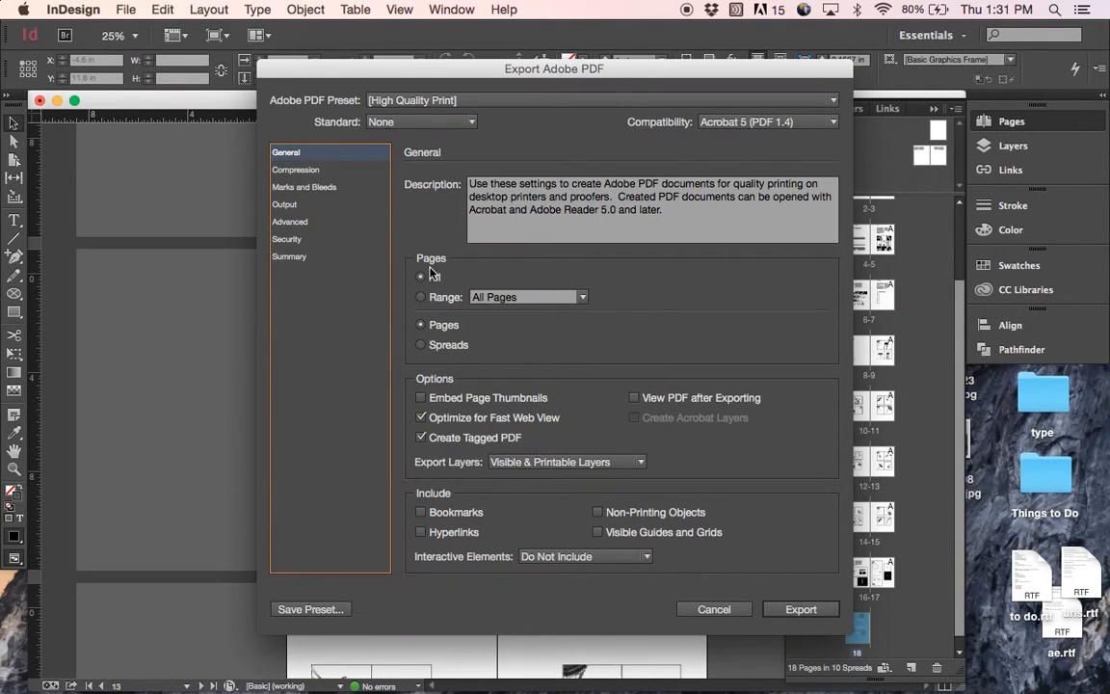
- Export all pages as two-page spreads from the Export Adobe PDF dialog
click(420, 278)
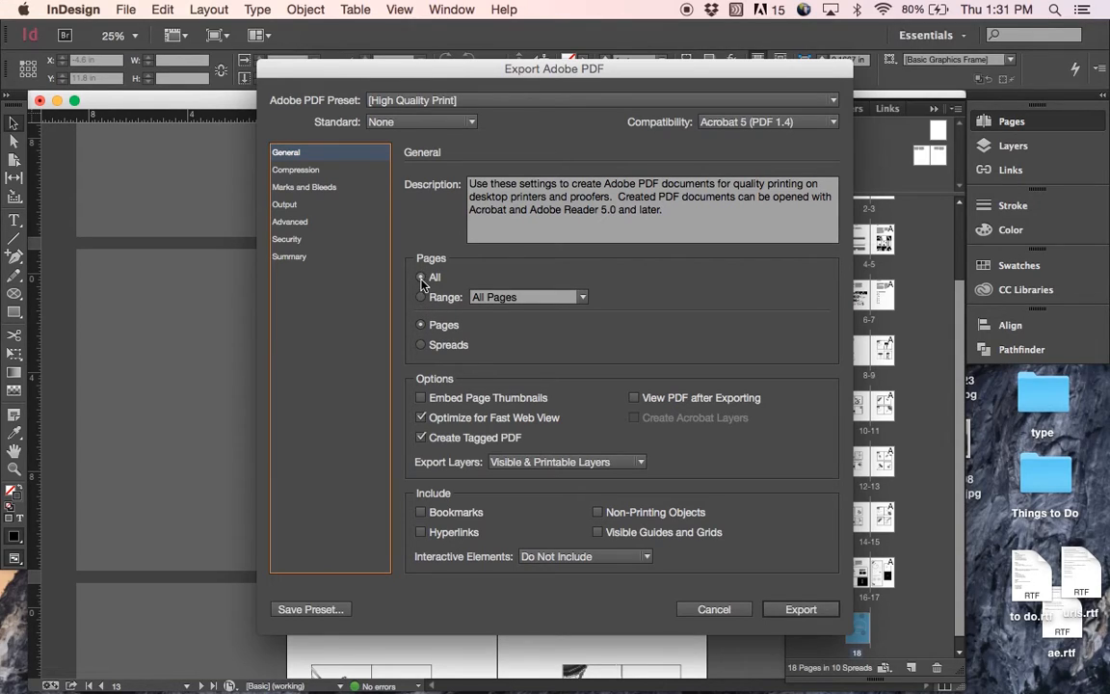
click(420, 277)
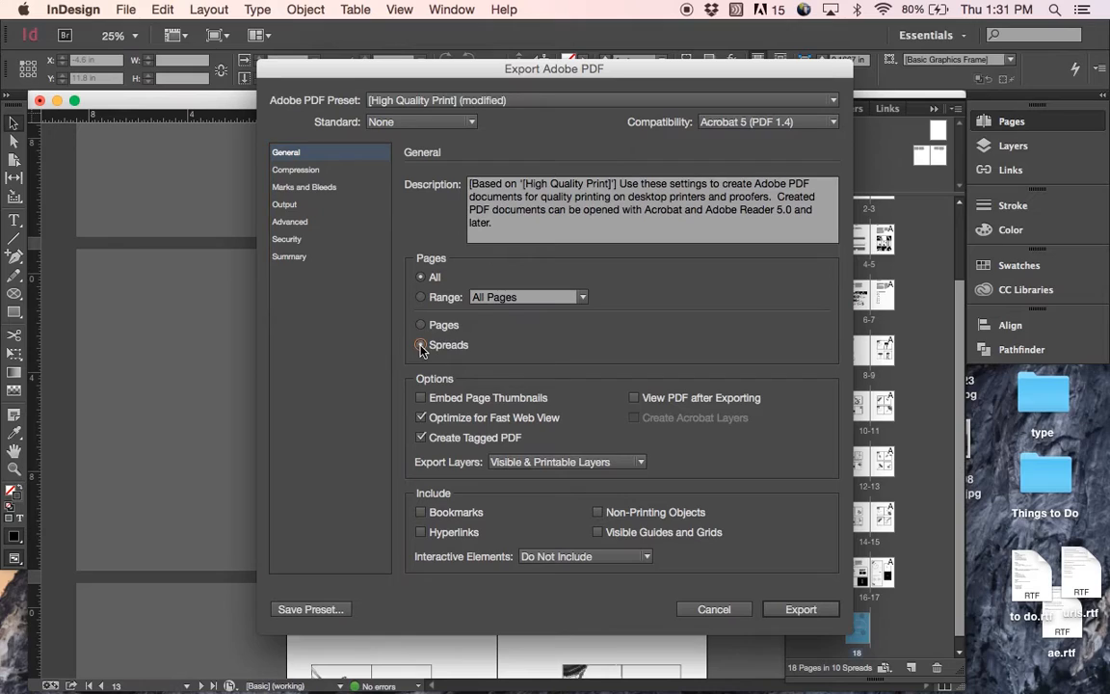
click(420, 344)
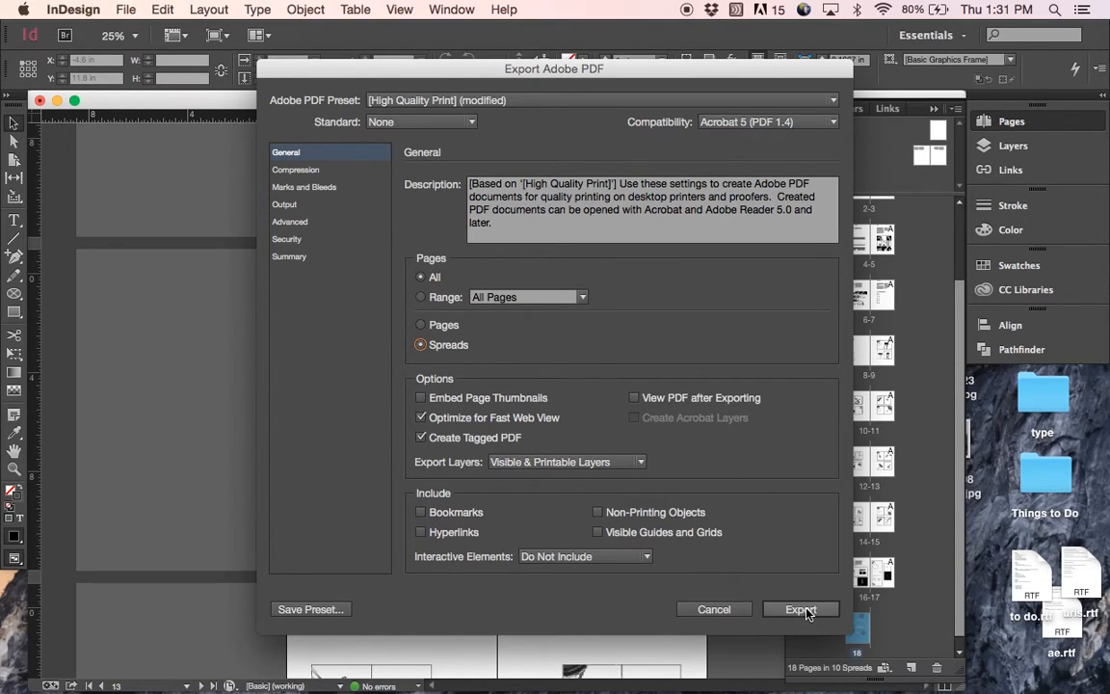
click(800, 609)
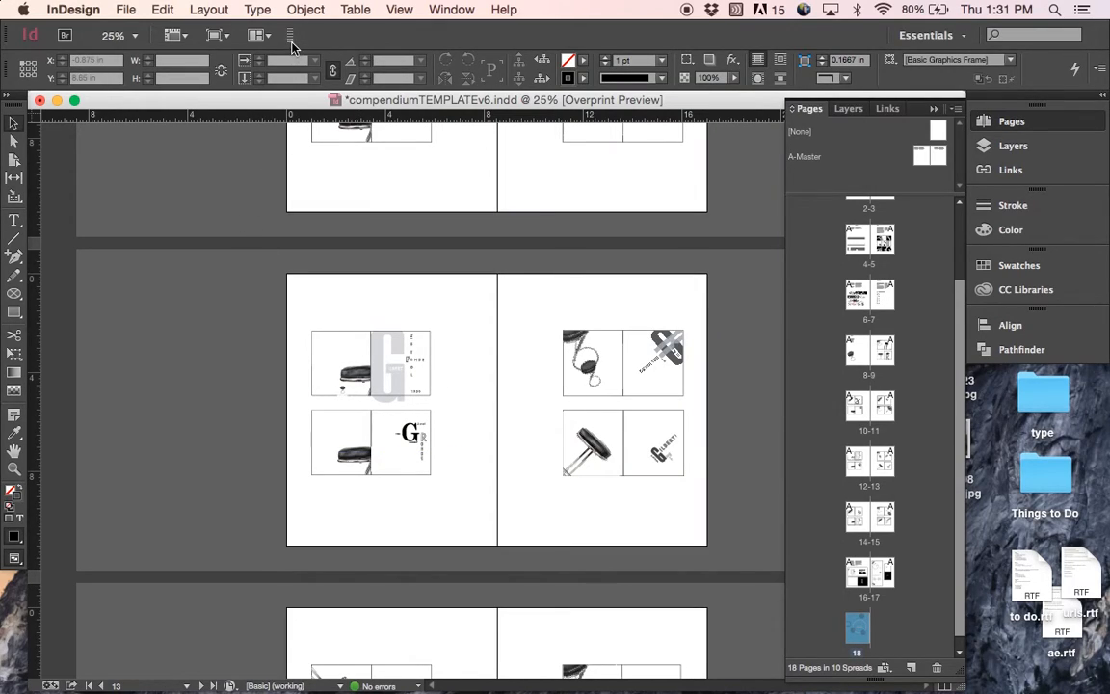
mouse_move(293, 40)
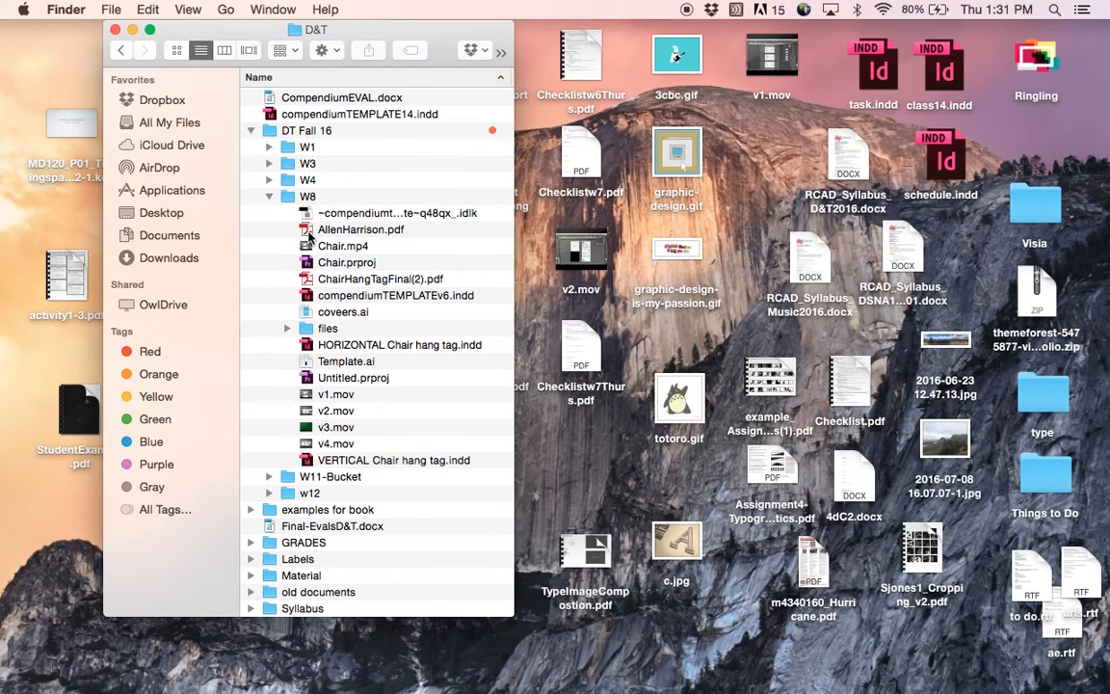
- Review the exported spreads PDF in Acrobat, paging forward to the hang tag spreads
double_click(358, 229)
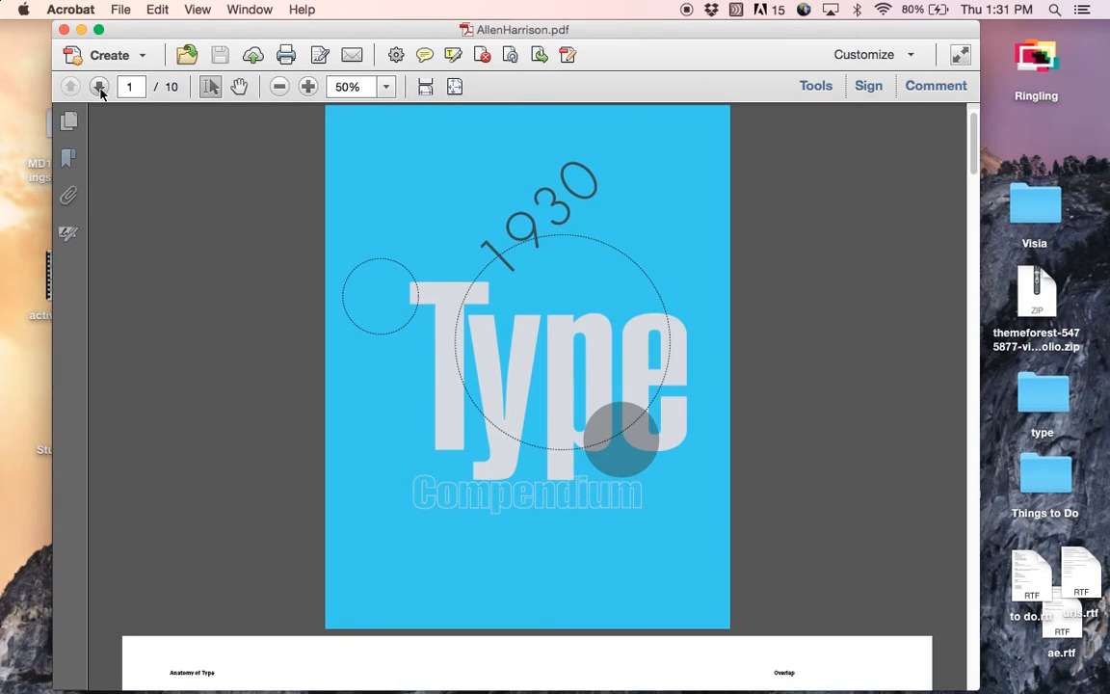
click(96, 85)
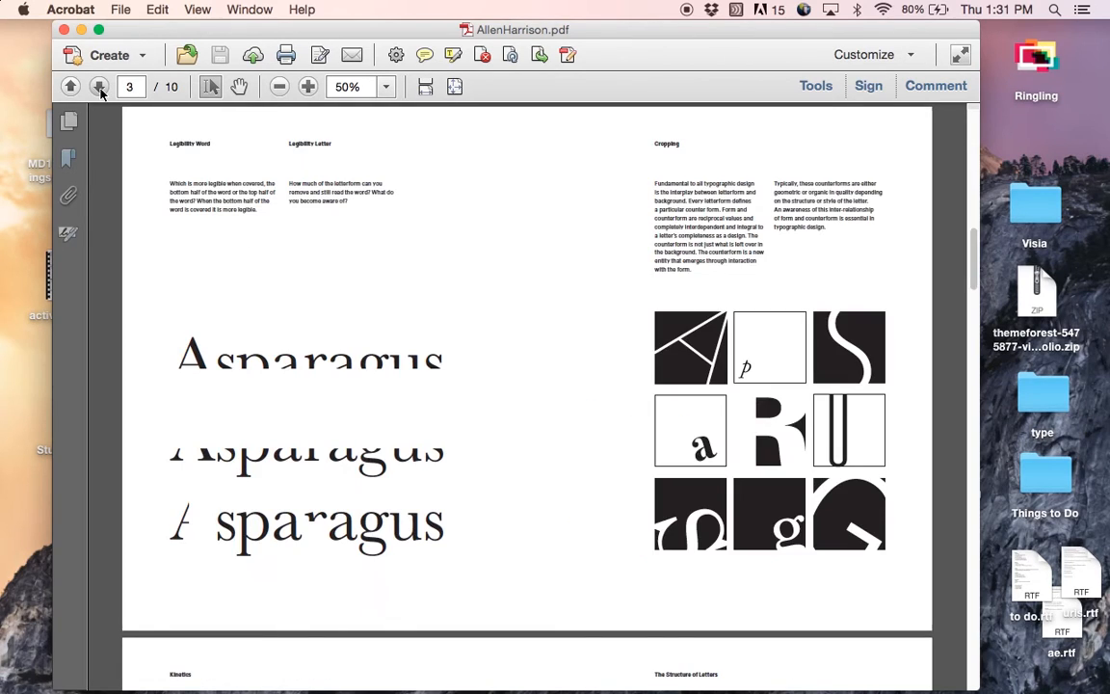
click(96, 85)
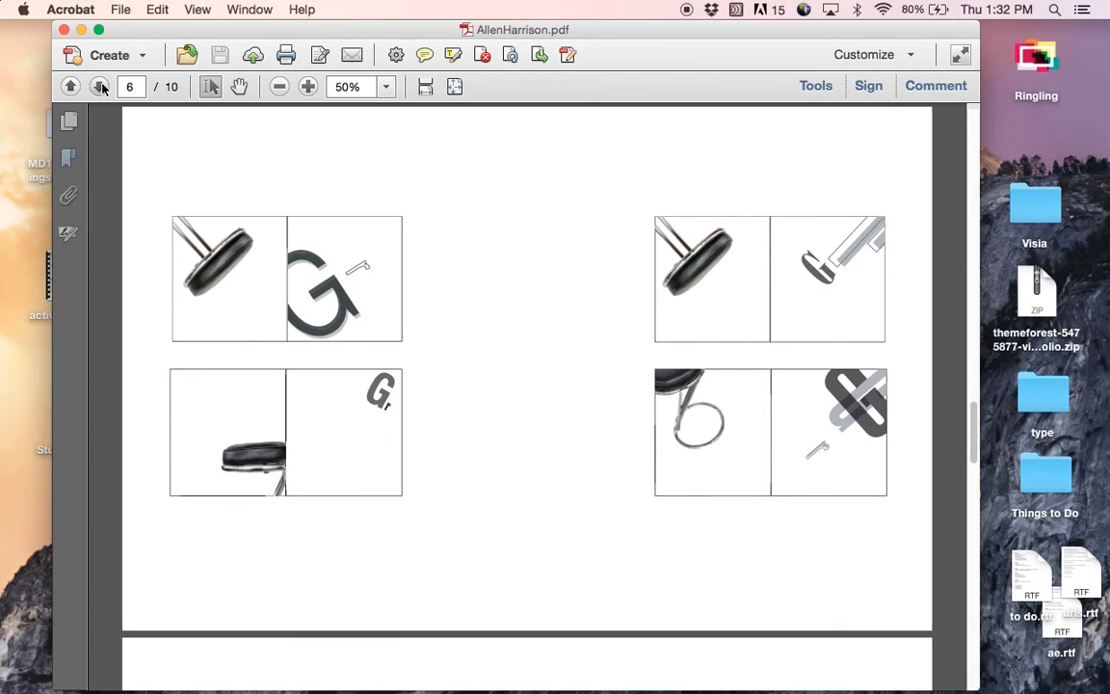
click(96, 85)
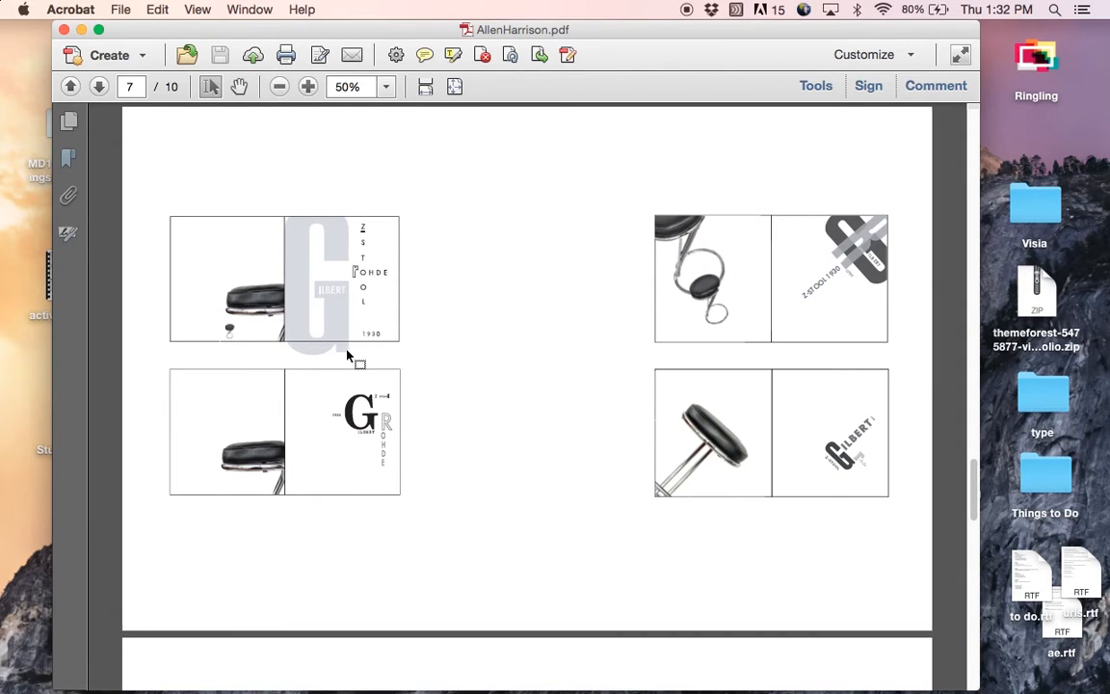
mouse_move(370, 360)
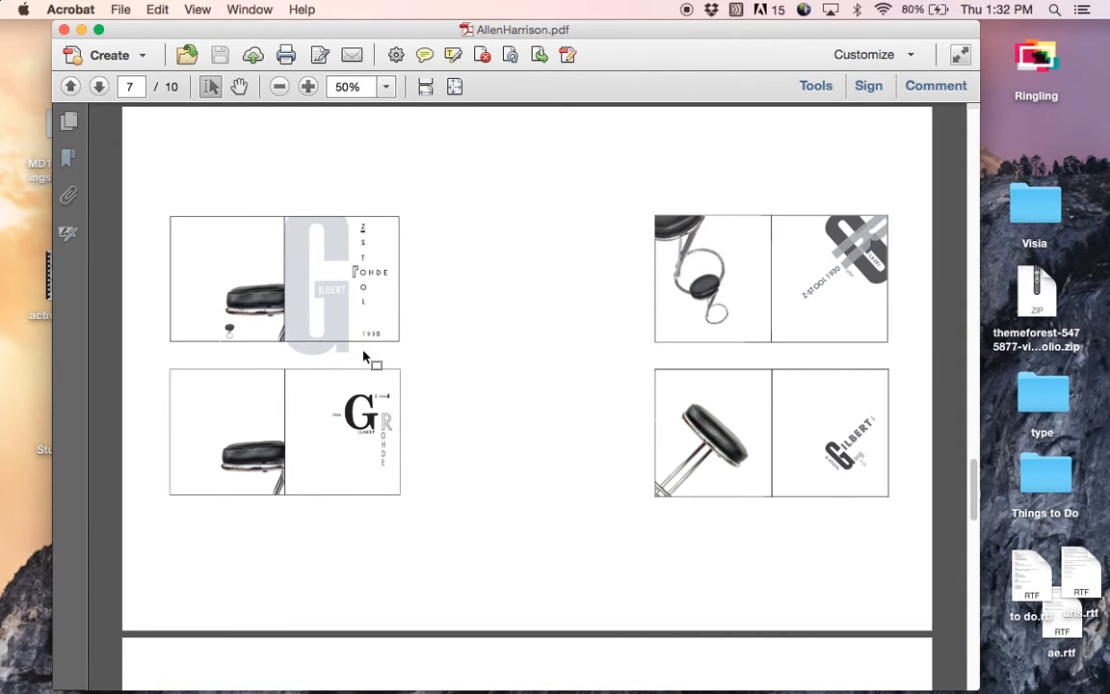
mouse_move(100, 84)
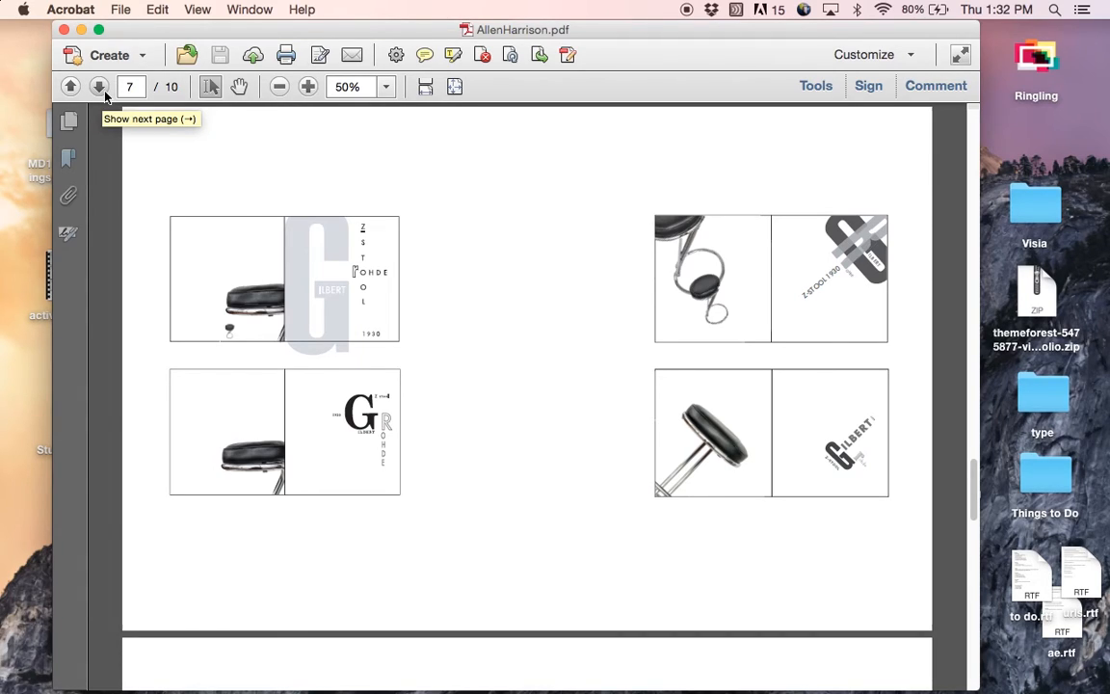
click(96, 85)
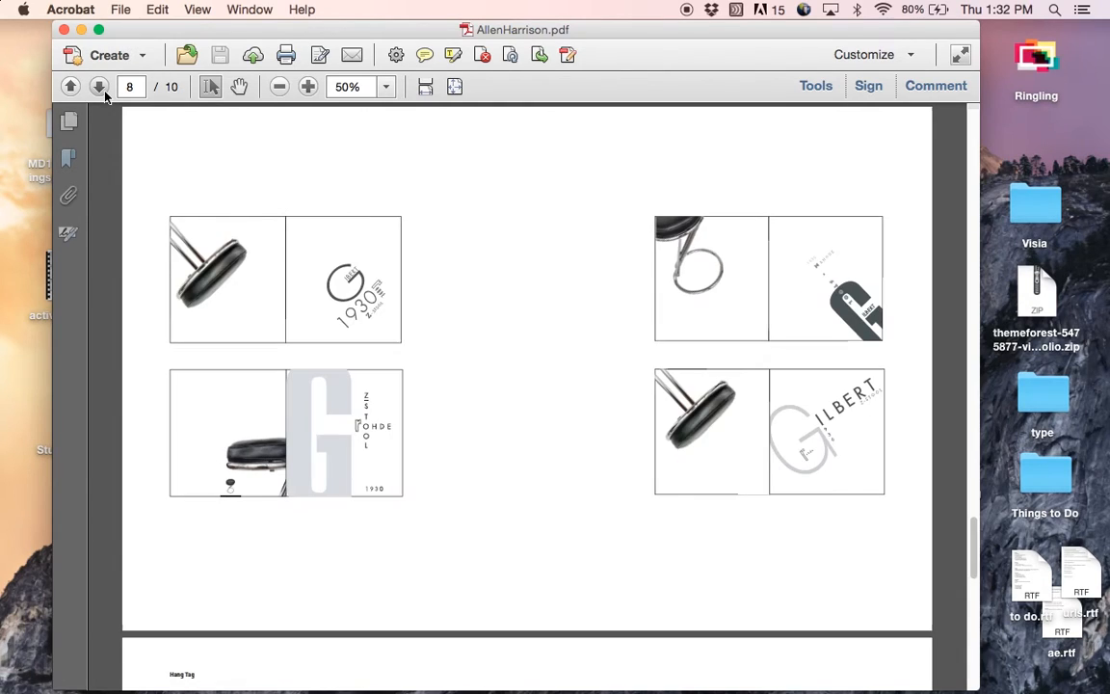
mouse_move(439, 281)
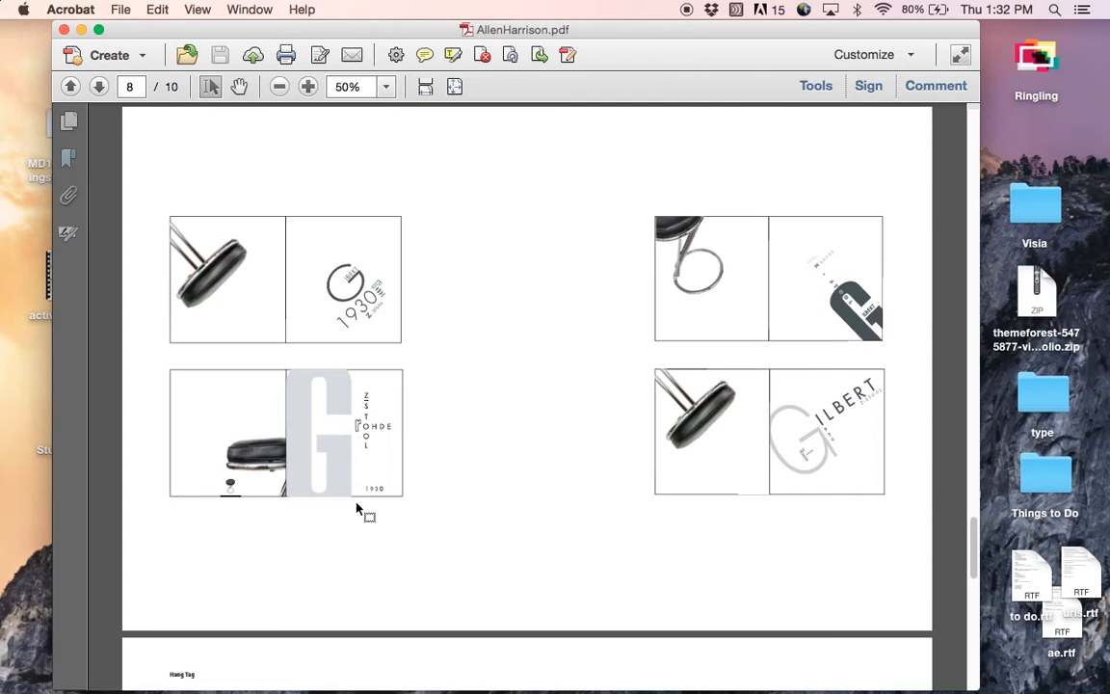
- Zoom in to inspect the hang tag spread details, then continue to page 9
click(309, 84)
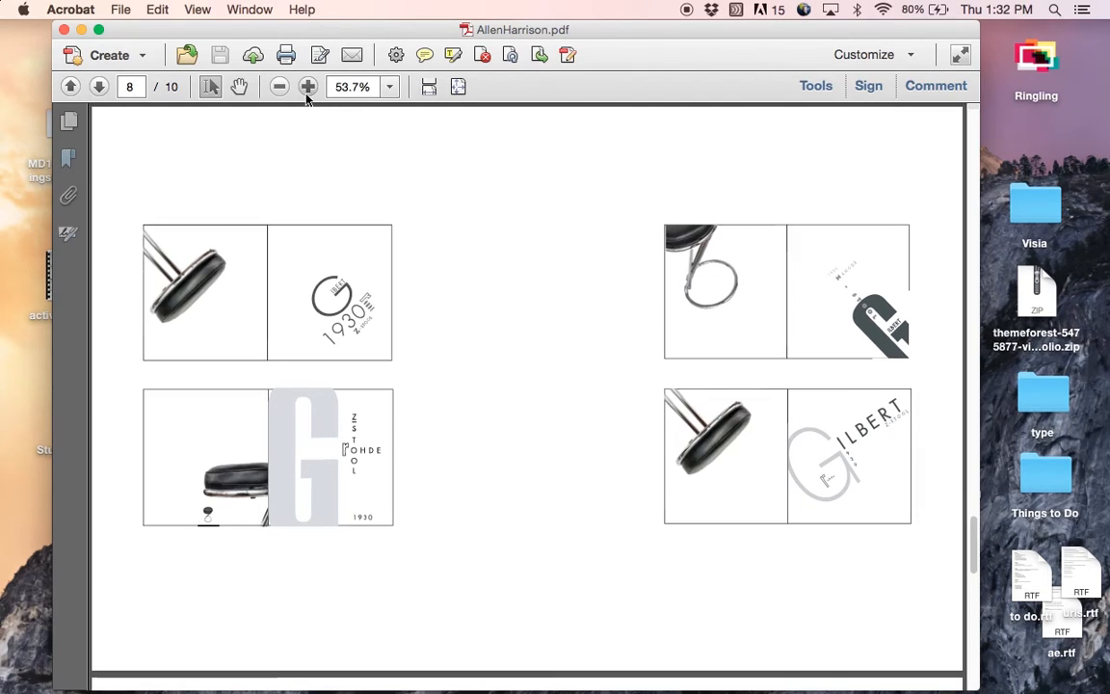
click(309, 87)
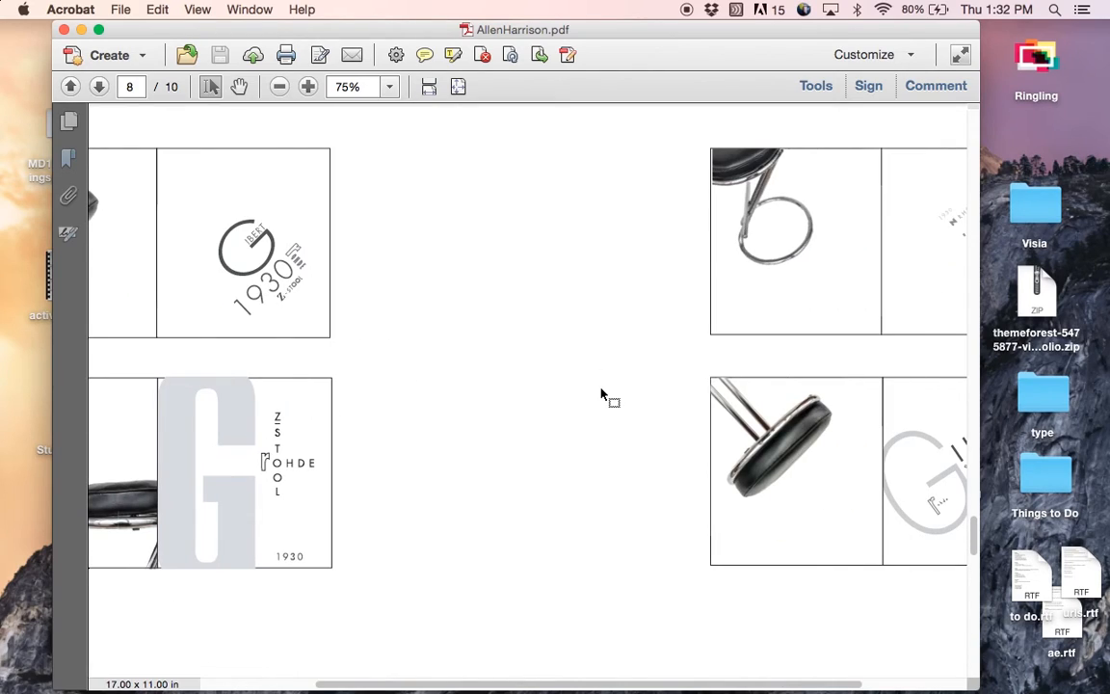
mouse_move(713, 150)
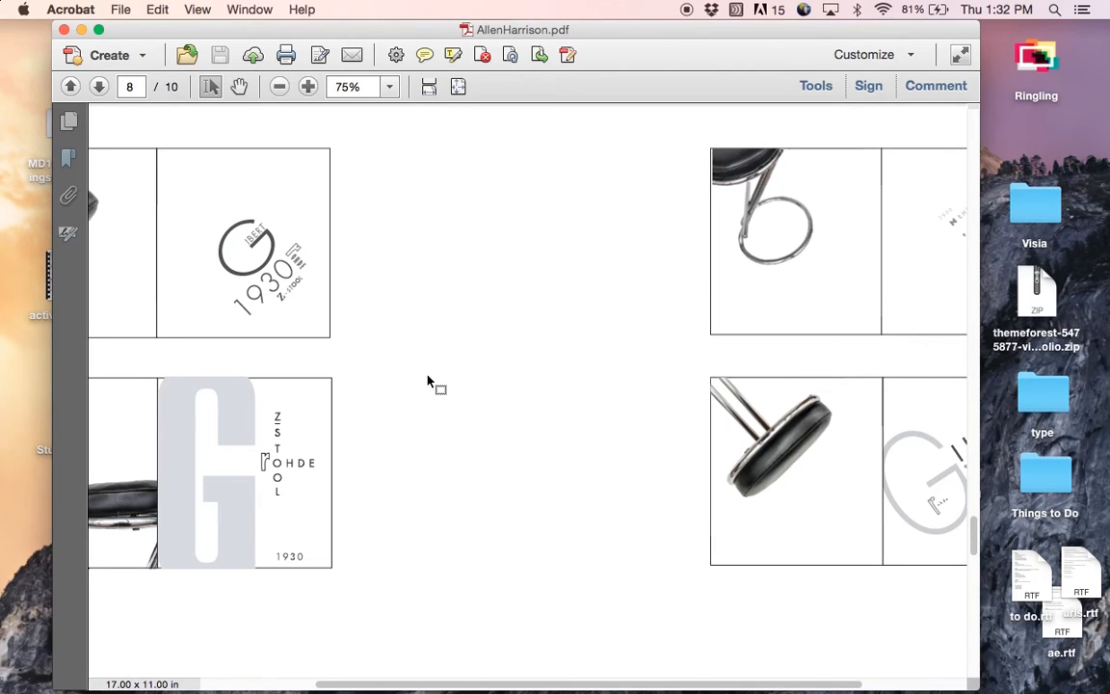
mouse_move(278, 100)
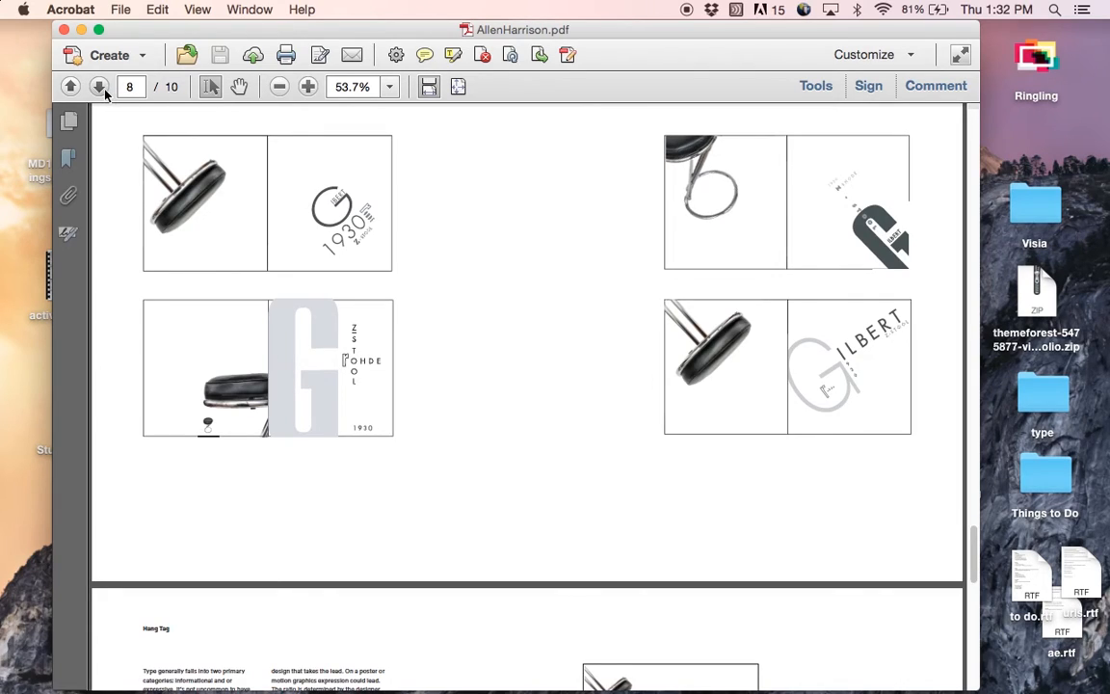
click(99, 85)
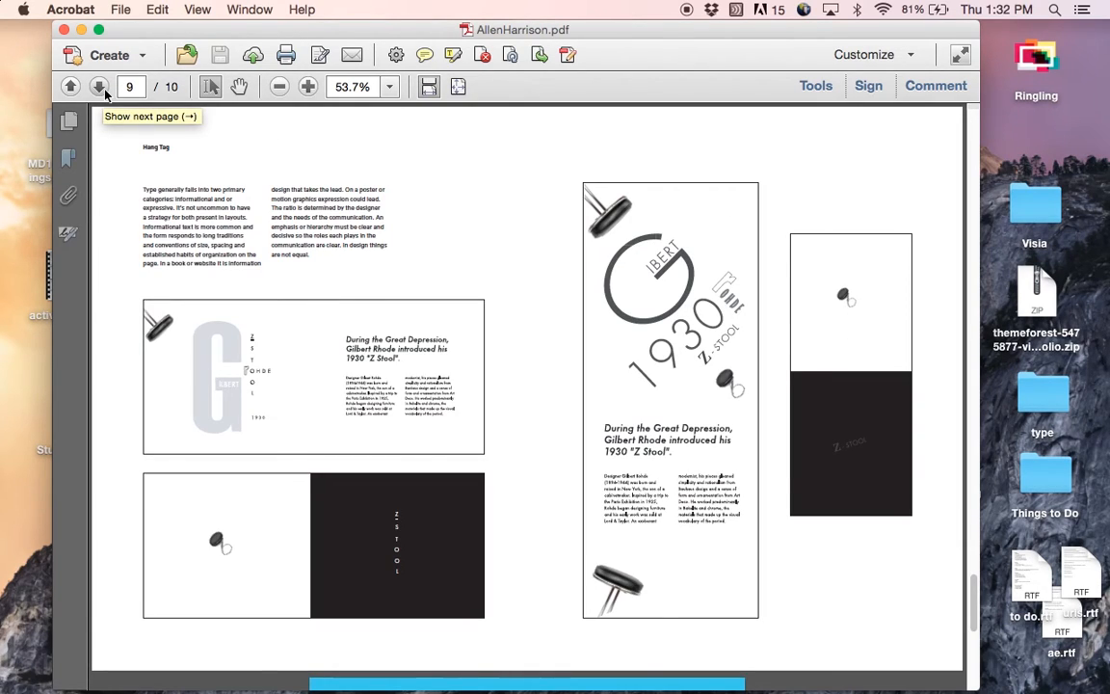
click(98, 87)
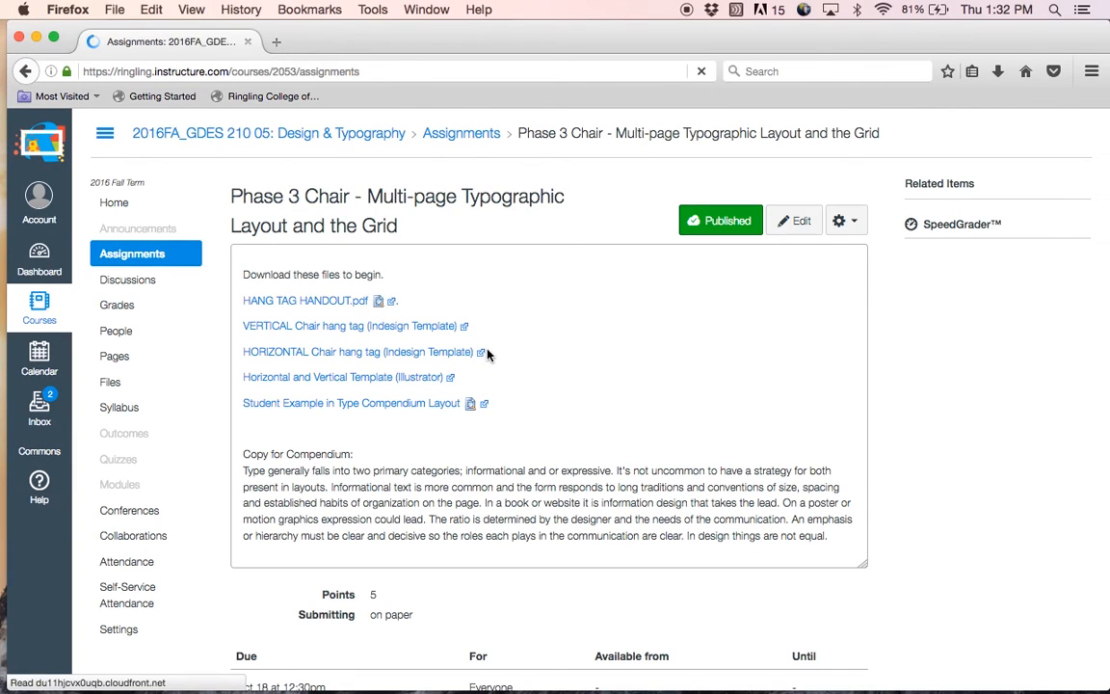
- From Canvas's Complete Compendium and Cover assignment, reach the Final Compendiums 16 Drive folder
click(463, 133)
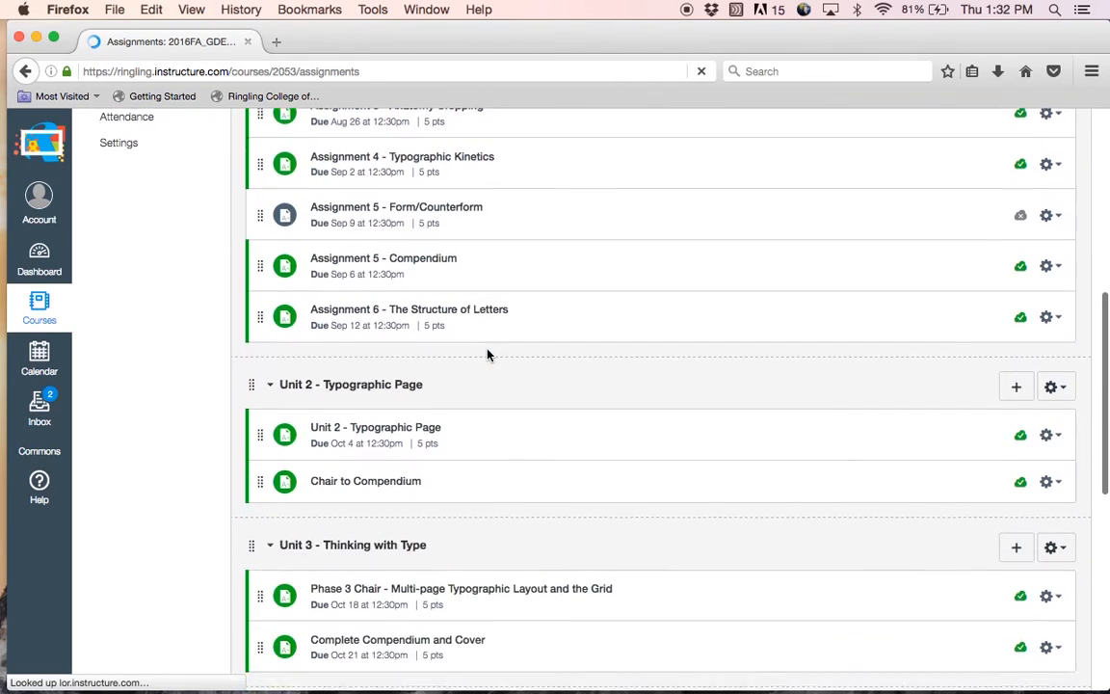
scroll(down, 3)
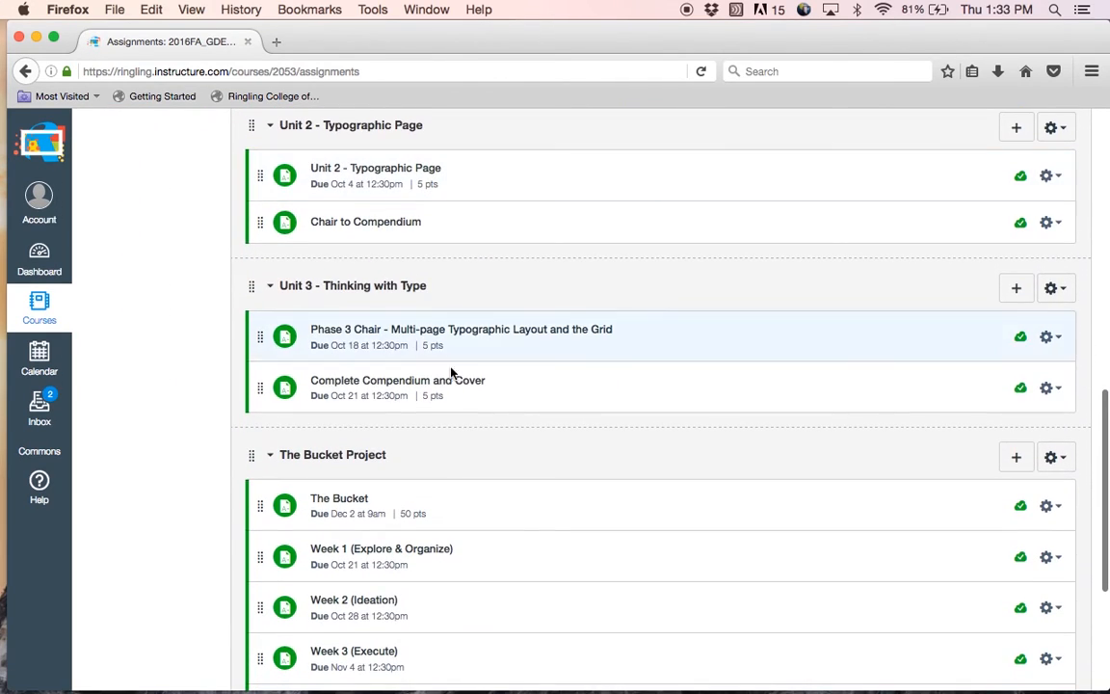
mouse_move(418, 386)
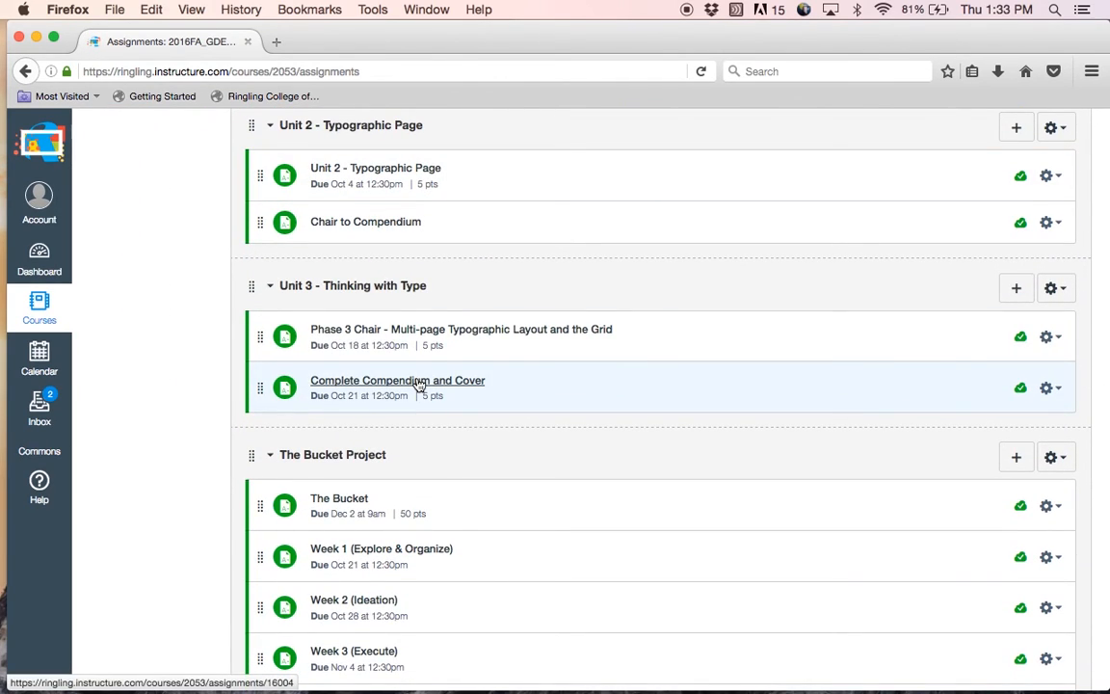
click(397, 379)
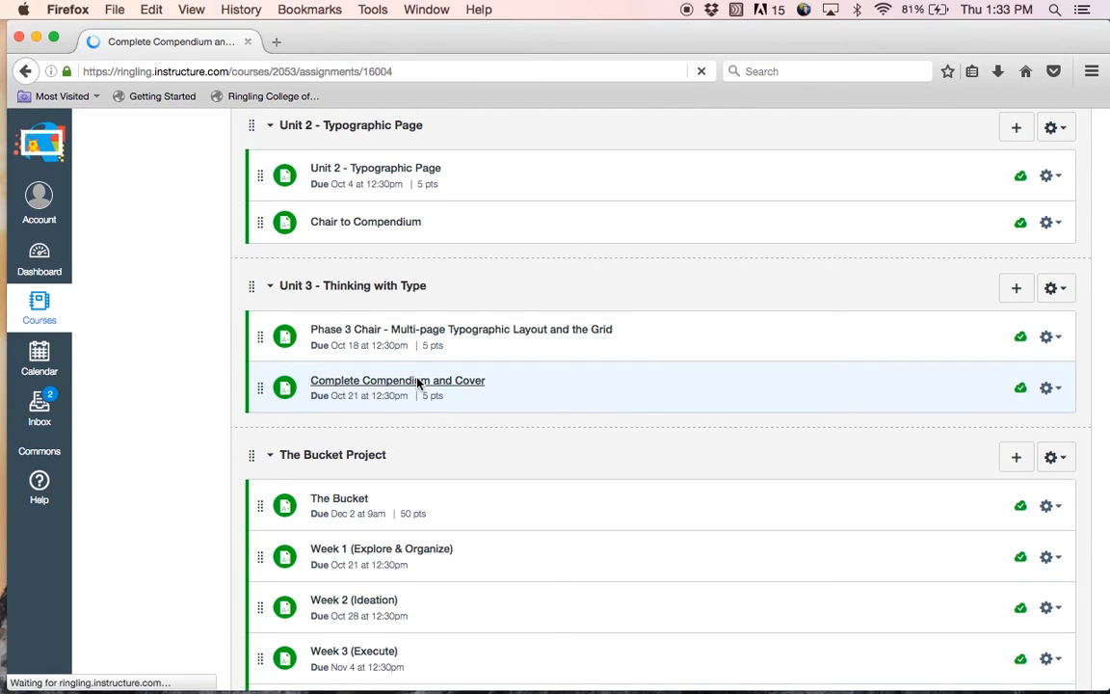
click(397, 380)
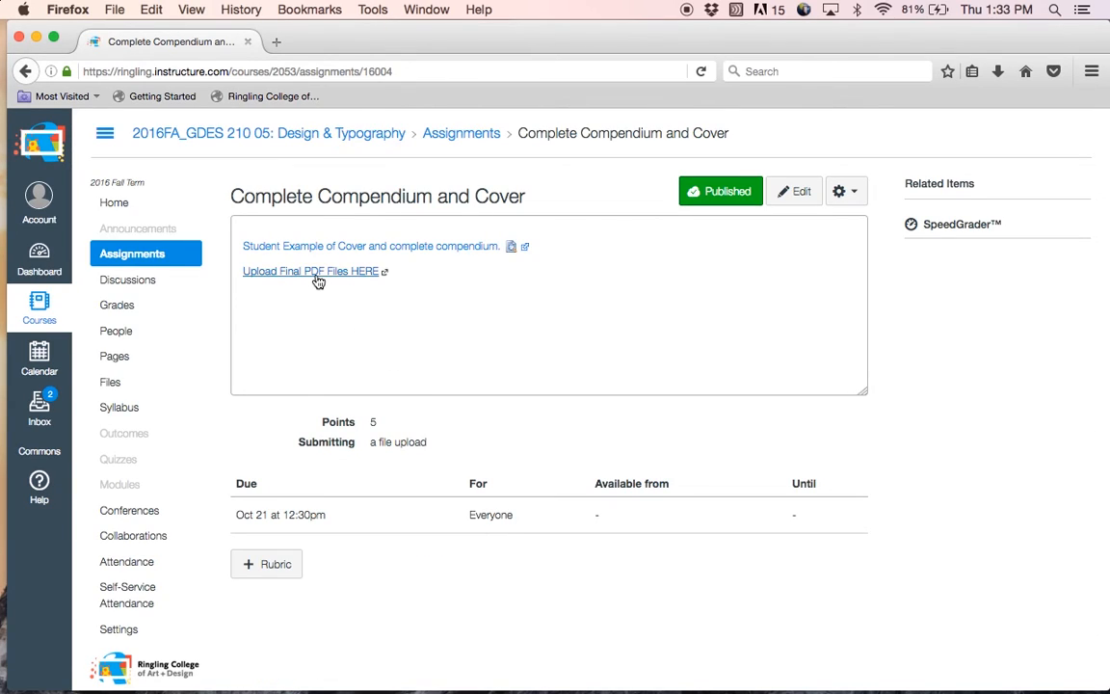
mouse_move(310, 280)
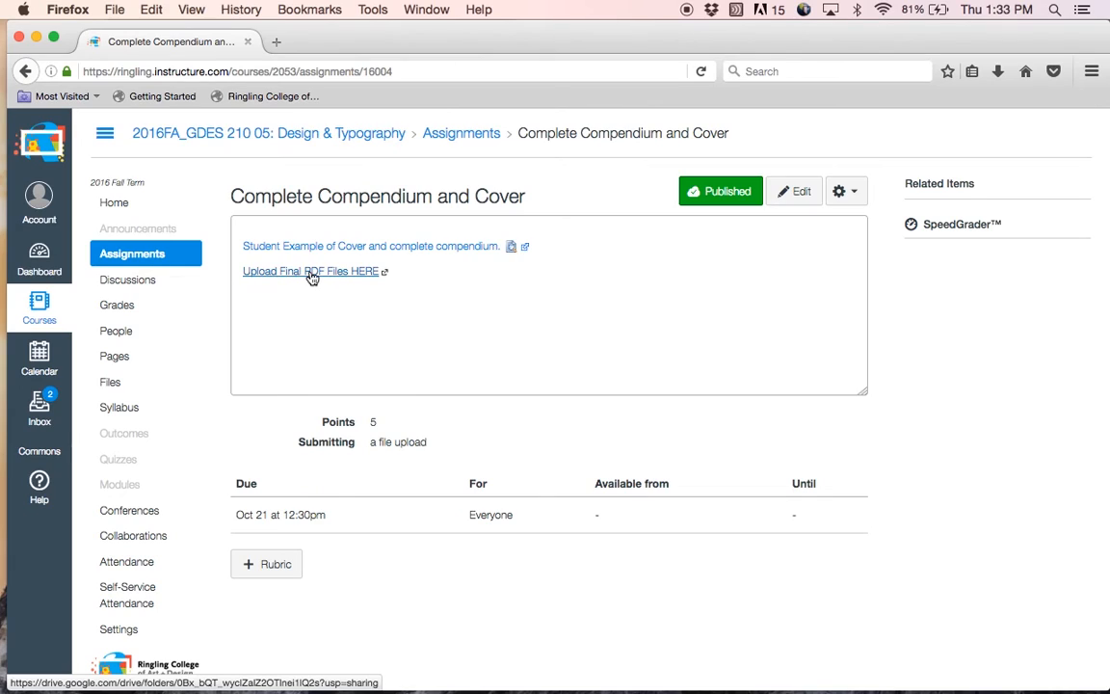
click(312, 274)
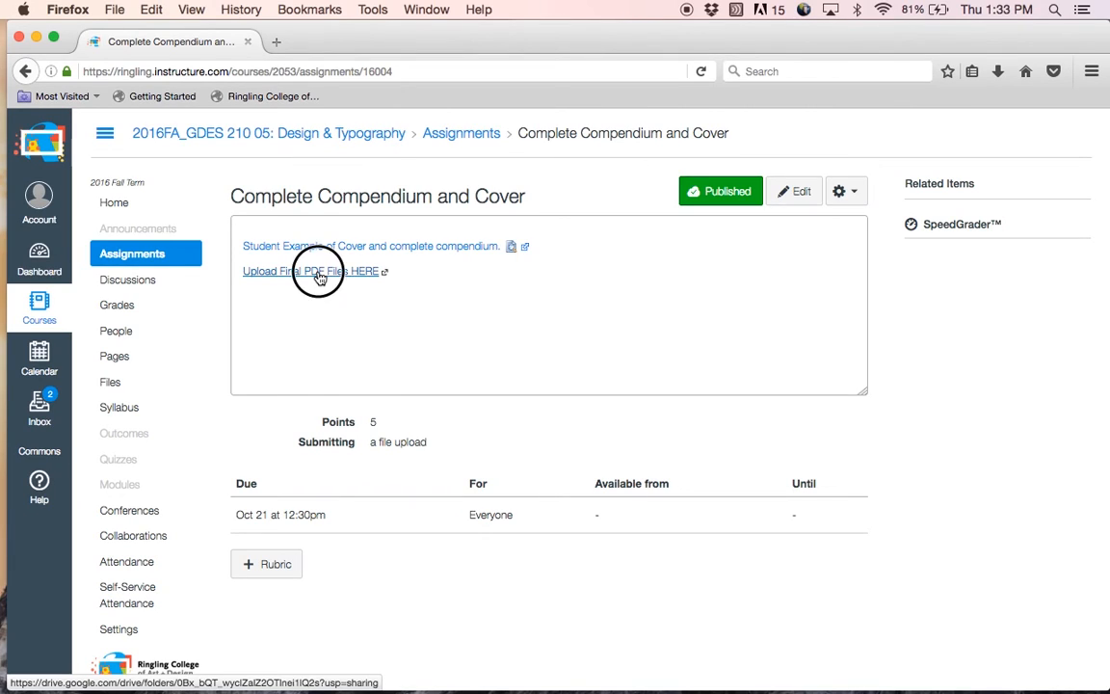
click(320, 270)
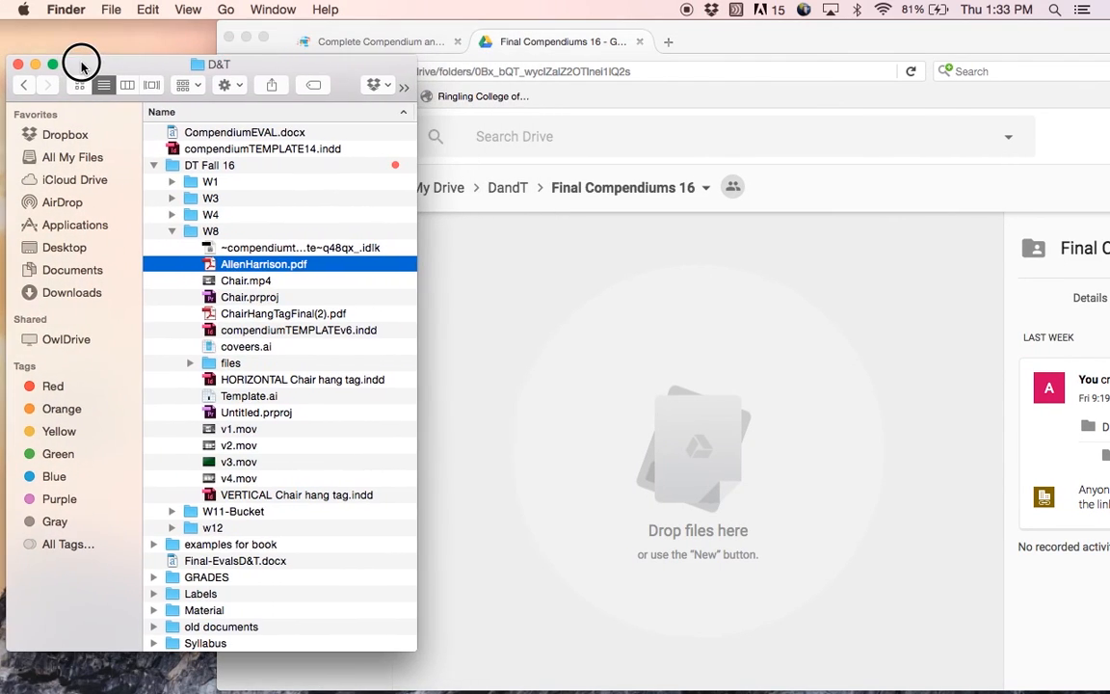
drag(262, 264, 540, 299)
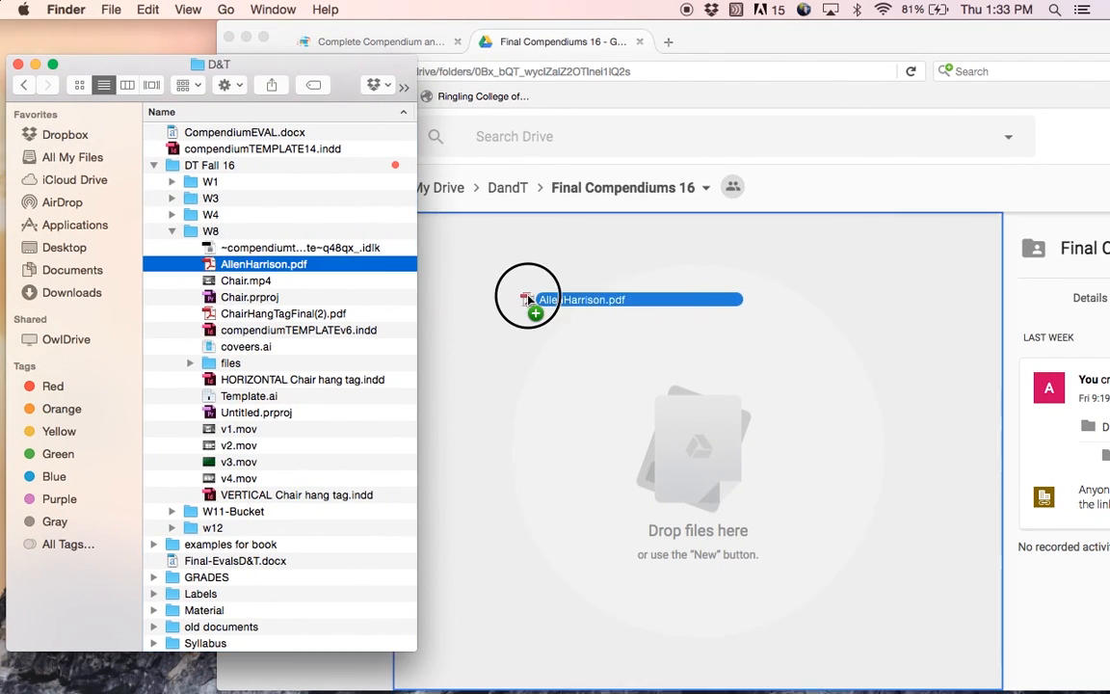